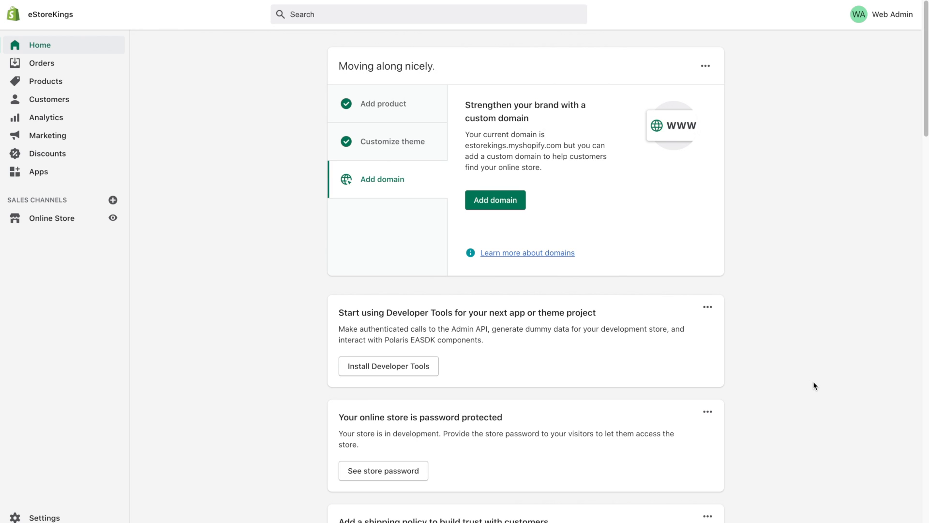
mouse_move(823, 325)
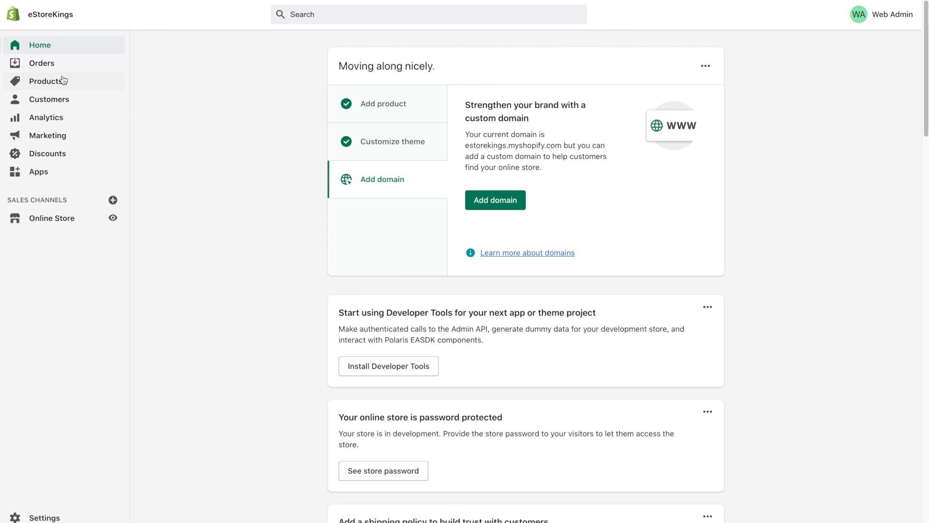
Open the Products page, which lists the single VIP Gift Card product.
left_click(45, 81)
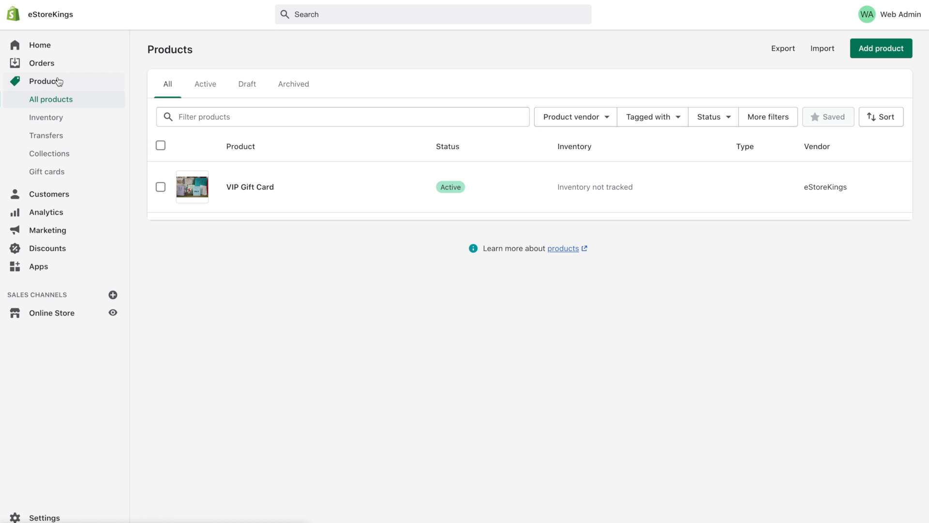
mouse_move(469, 308)
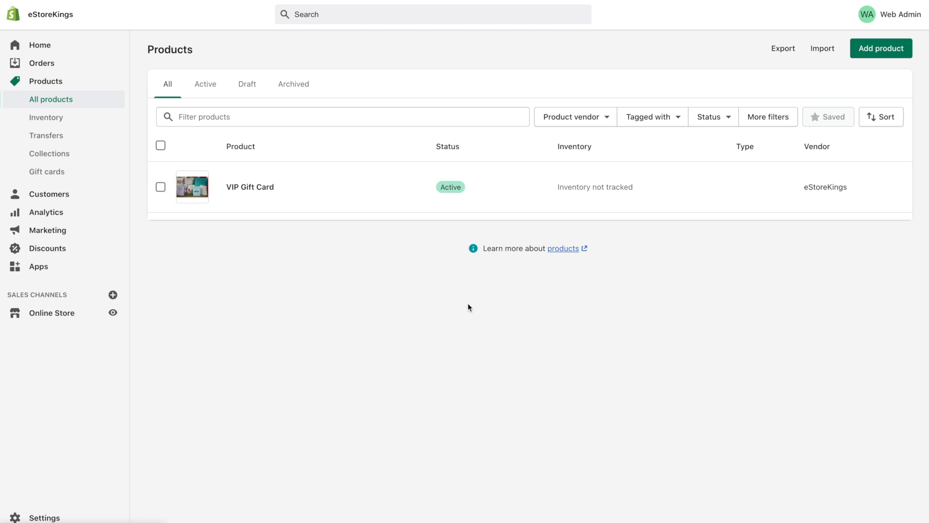
mouse_move(859, 78)
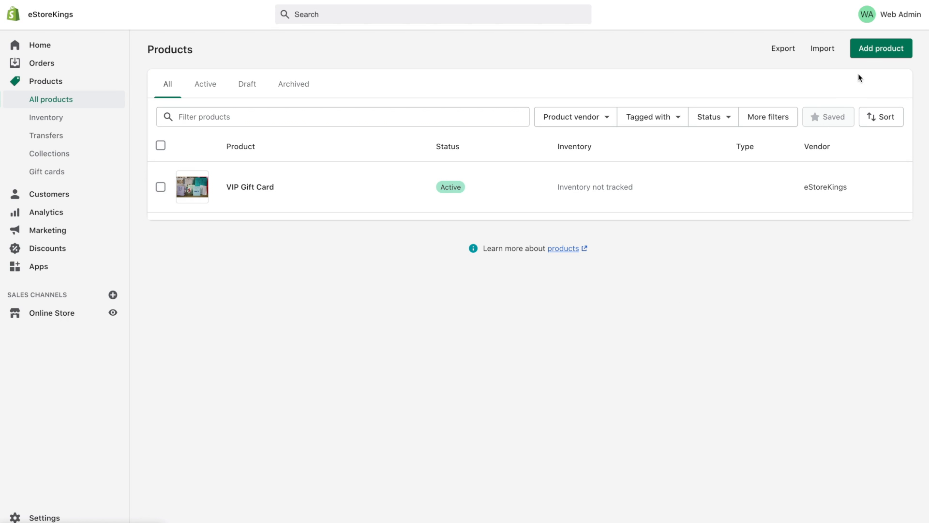
Start a blank new draft product using Add product.
left_click(250, 186)
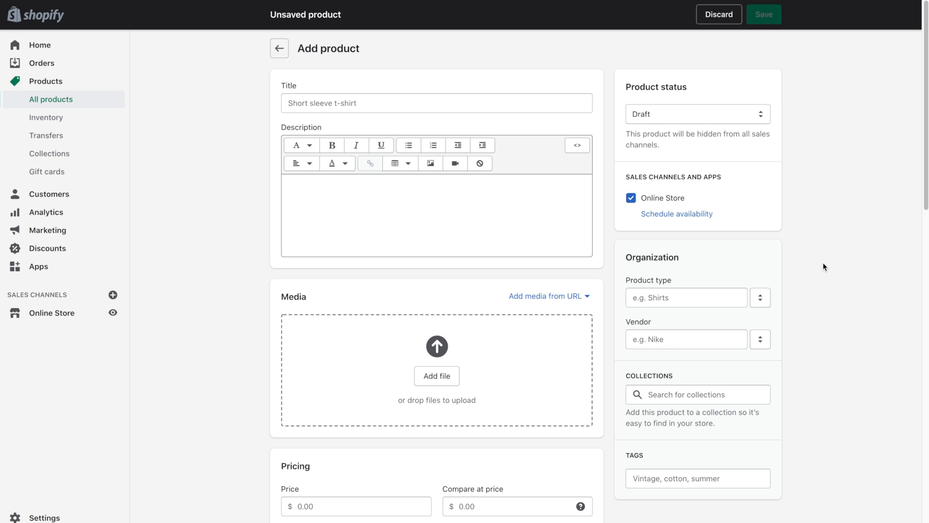
mouse_move(806, 261)
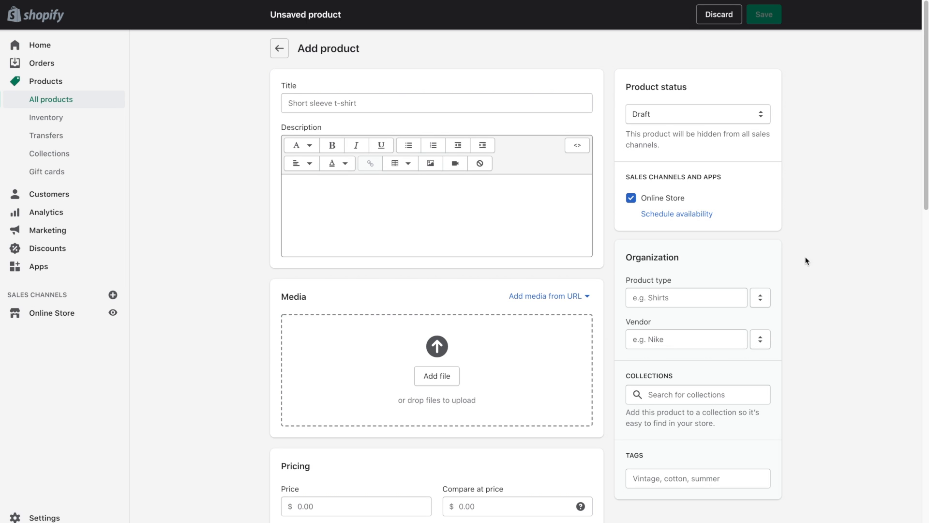
mouse_move(545, 76)
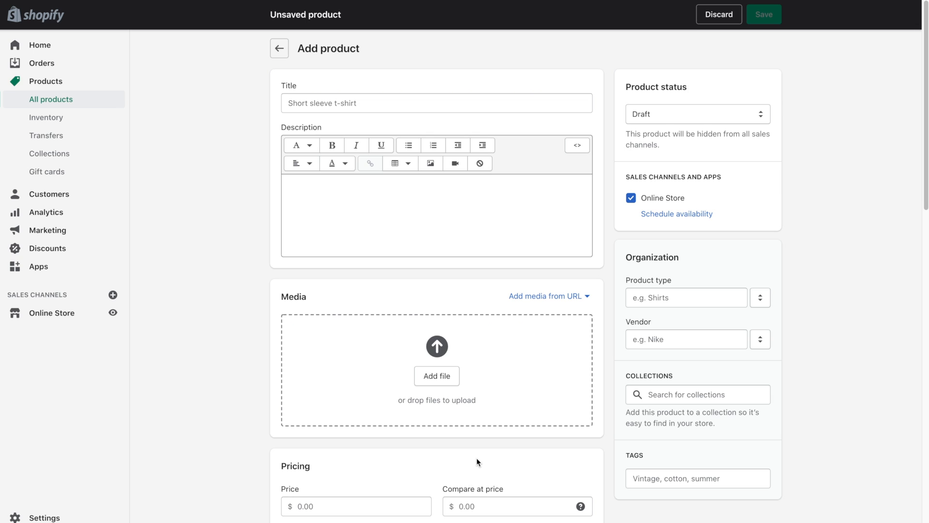
mouse_move(706, 320)
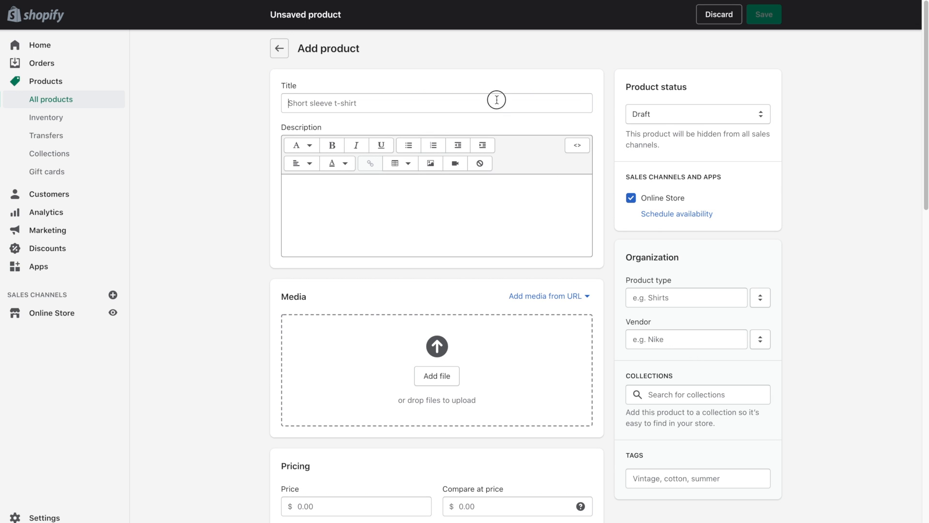
Title the product 'Hammer' and describe it as a durable, best-selling hammer.
type("Hammer")
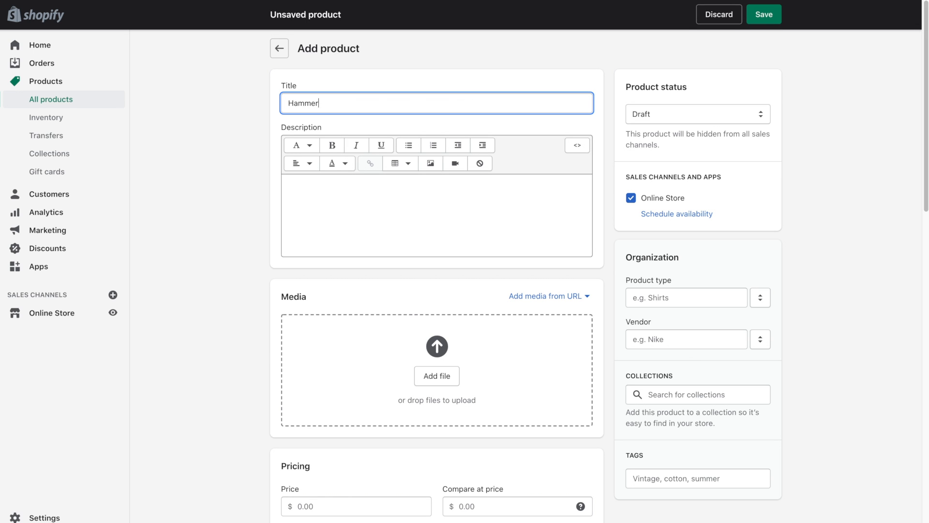
left_click(520, 215)
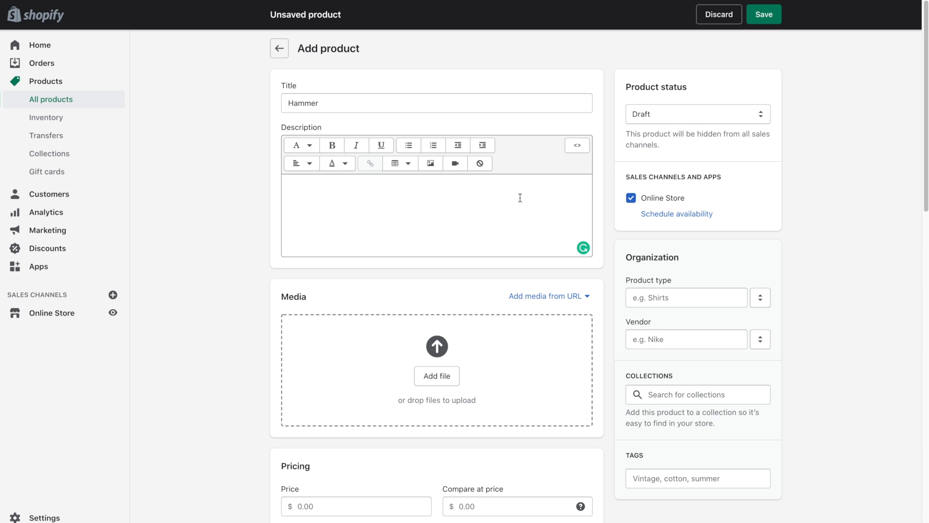
type("As our best-se")
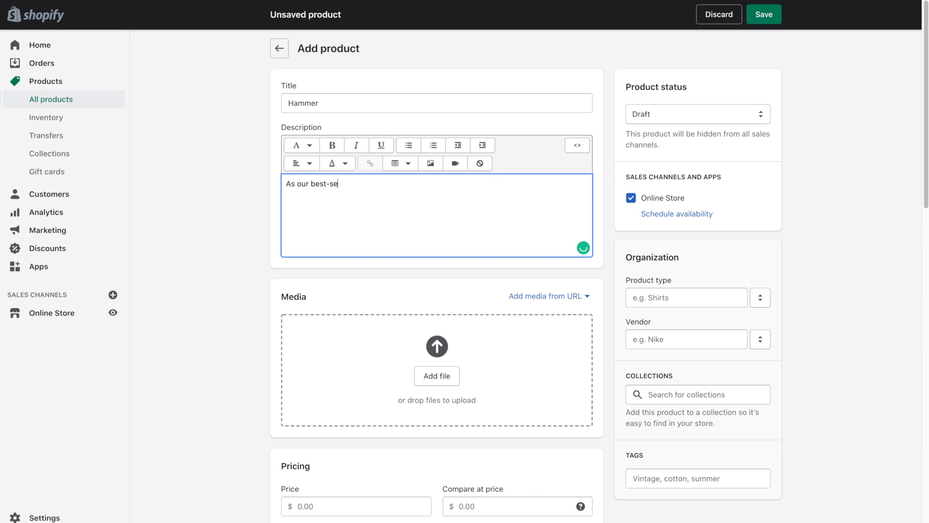
type("lling hammer, this tool is dir")
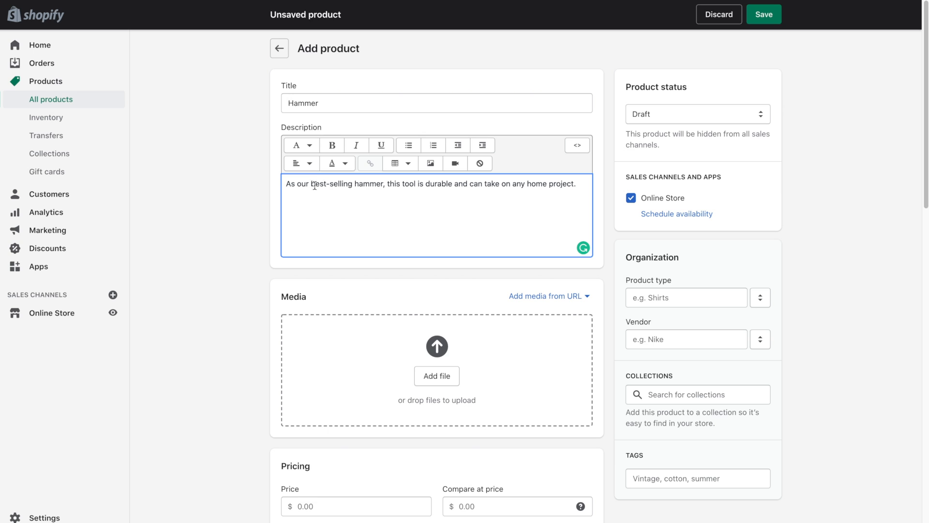
Bold 'best-selling hammer' in the description and apply formatting to 'durable'.
left_click_drag(312, 184, 384, 184)
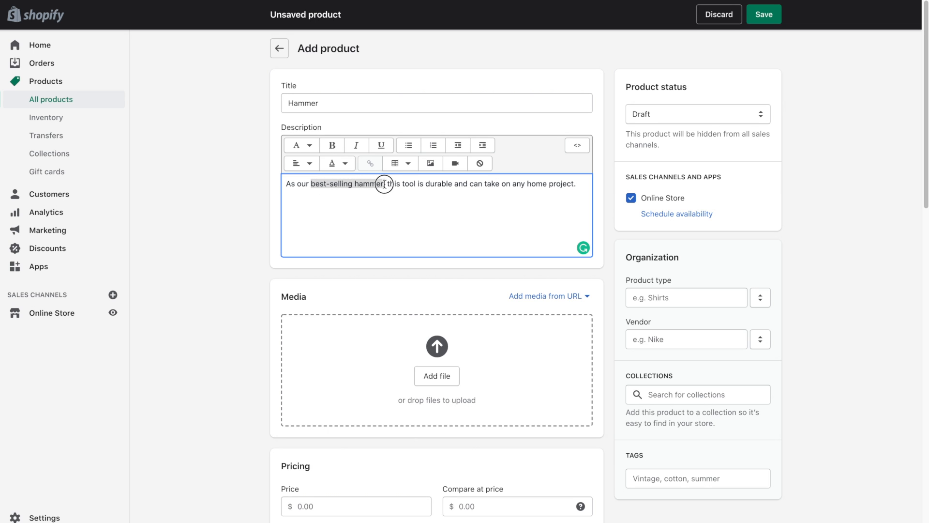
left_click(332, 146)
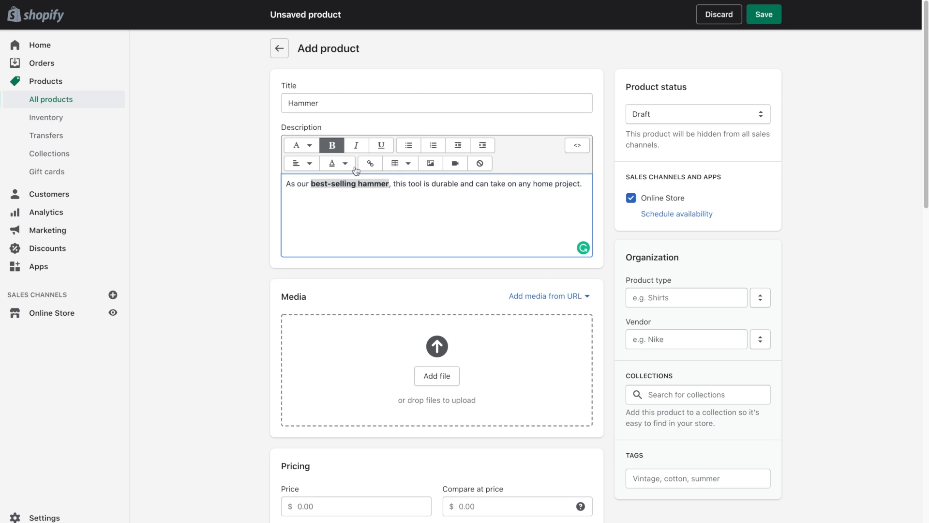
double_click(444, 183)
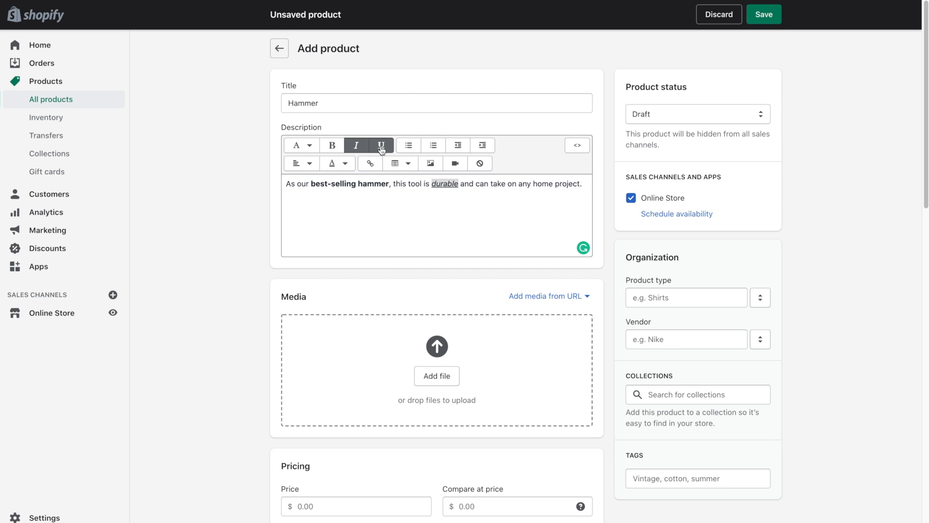
left_click(382, 145)
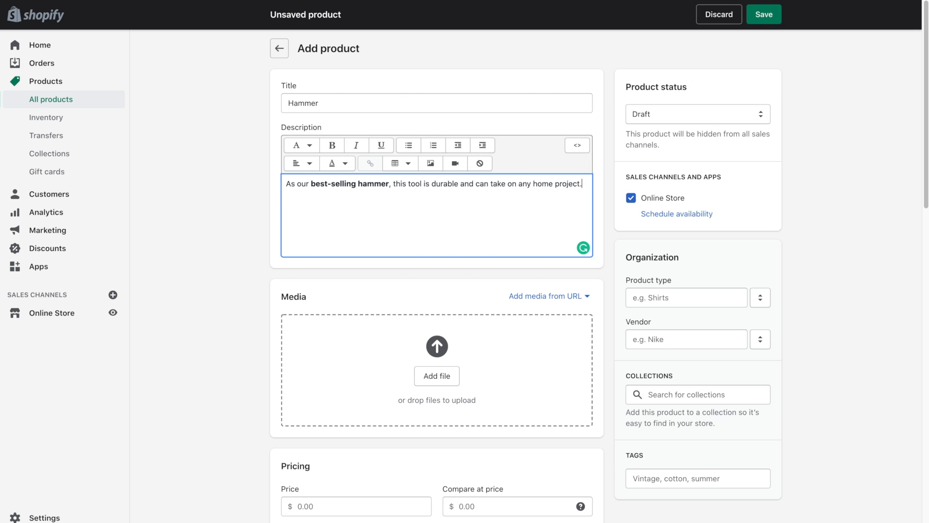
Add bullets: lifetime guarantee, 3 colours, shock reduction grip, made in Canada.
left_click(407, 145)
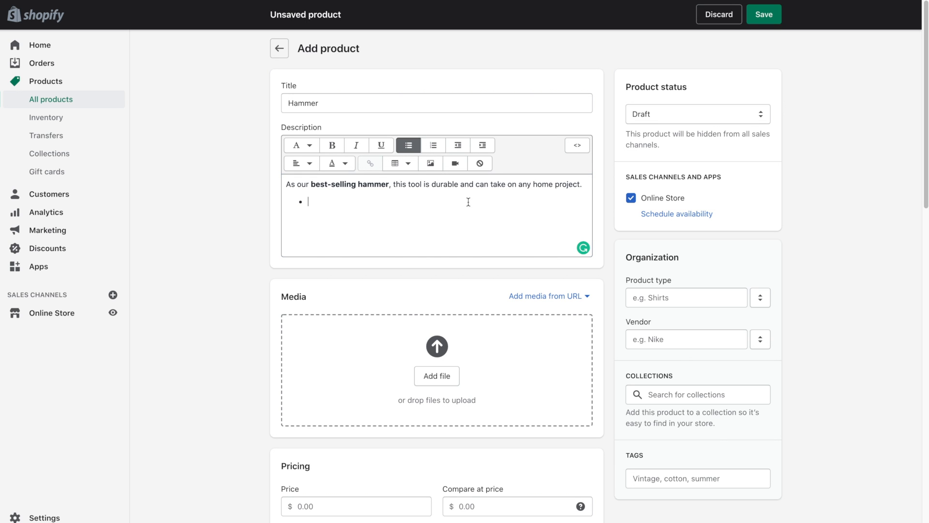
type("lifetime guarantee")
type("available in 3 color")
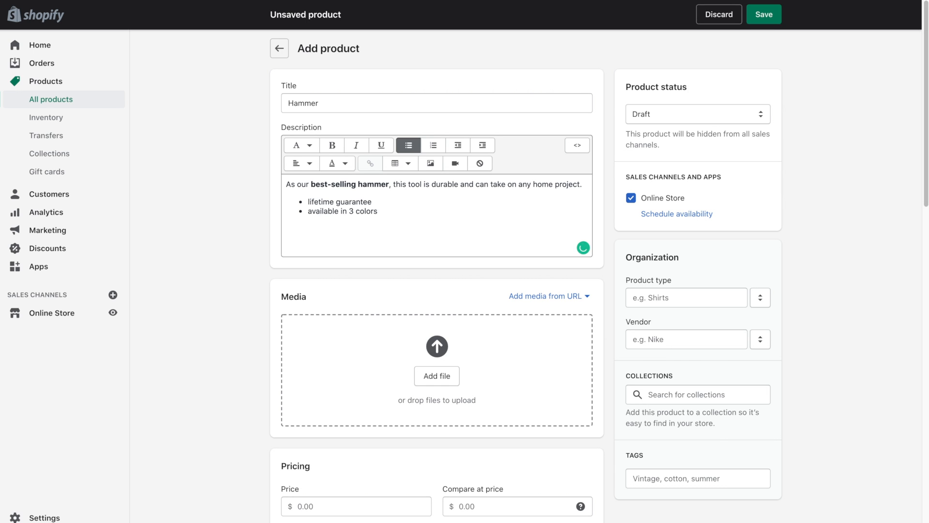
type("shock reduction grip")
type("made in Canada")
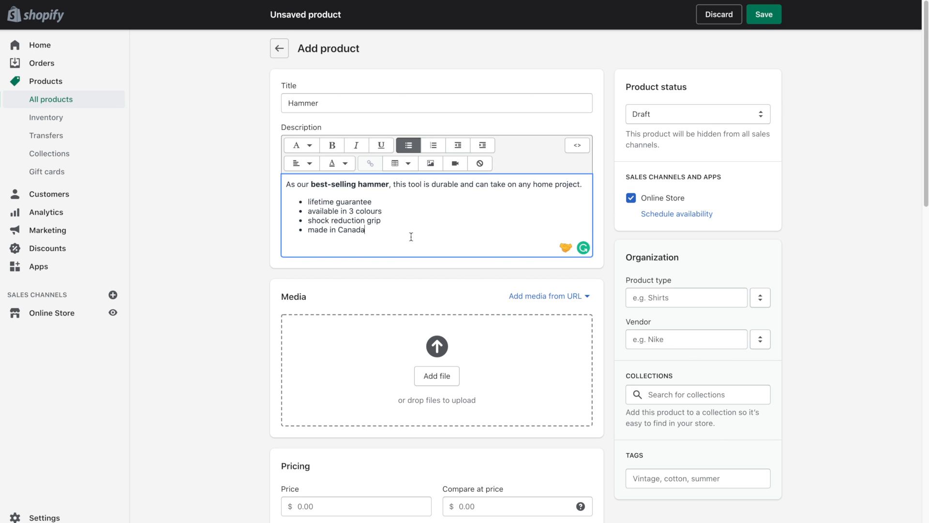
mouse_move(422, 326)
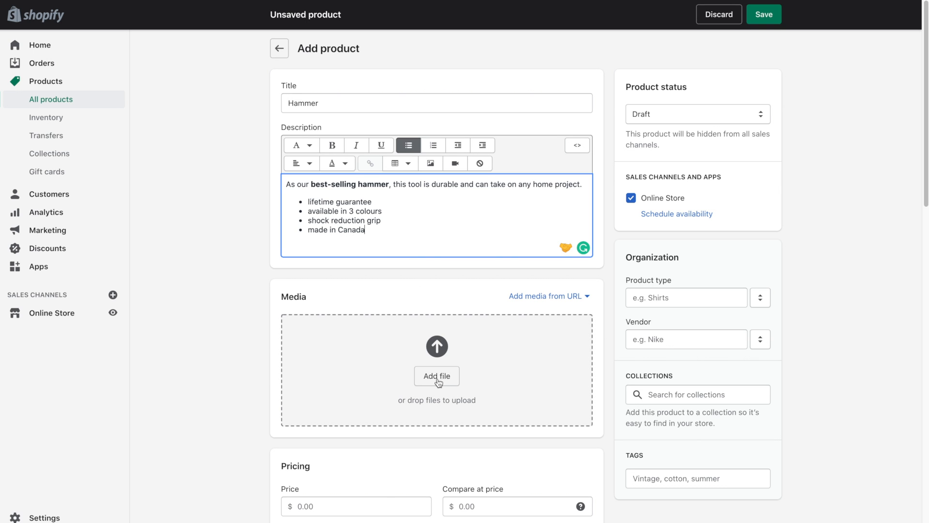
mouse_move(485, 389)
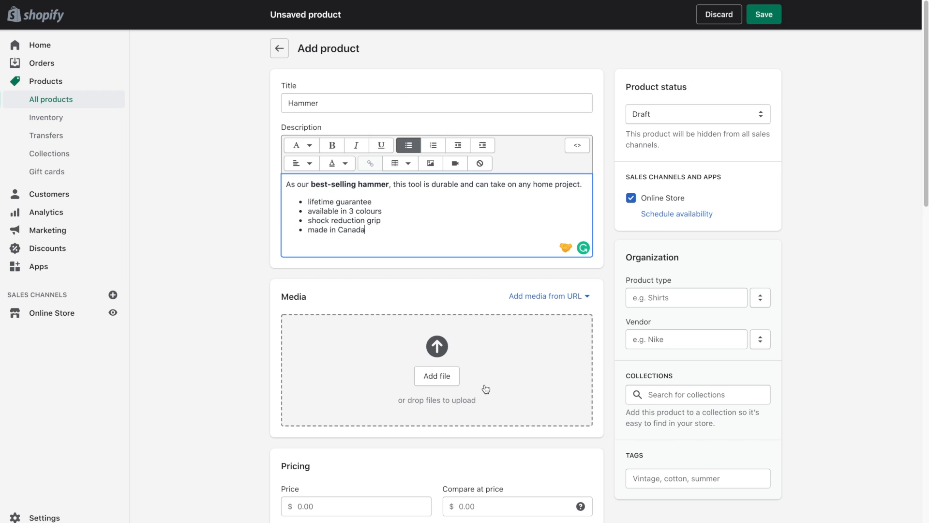
mouse_move(451, 385)
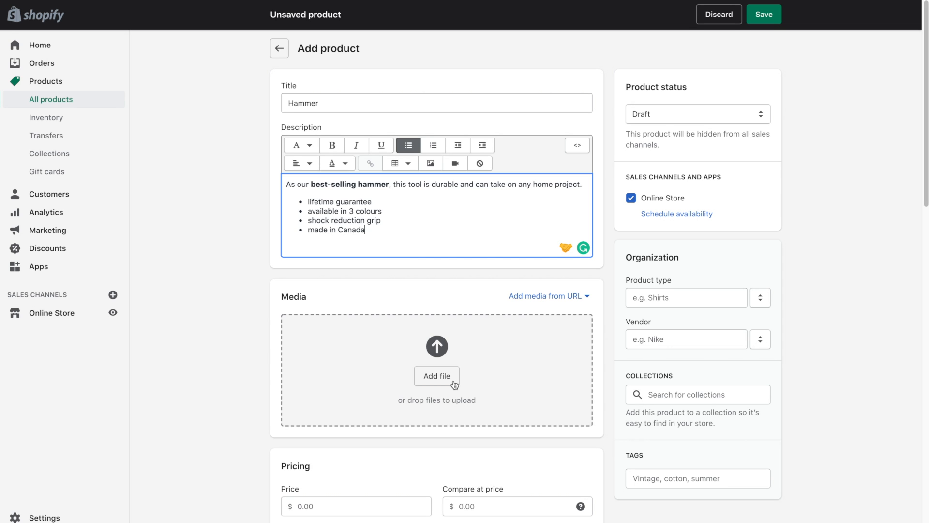
Upload the blue, red and yellow hammer photos to the product's media.
left_click(436, 376)
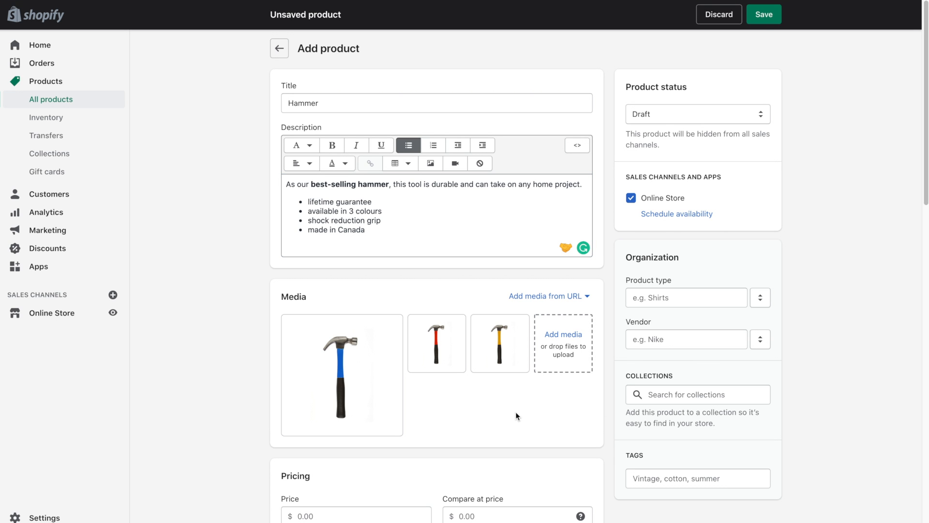
mouse_move(358, 376)
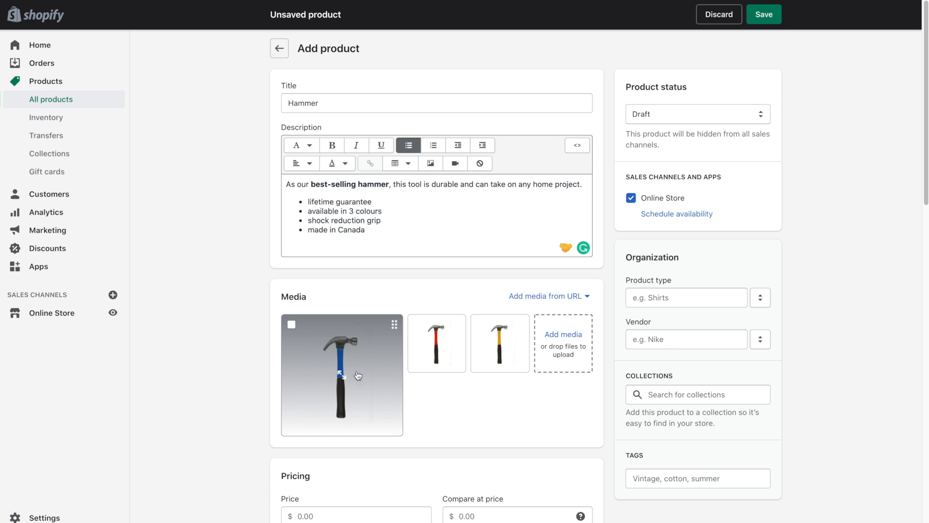
mouse_move(352, 387)
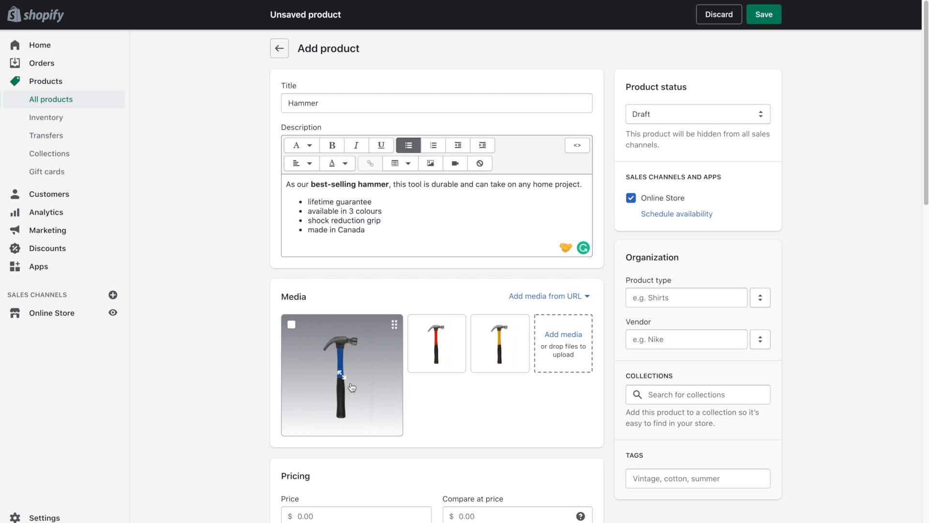
mouse_move(415, 403)
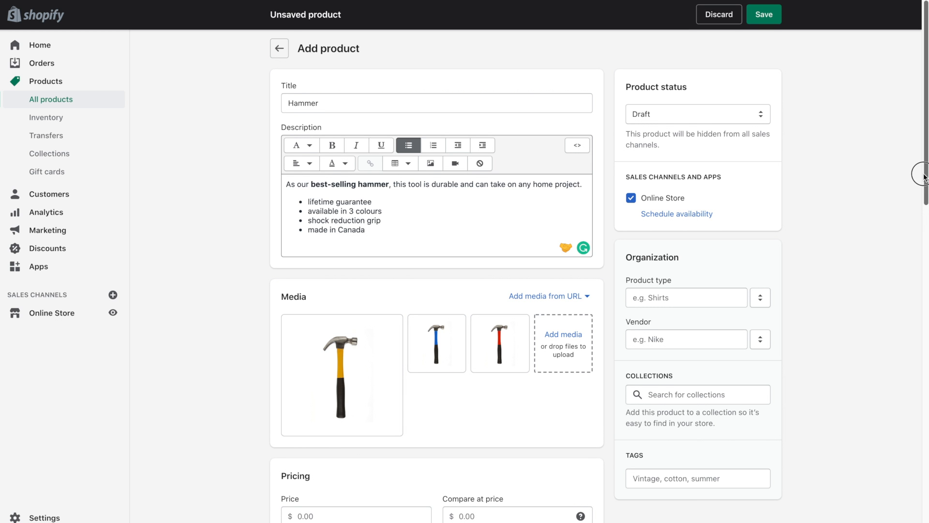
Set the Hammer's price to 29.99 and leave compare-at price blank.
scroll("down", 3)
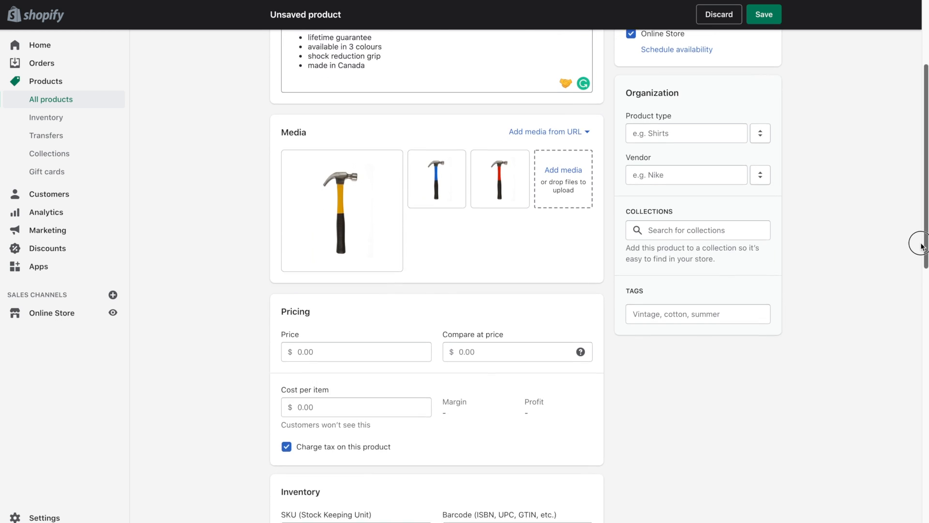
scroll("down", 3)
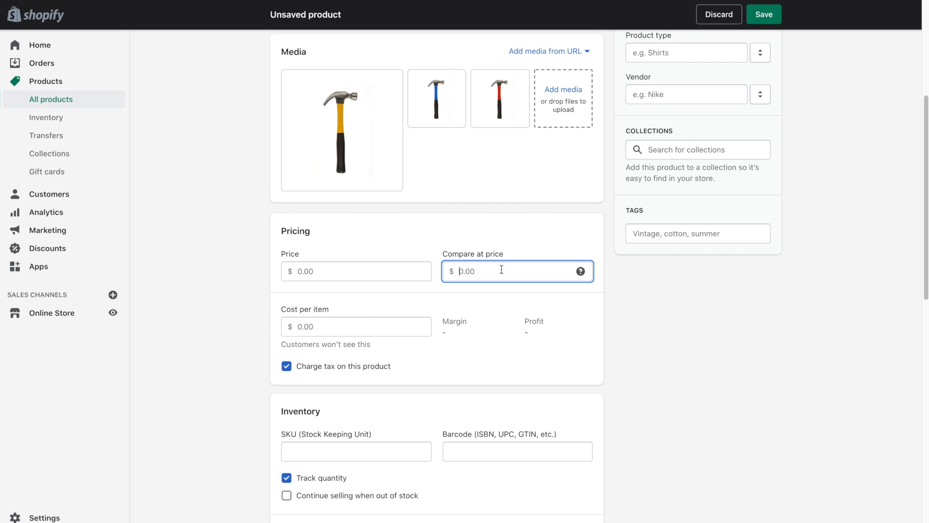
left_click(357, 271)
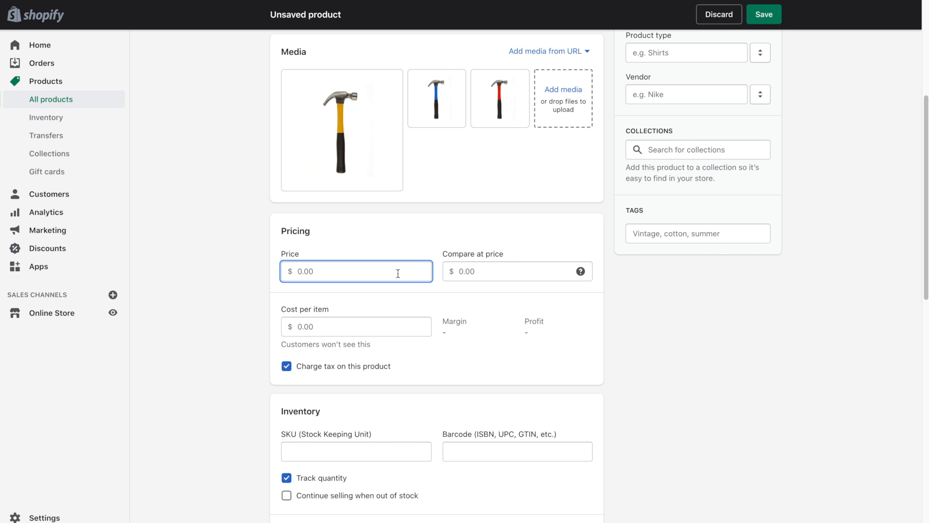
mouse_move(468, 276)
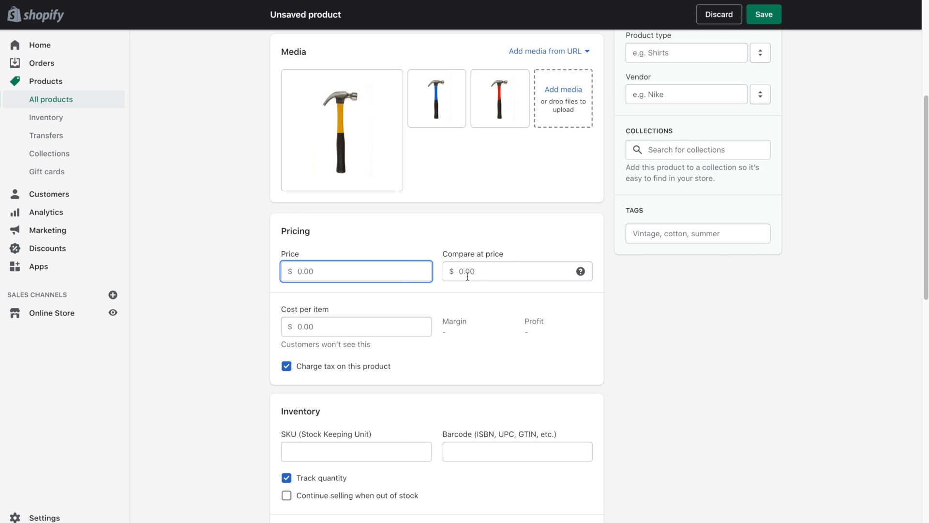
left_click(510, 271)
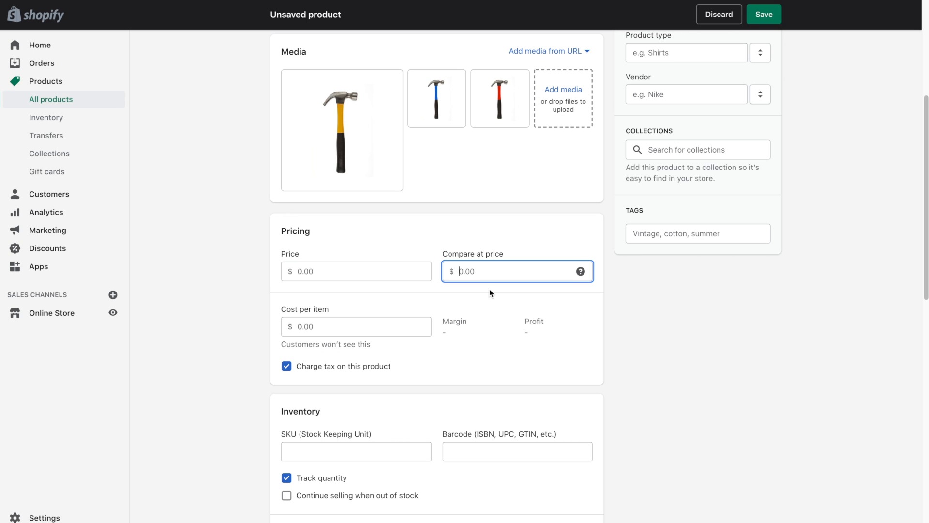
type("29.99")
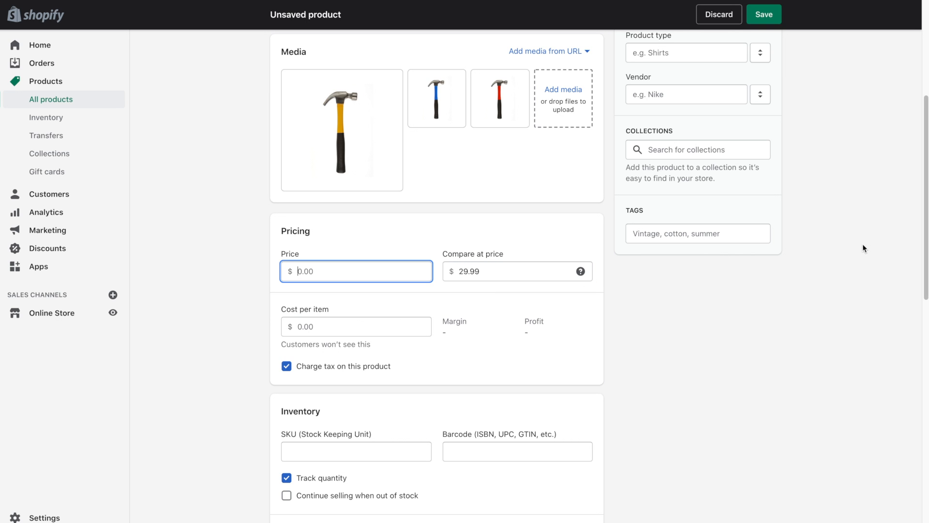
type("2")
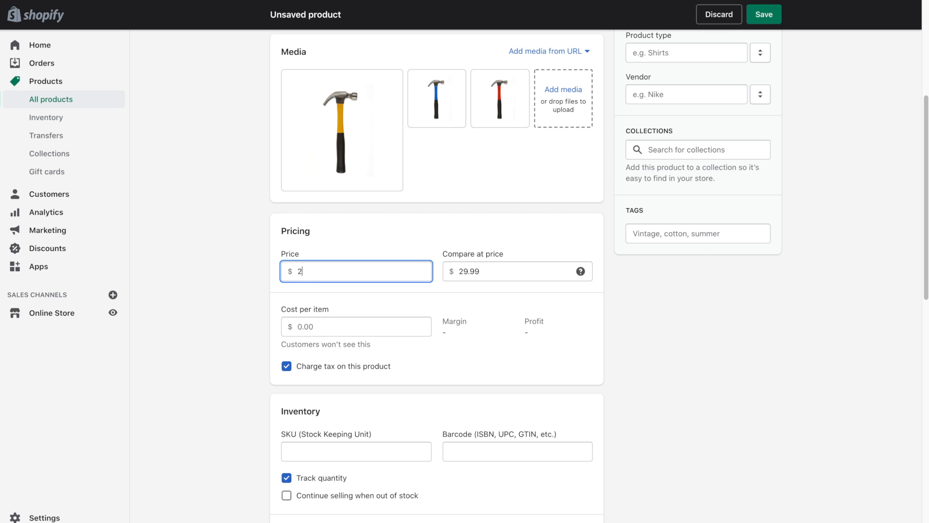
type("4.99")
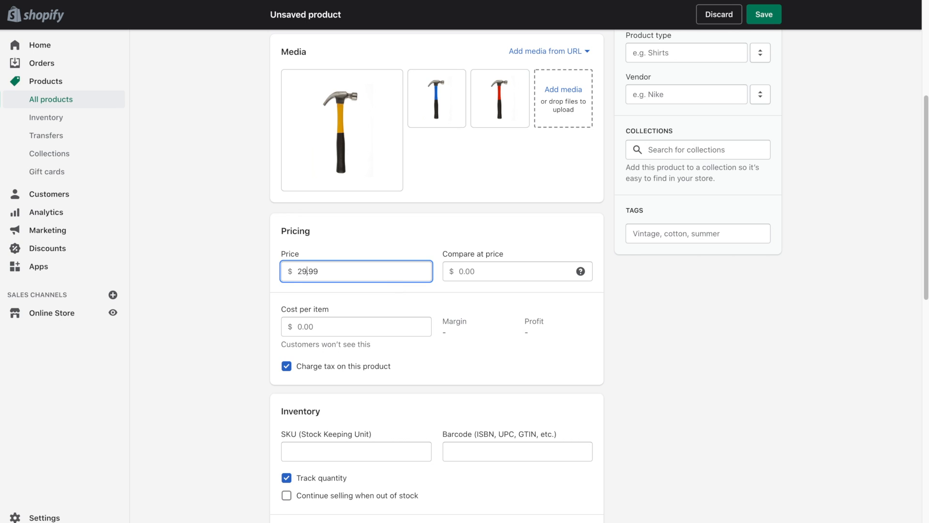
Enter a 9.99 cost per item, yielding 66.7% margin and $20.00 profit.
left_click(356, 327)
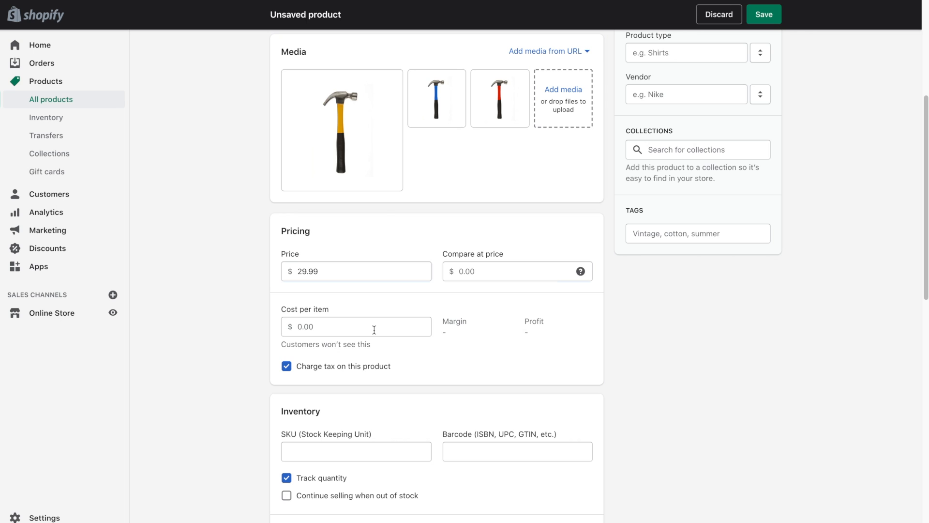
left_click(357, 327)
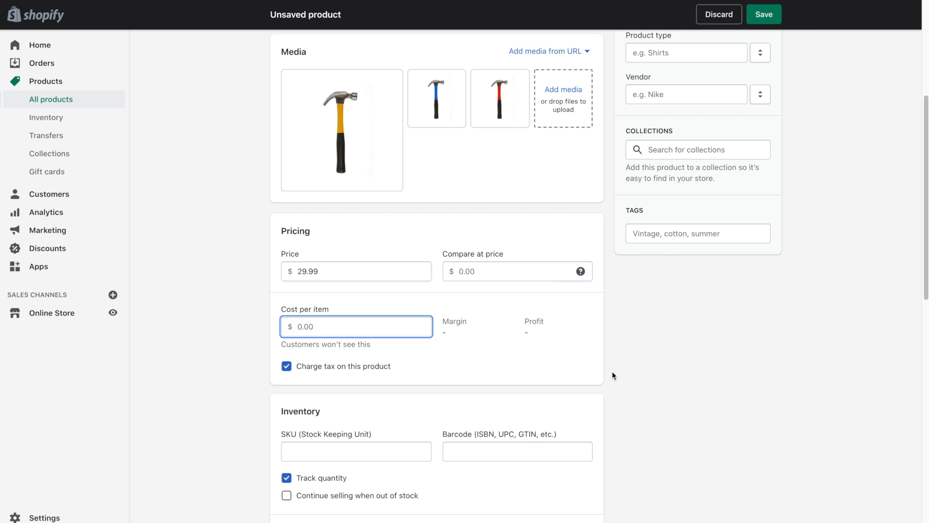
type("9.99")
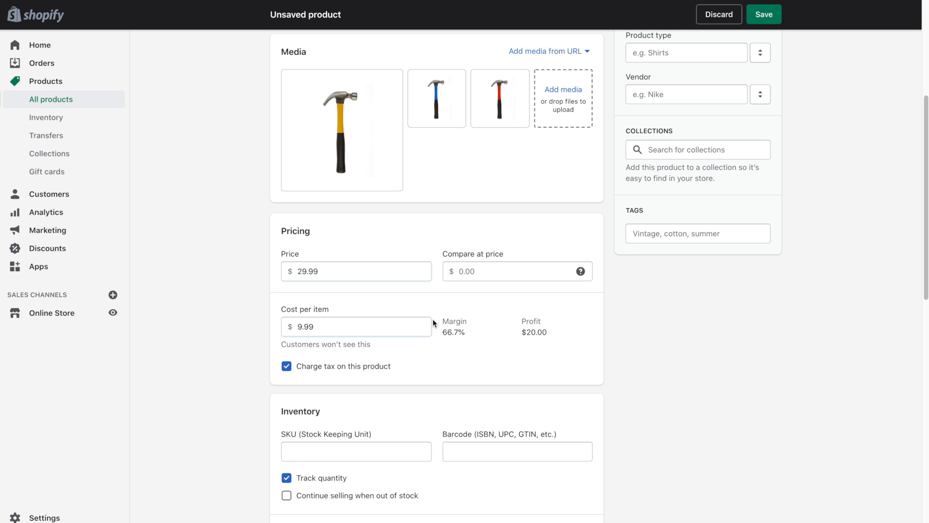
mouse_move(531, 340)
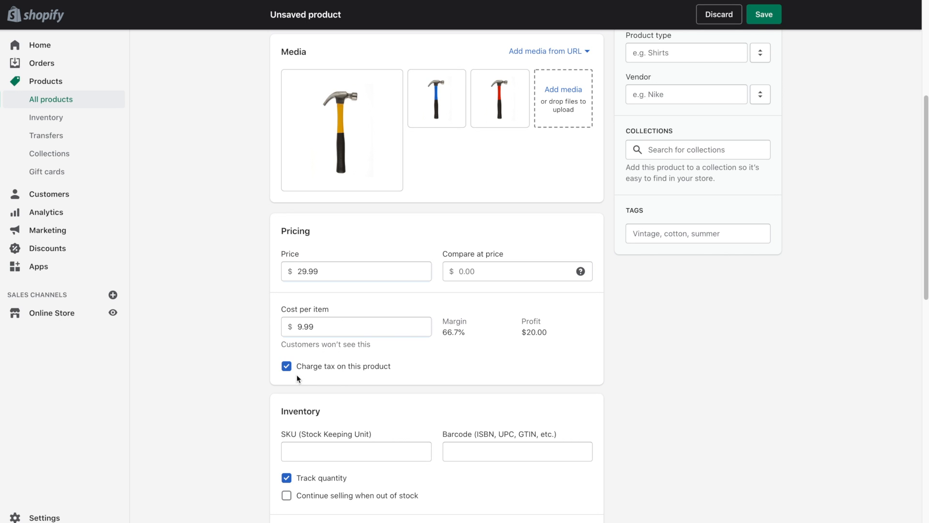
mouse_move(349, 378)
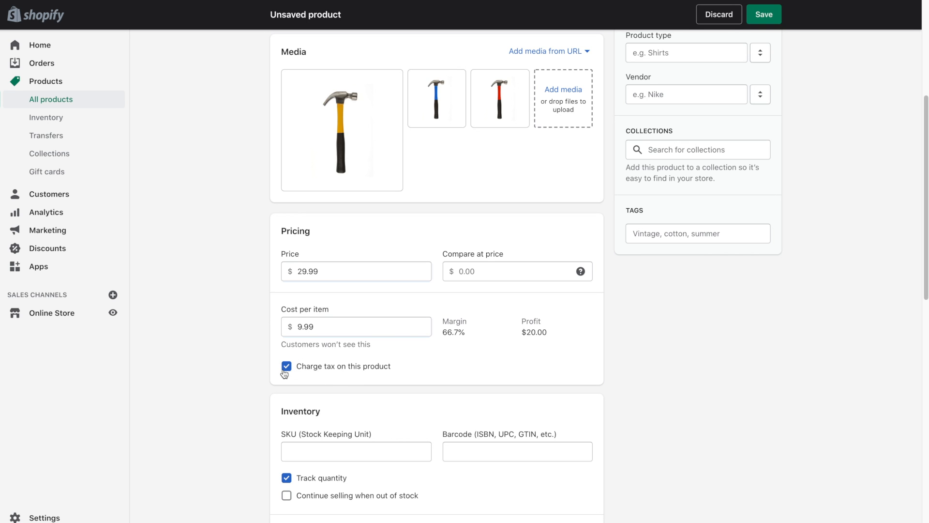
mouse_move(599, 397)
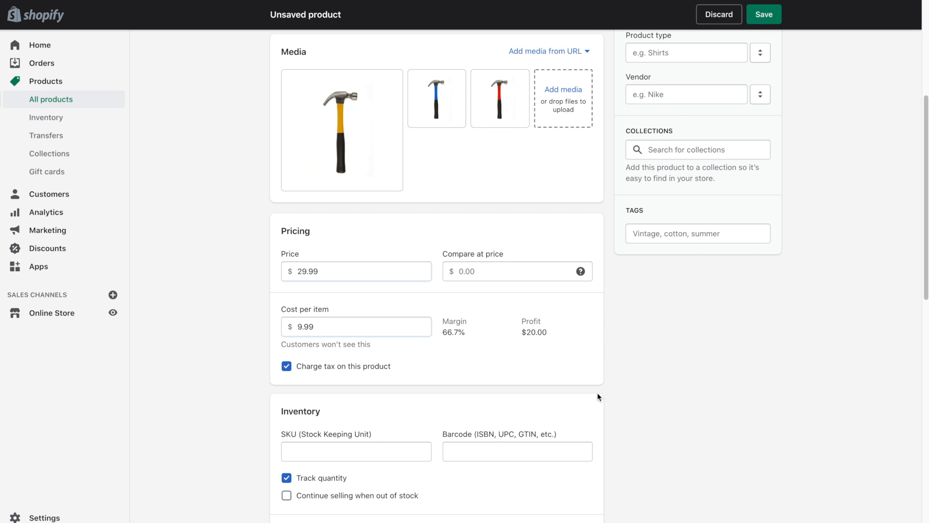
Toggle Track quantity off and back on, and set 50 units available.
scroll("down", 3)
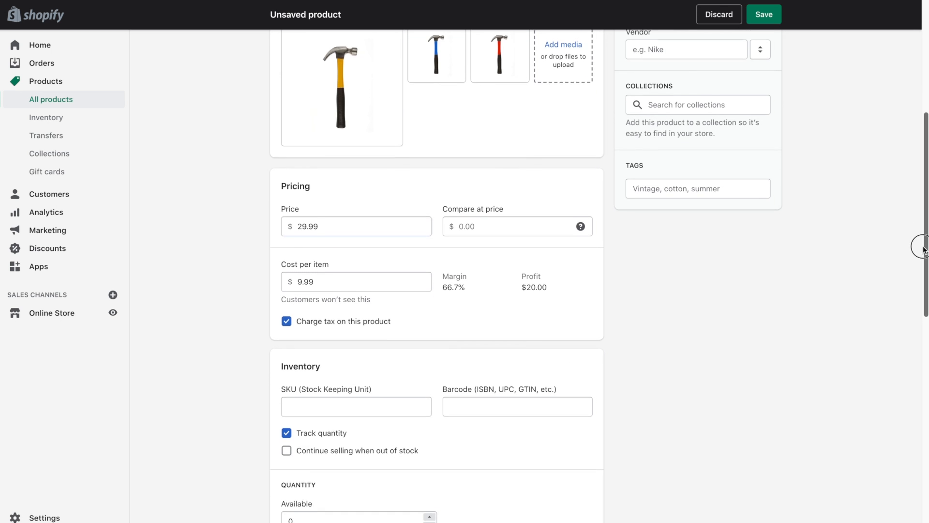
scroll("down", 3)
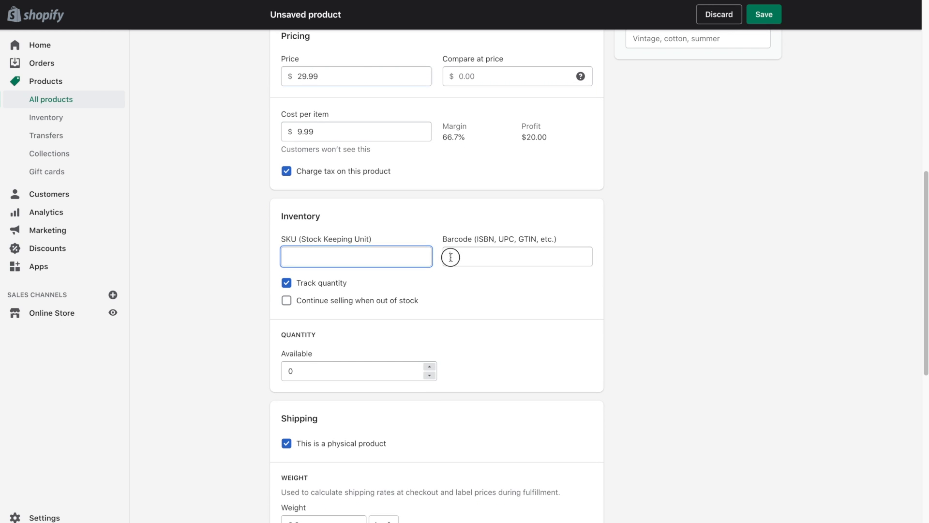
left_click(517, 256)
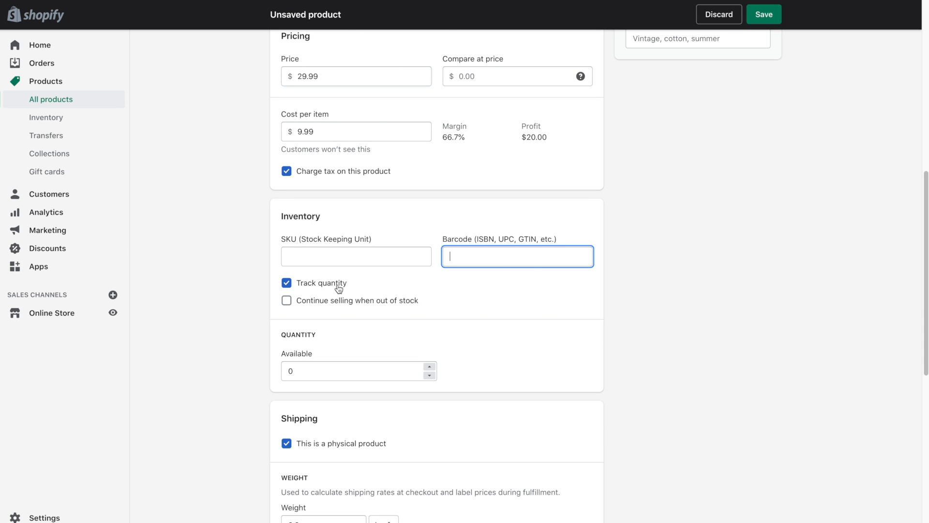
left_click(287, 282)
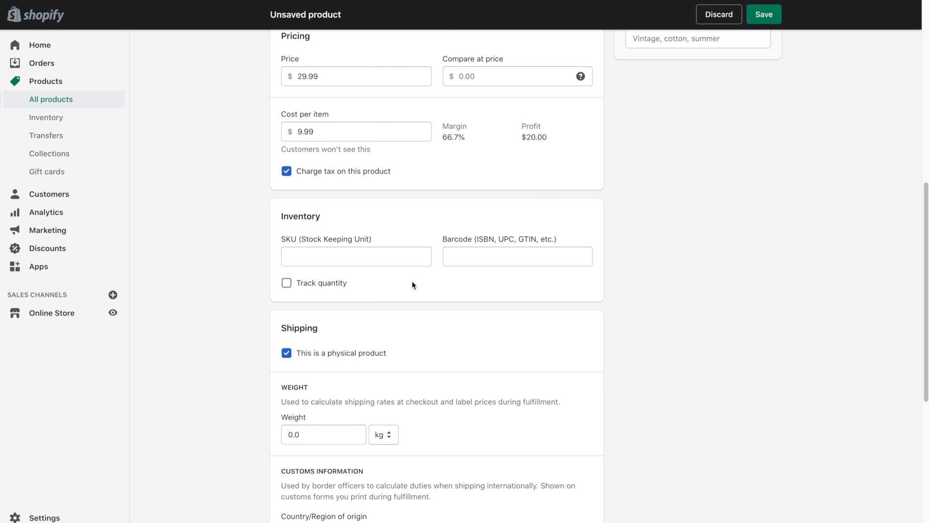
left_click(287, 283)
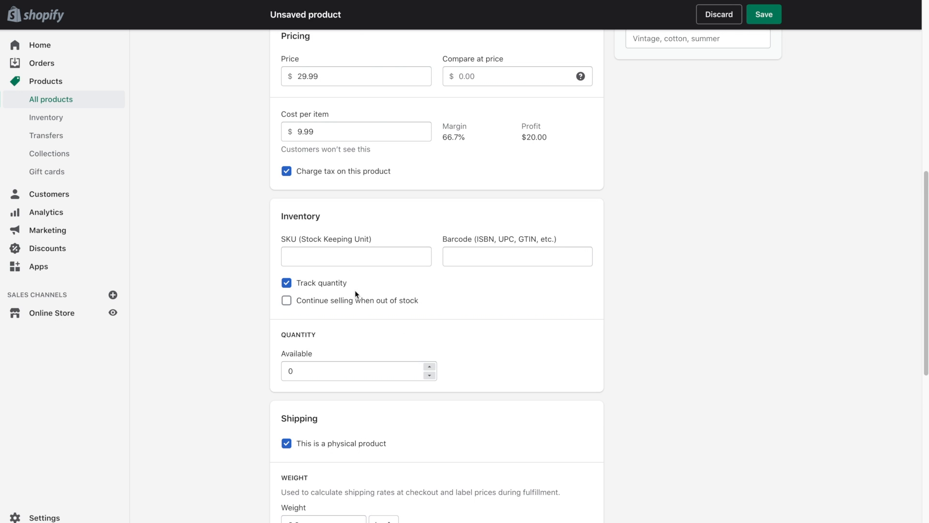
mouse_move(466, 291)
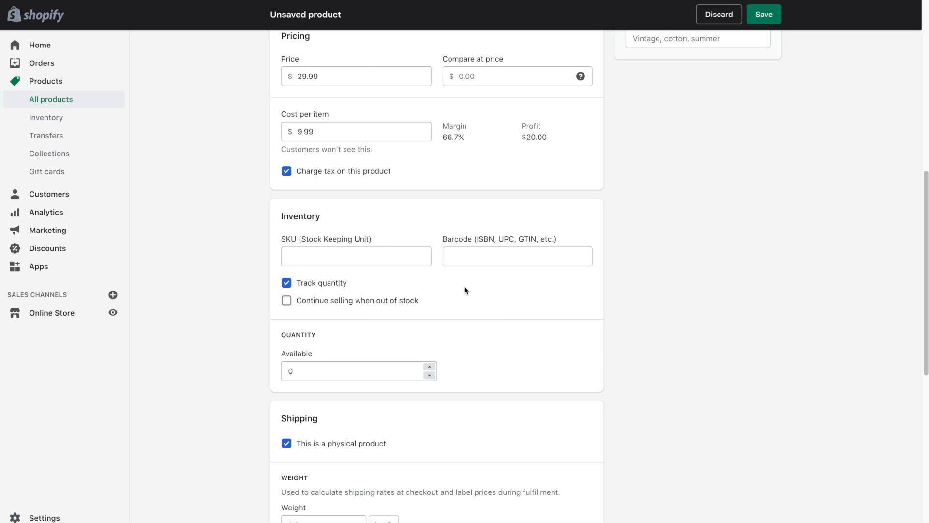
mouse_move(287, 300)
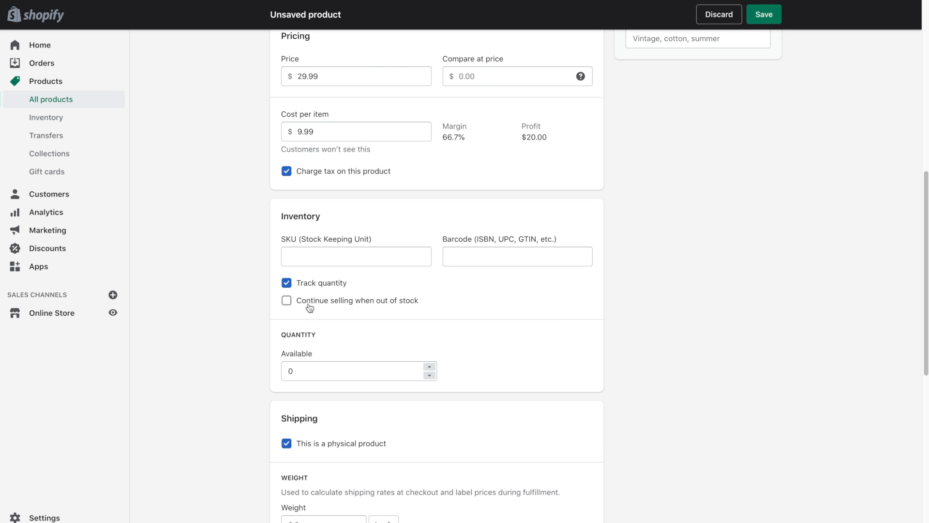
mouse_move(377, 315)
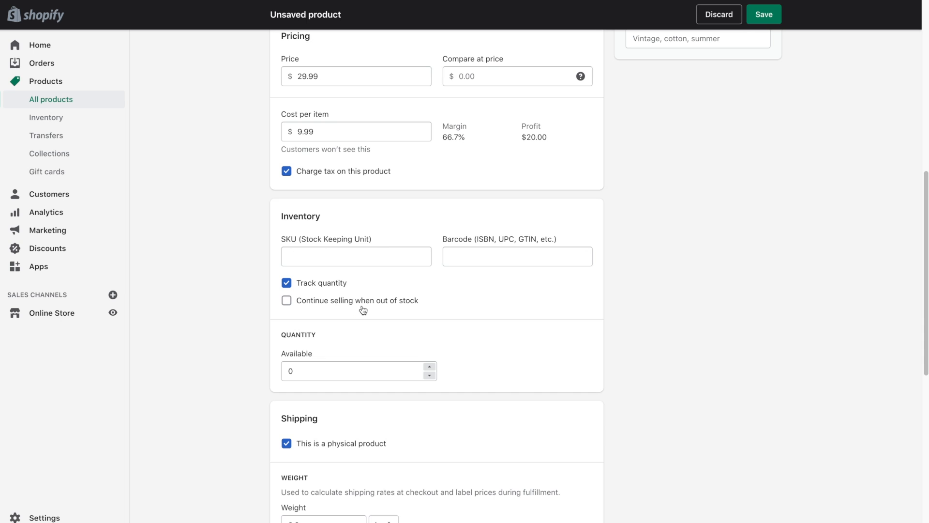
mouse_move(385, 309)
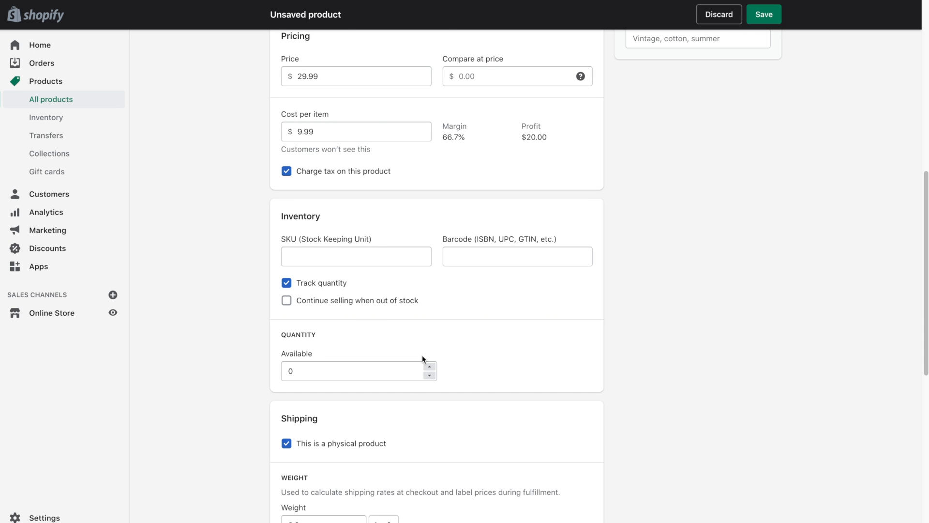
left_click(350, 370)
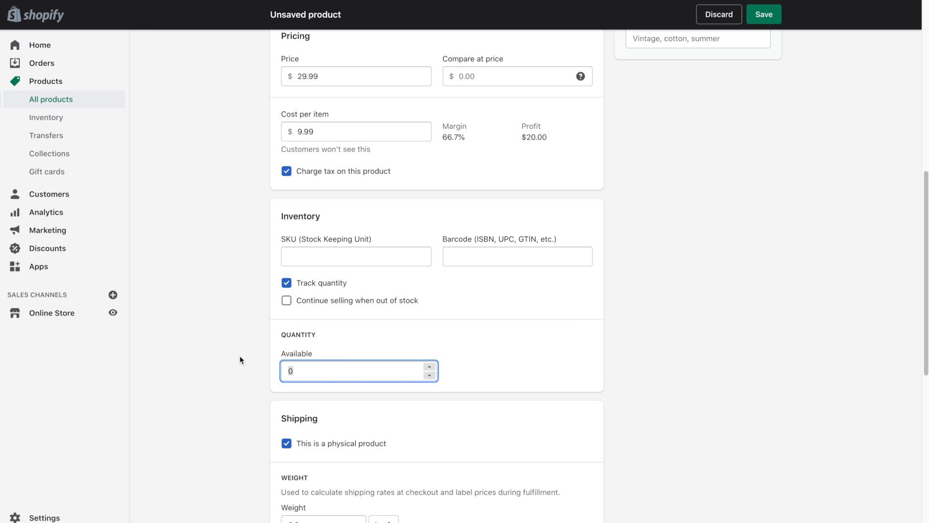
type("5")
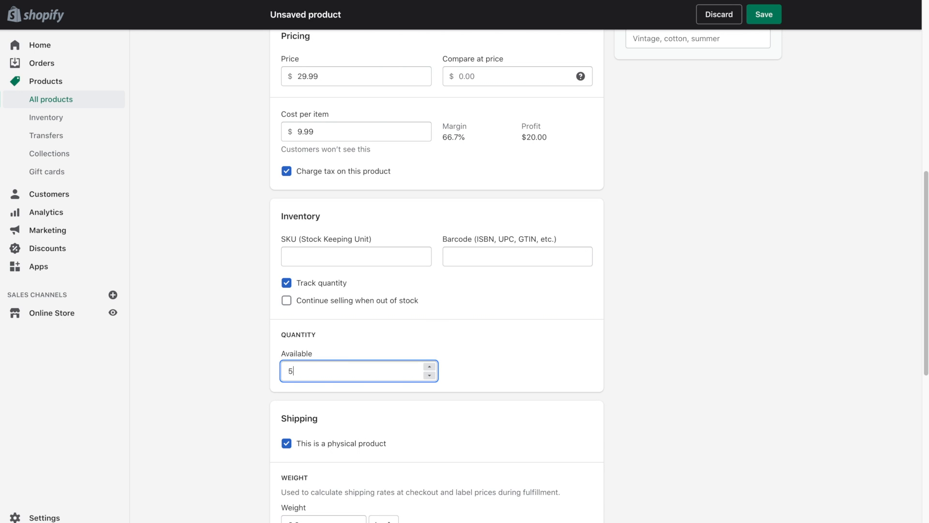
type("0")
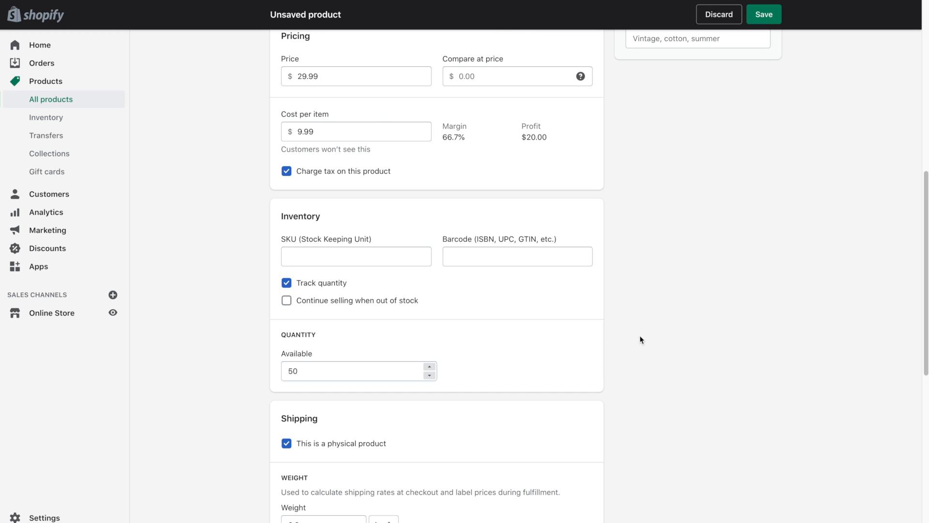
mouse_move(909, 267)
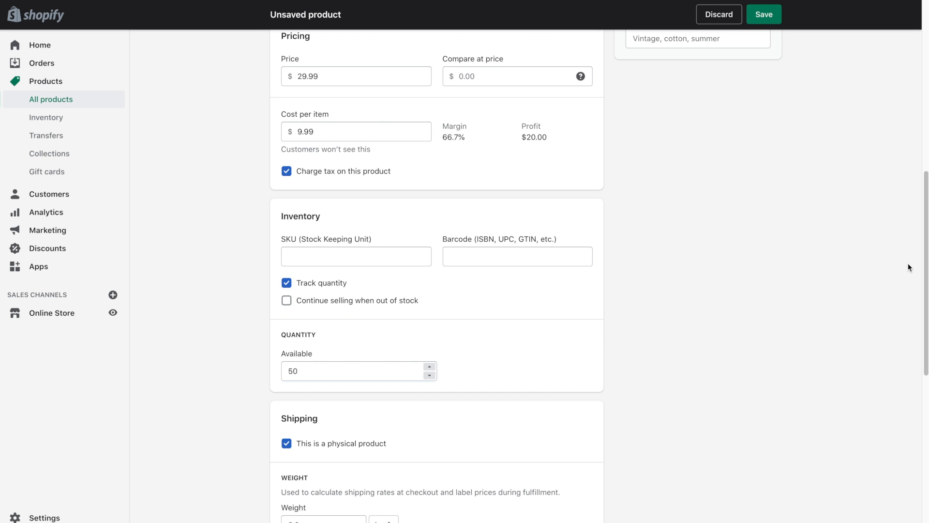
scroll("down", 3)
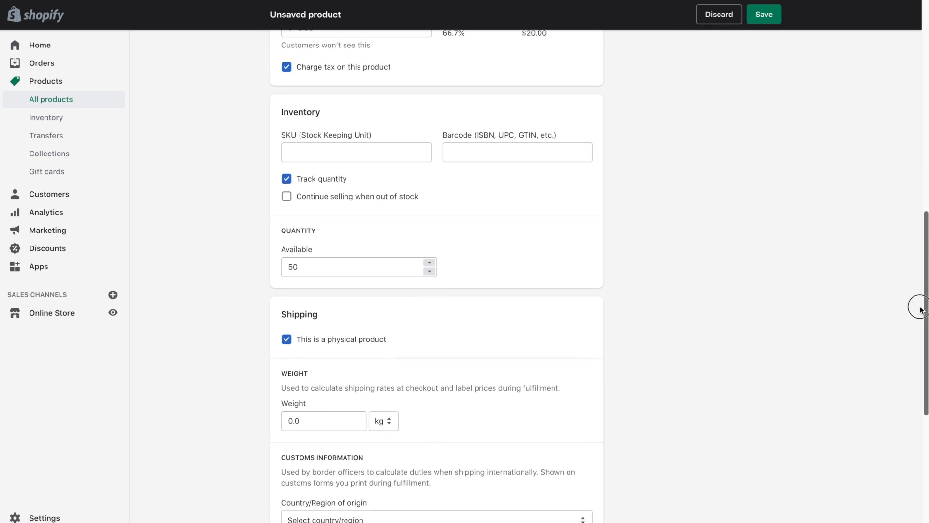
Switch the shipping weight unit from kg to lb and enter 1.5.
scroll("down", 3)
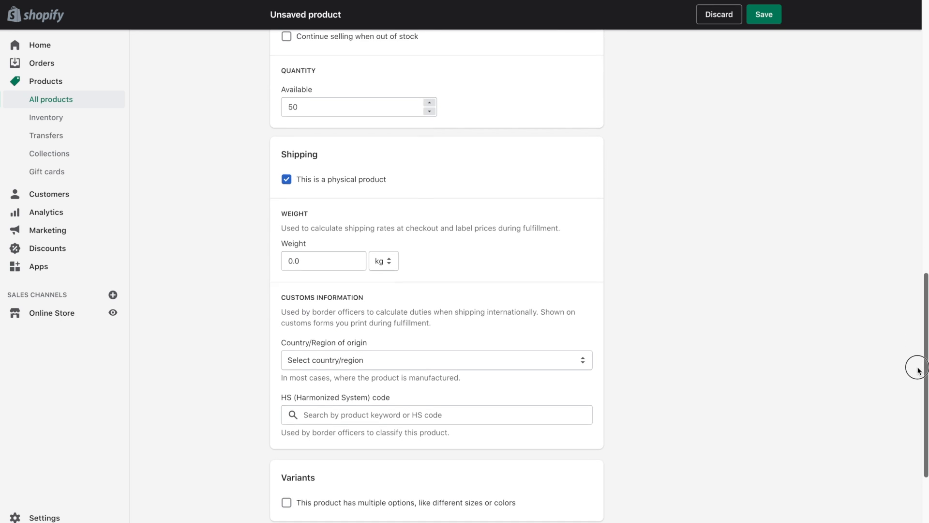
scroll("down", 3)
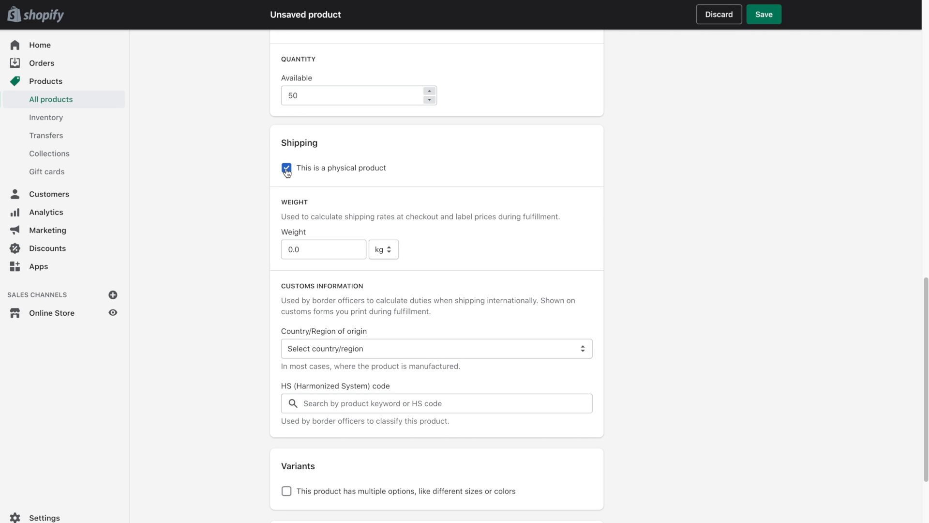
mouse_move(333, 266)
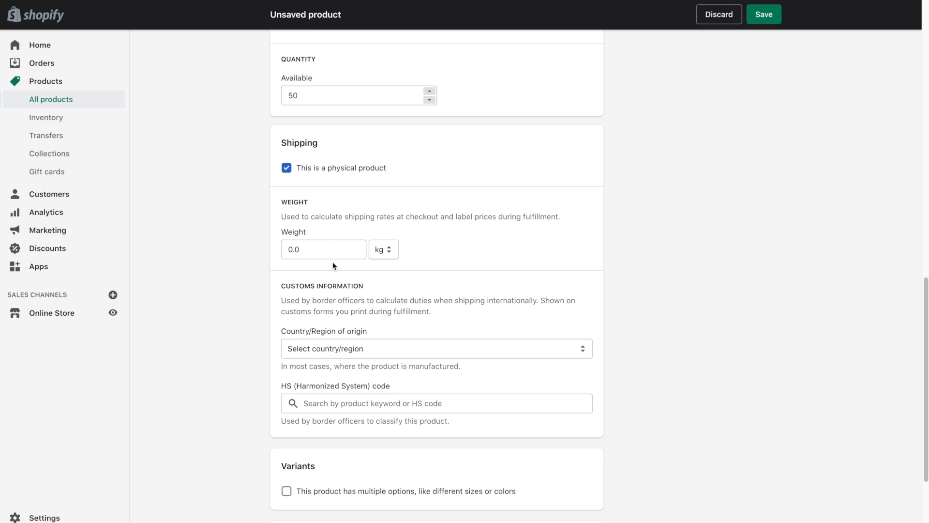
mouse_move(318, 246)
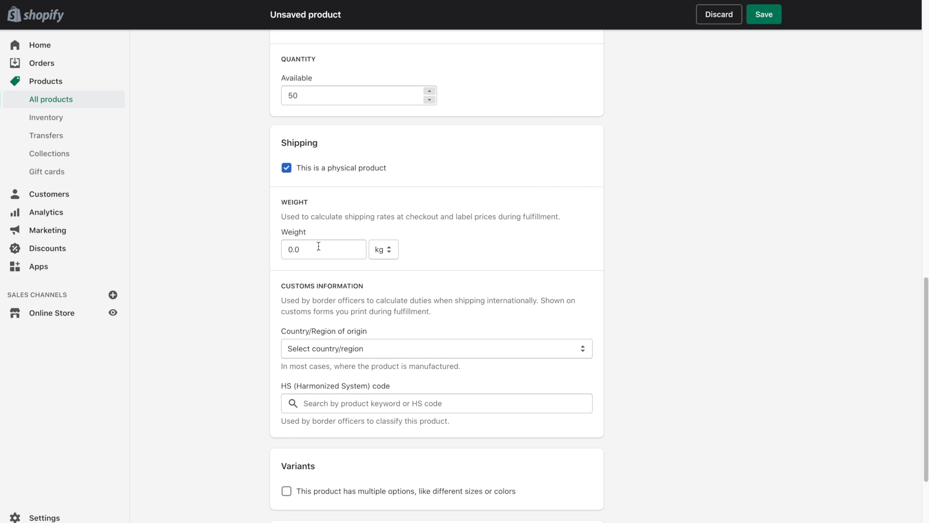
mouse_move(334, 225)
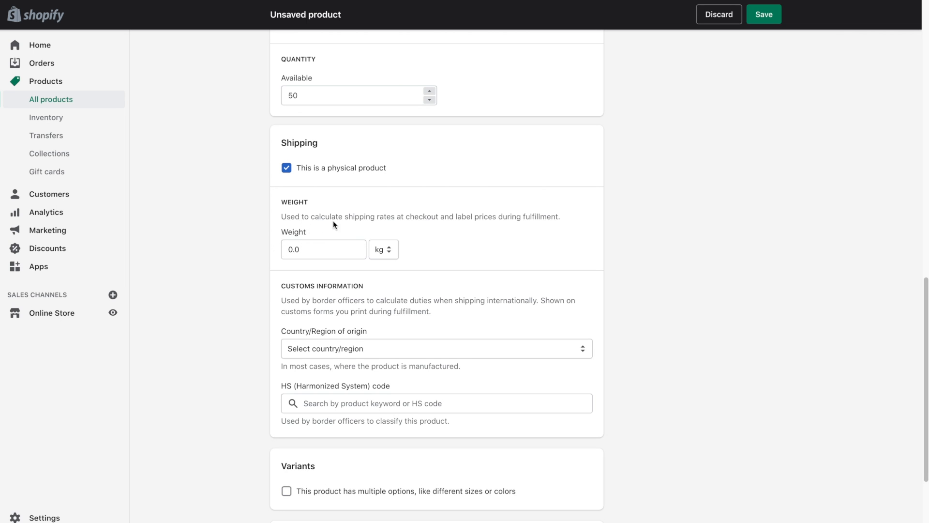
mouse_move(431, 223)
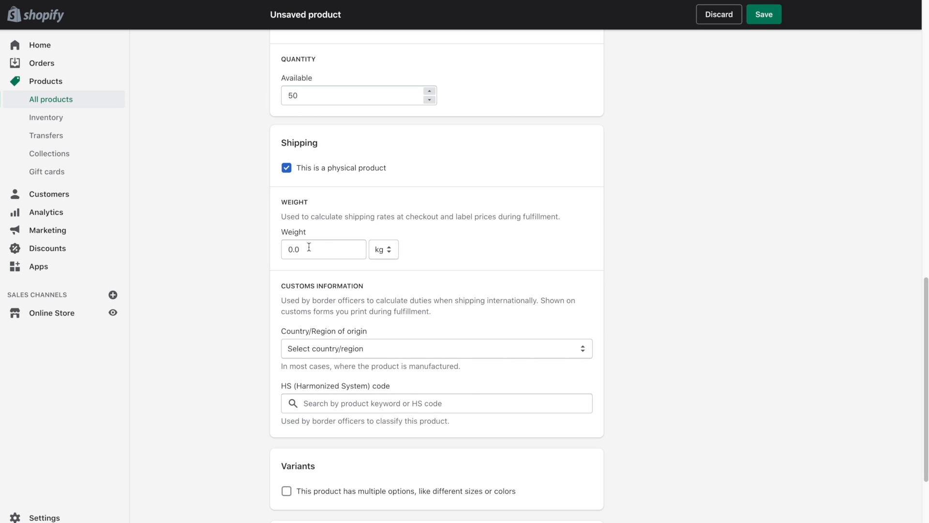
left_click(383, 249)
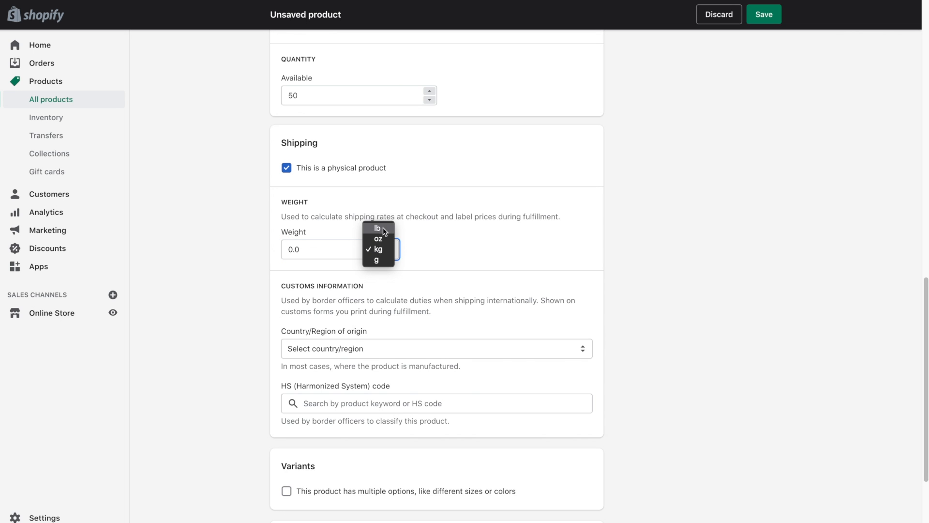
mouse_move(386, 259)
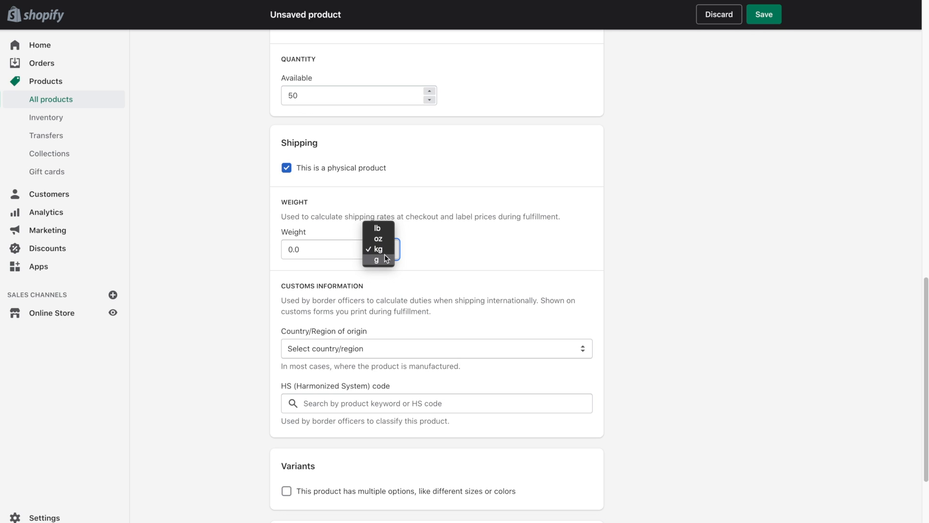
left_click(378, 248)
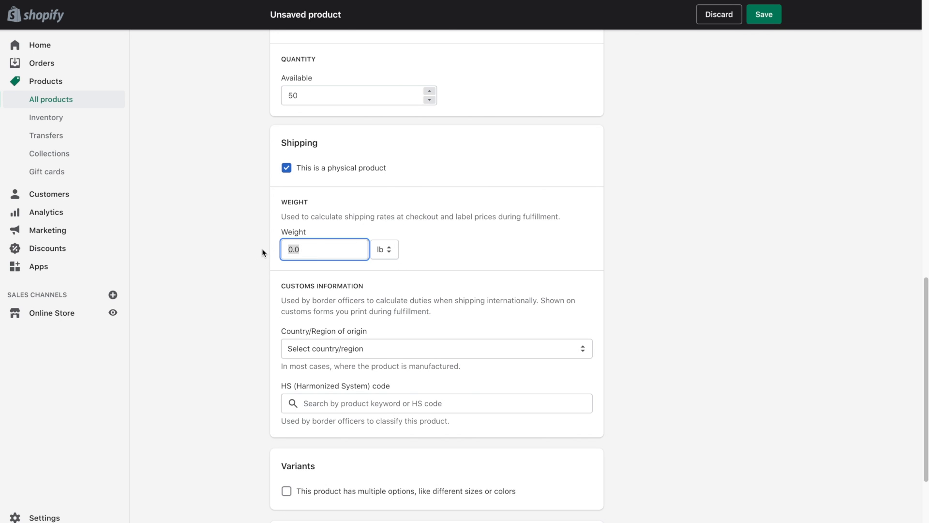
type("1.5")
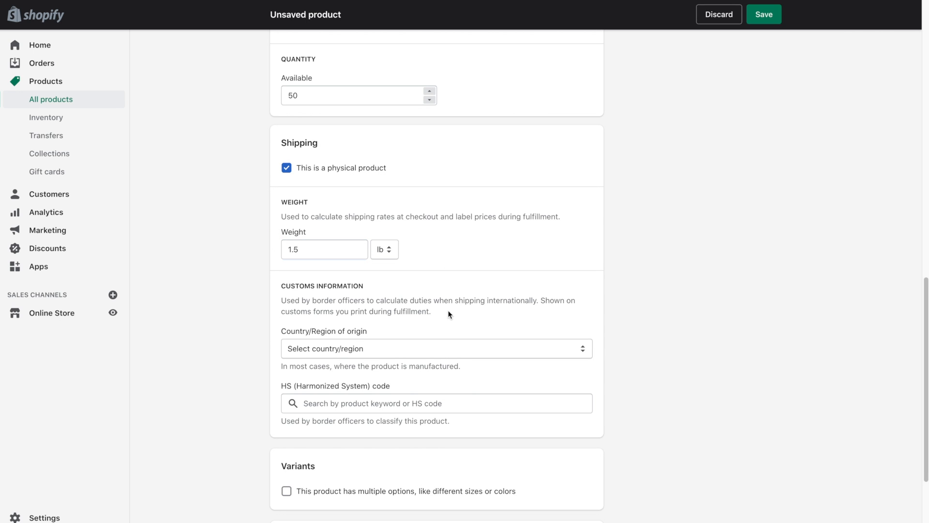
mouse_move(370, 350)
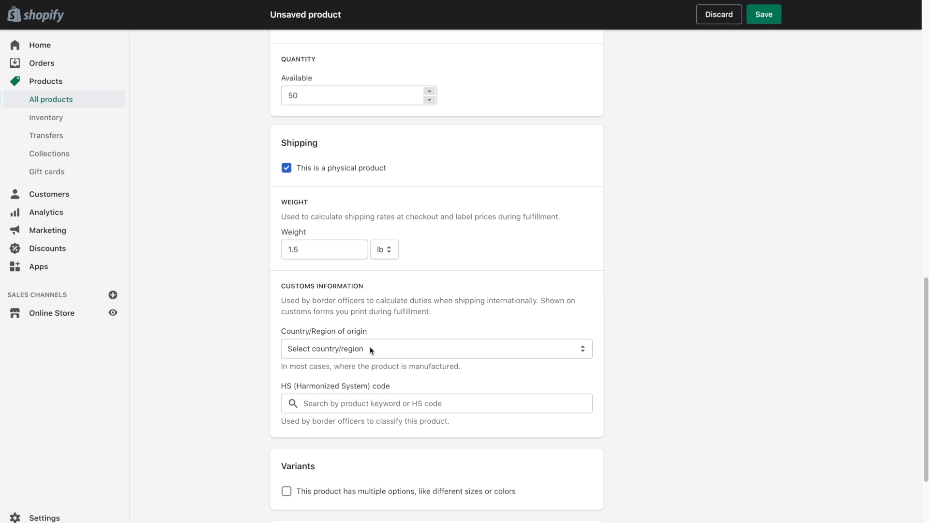
mouse_move(374, 349)
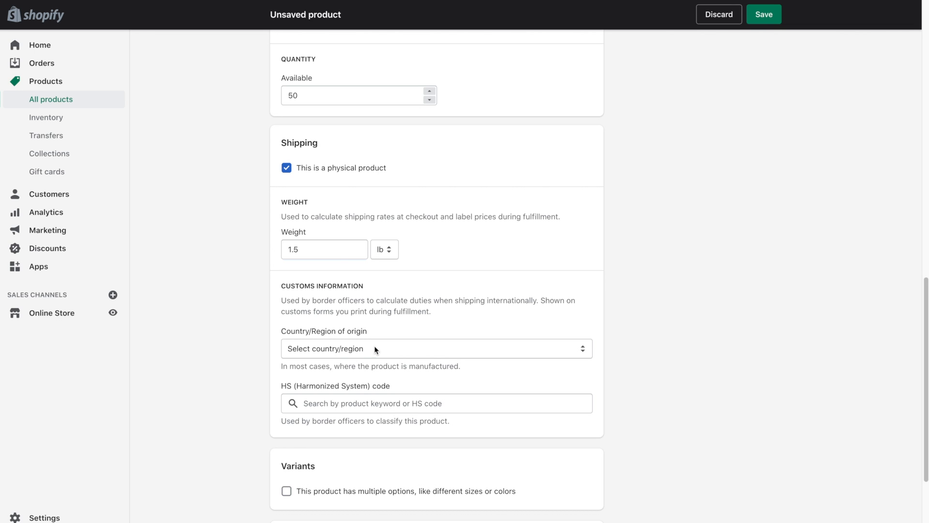
left_click(435, 349)
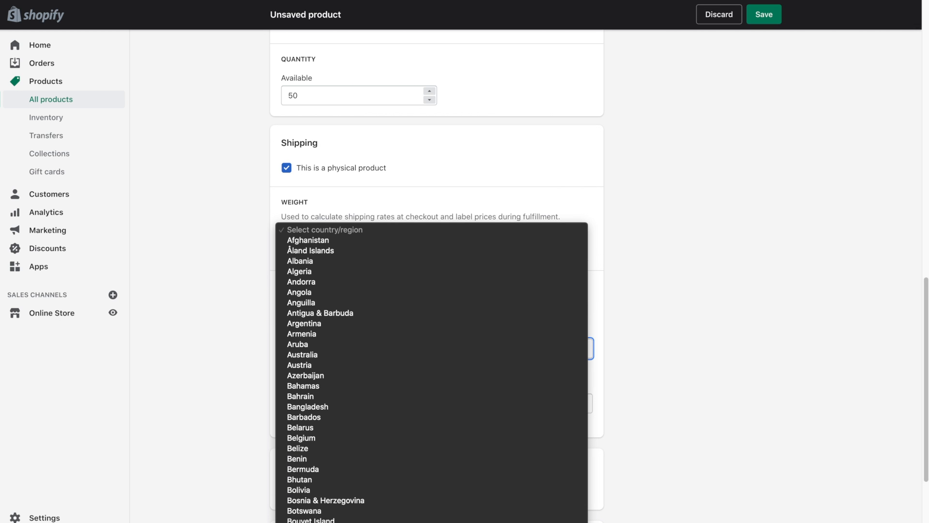
Pick Canada for country of origin and Ontario for province in customs information.
scroll("down", 3)
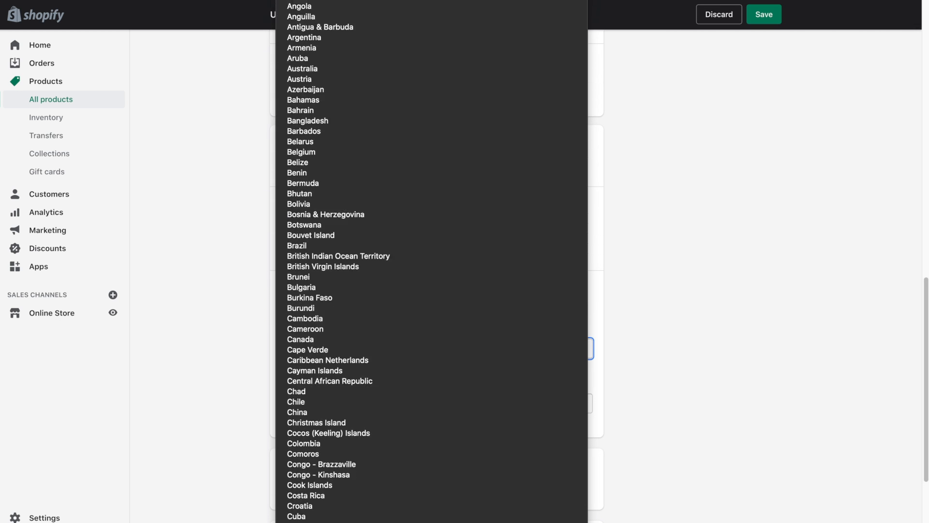
left_click(299, 338)
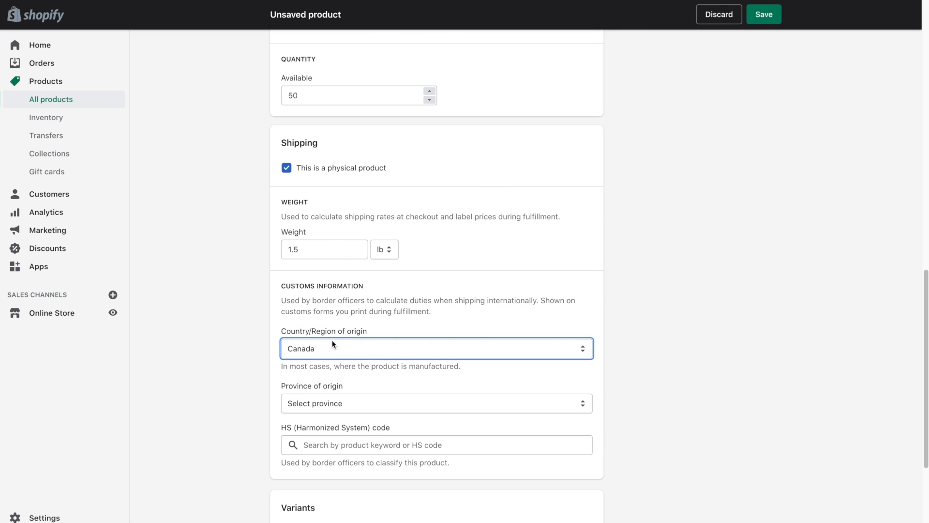
left_click(436, 404)
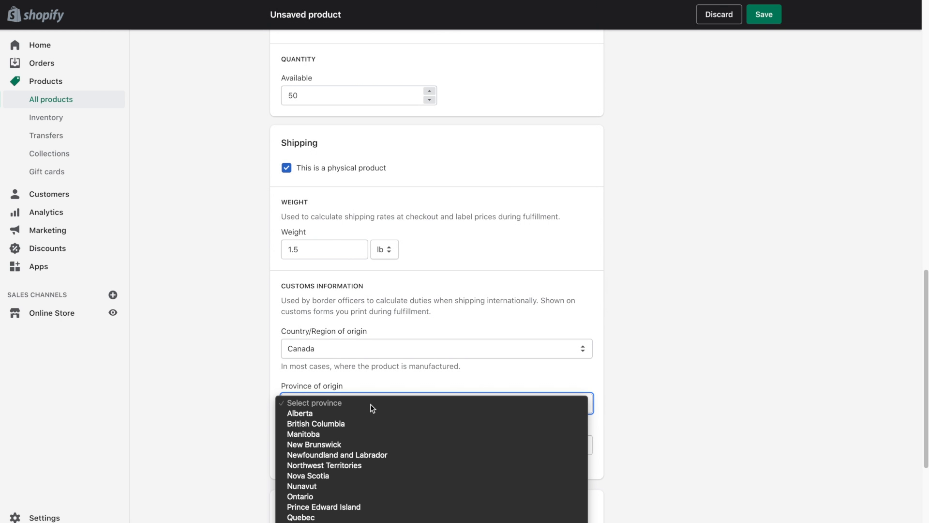
left_click(301, 497)
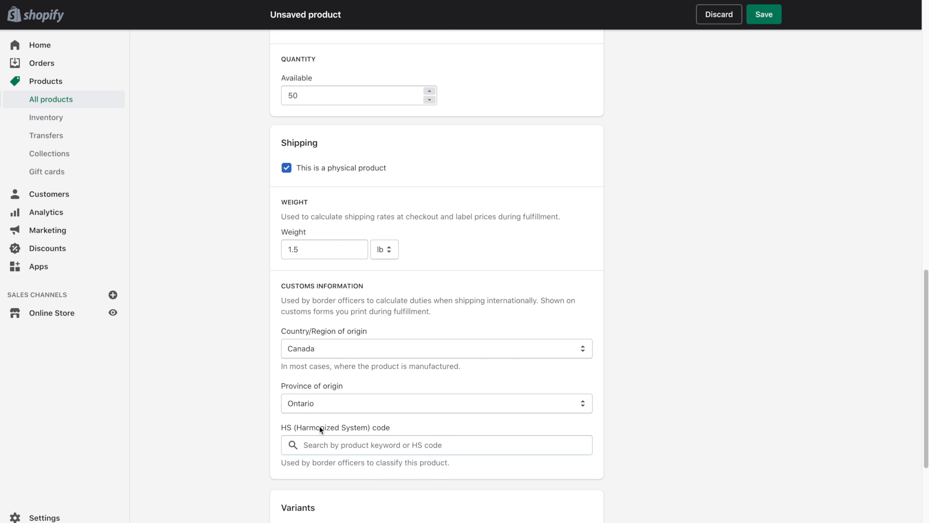
mouse_move(634, 482)
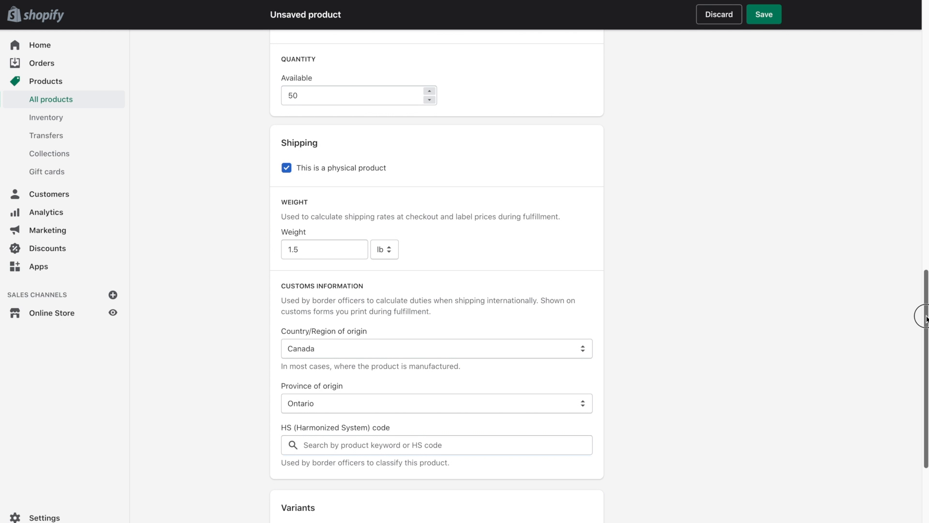
scroll("down", 3)
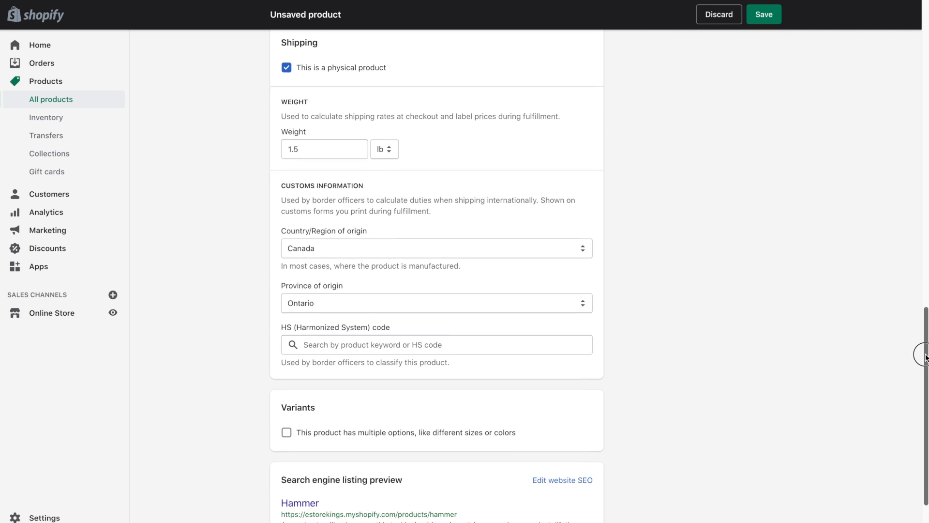
scroll("down", 3)
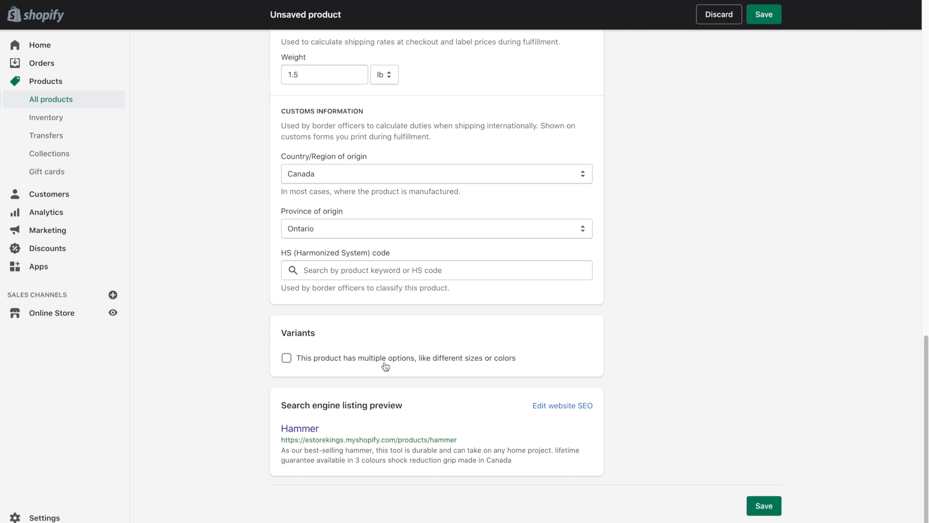
mouse_move(340, 339)
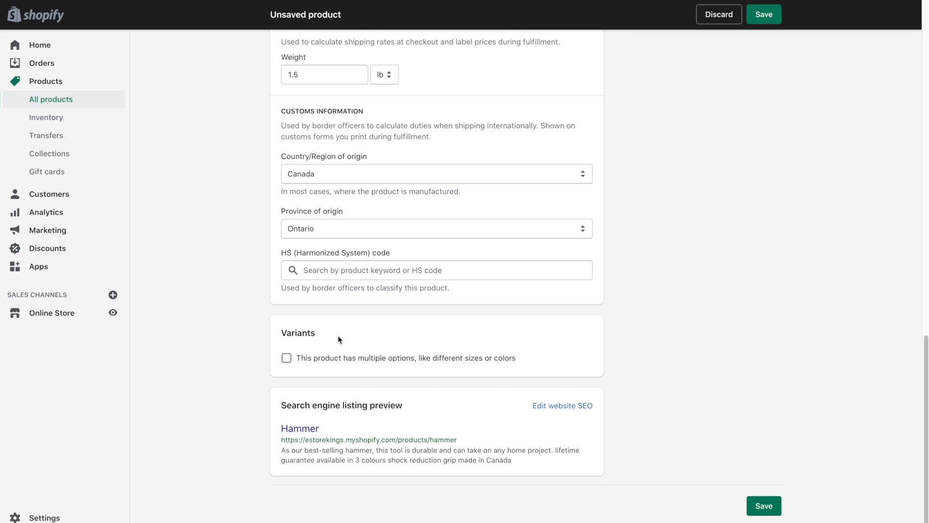
mouse_move(297, 362)
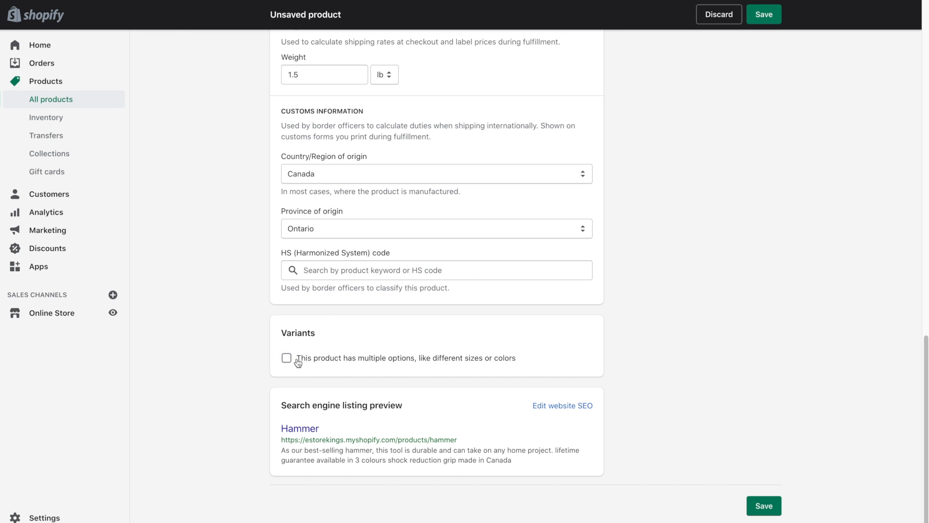
Mark the product as having multiple options and name Option 1 Colour.
left_click(286, 358)
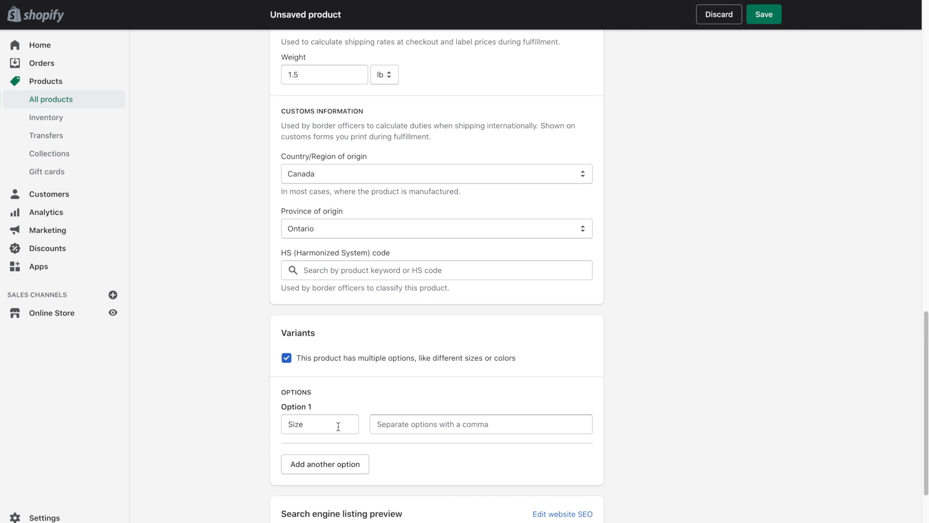
scroll("down", 3)
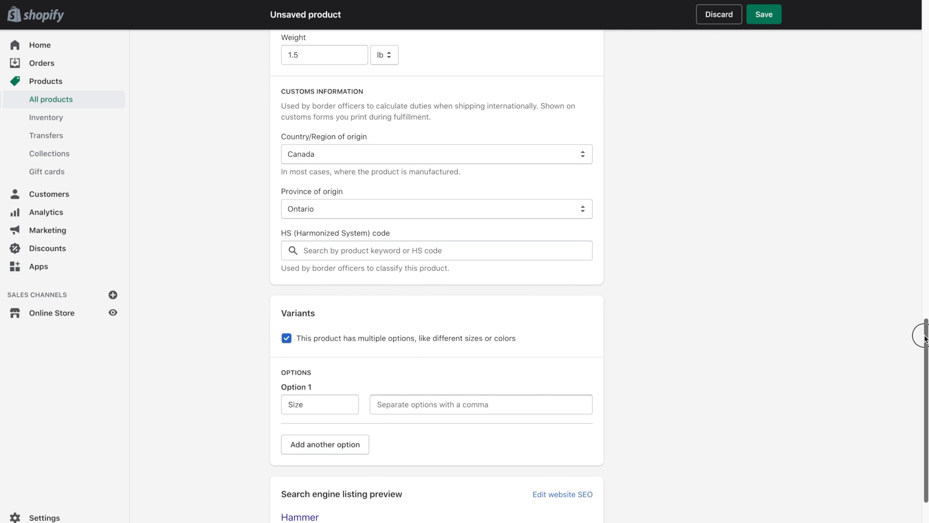
scroll("down", 3)
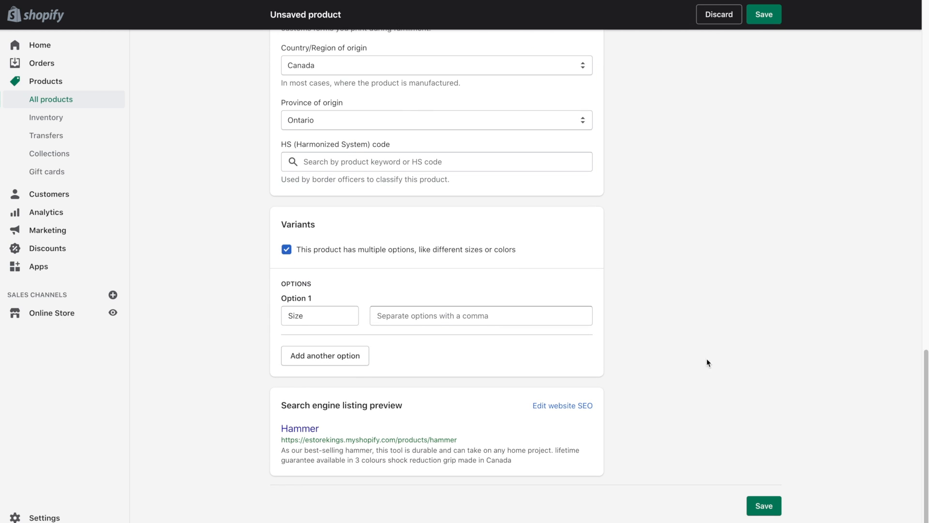
left_click(319, 315)
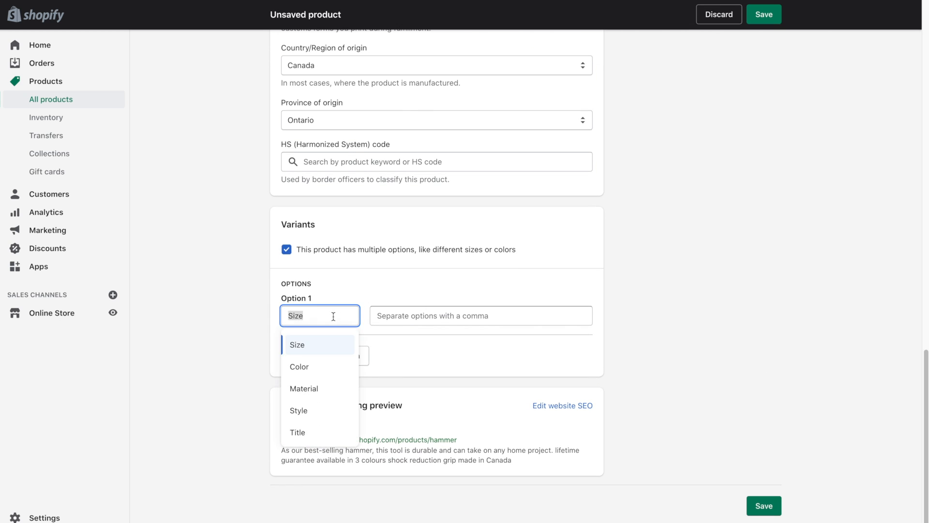
mouse_move(334, 354)
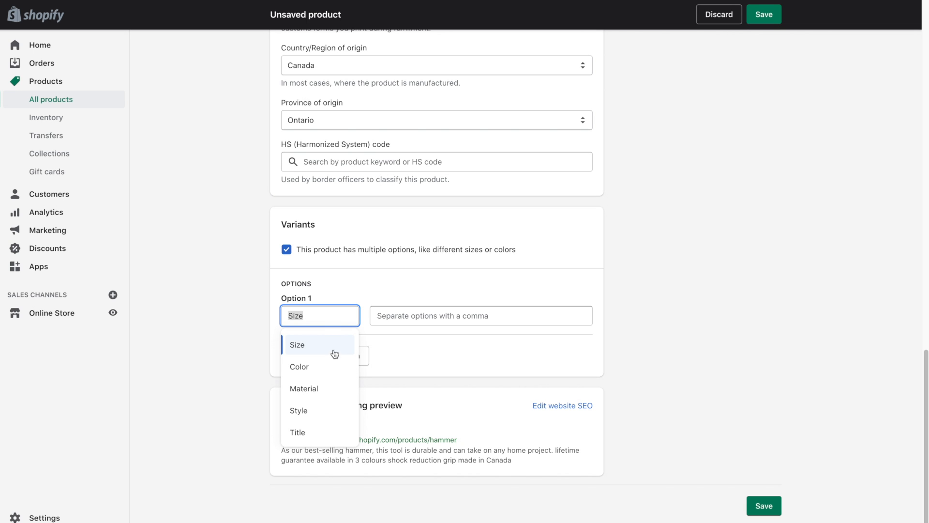
mouse_move(328, 385)
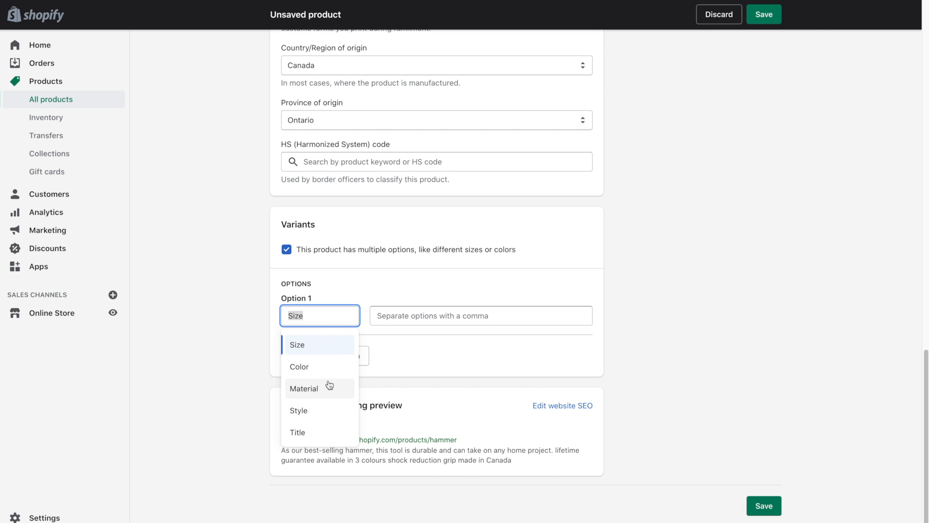
mouse_move(313, 366)
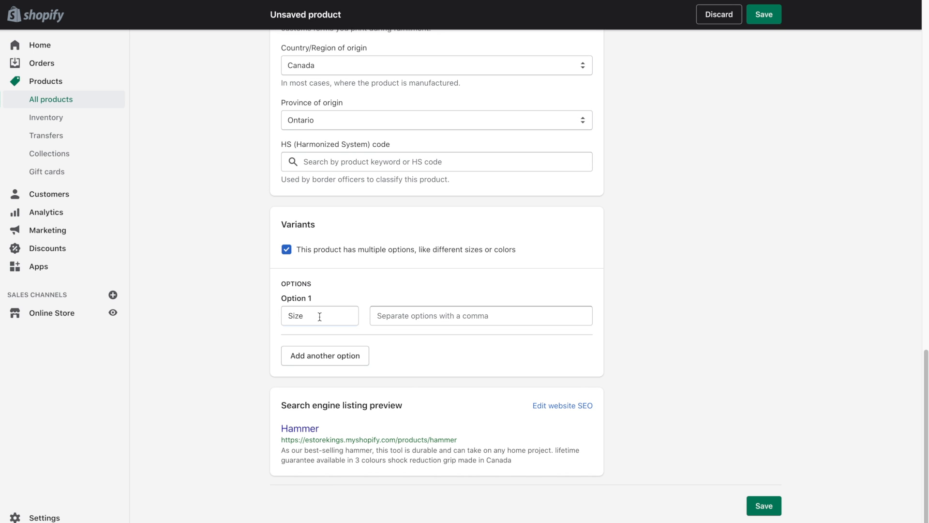
Enter Yellow, Blue and Red as the Colour option values.
left_click(319, 316)
type("Colour")
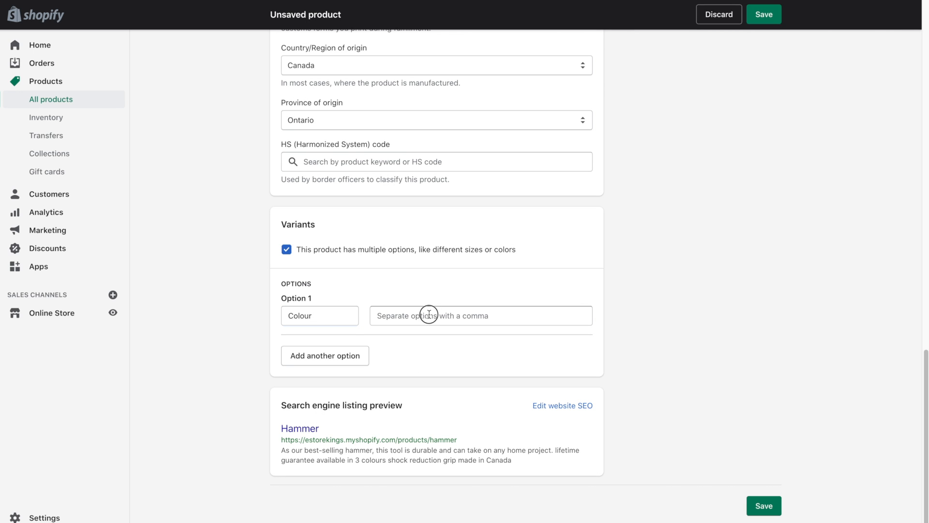
type("Yellow")
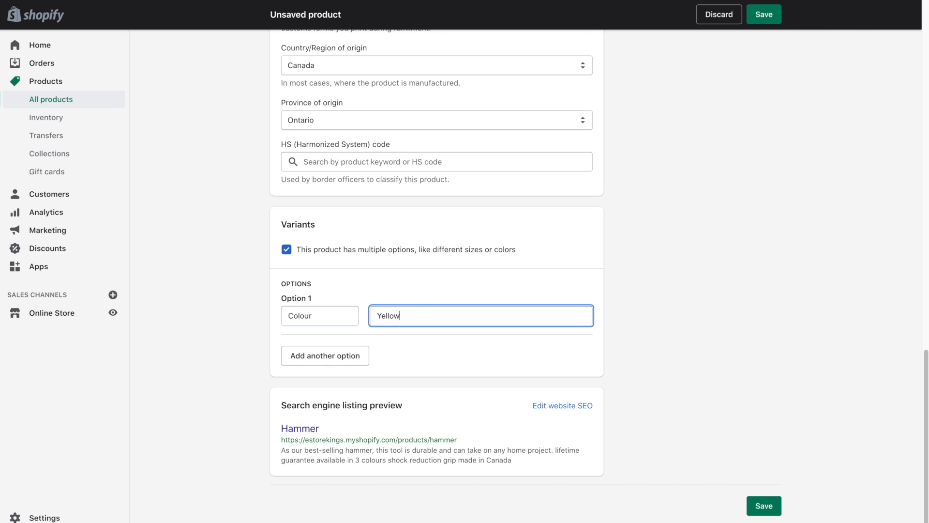
type("Blue Red")
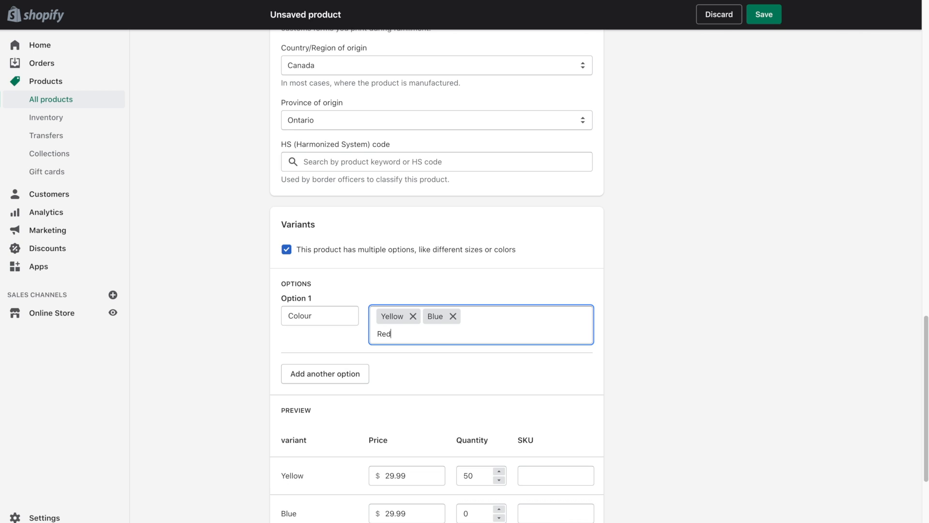
key("Enter")
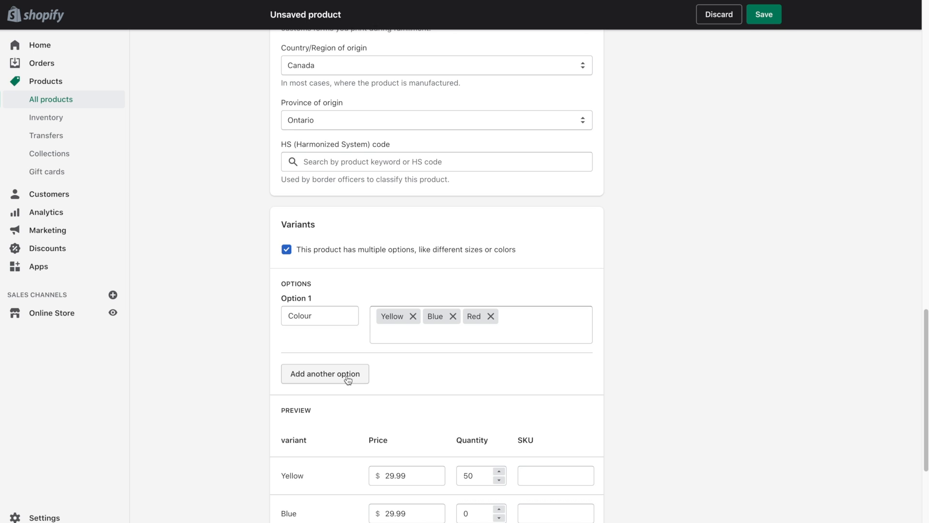
mouse_move(388, 389)
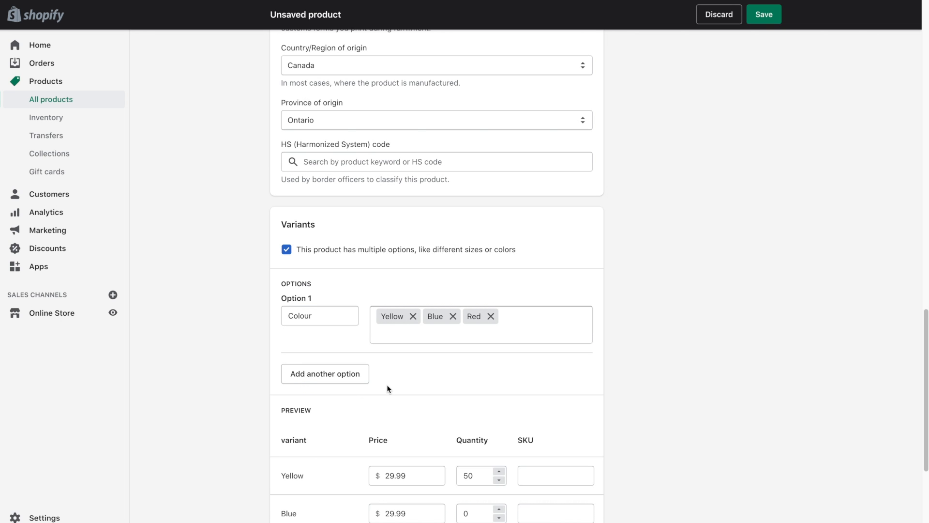
Add a second option, Size, with values Small, Medium and Large.
left_click(325, 374)
type("Large")
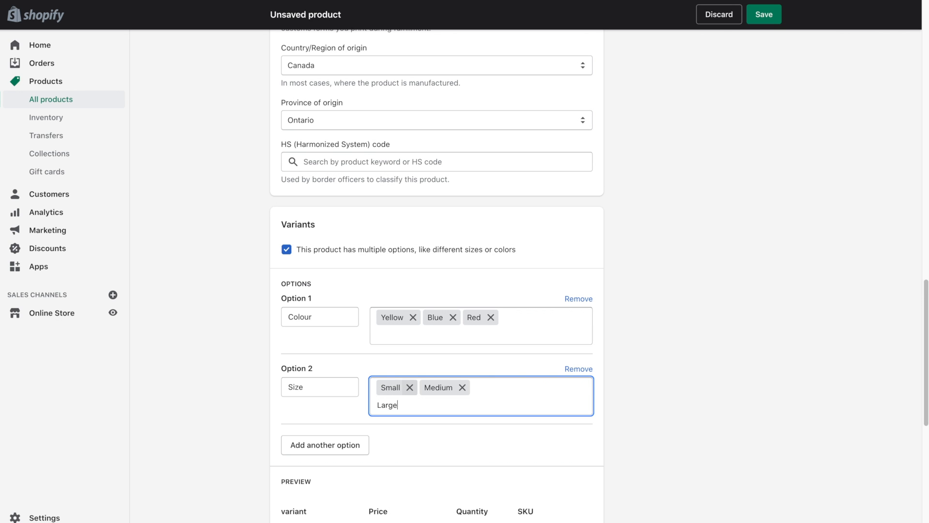
key("Enter")
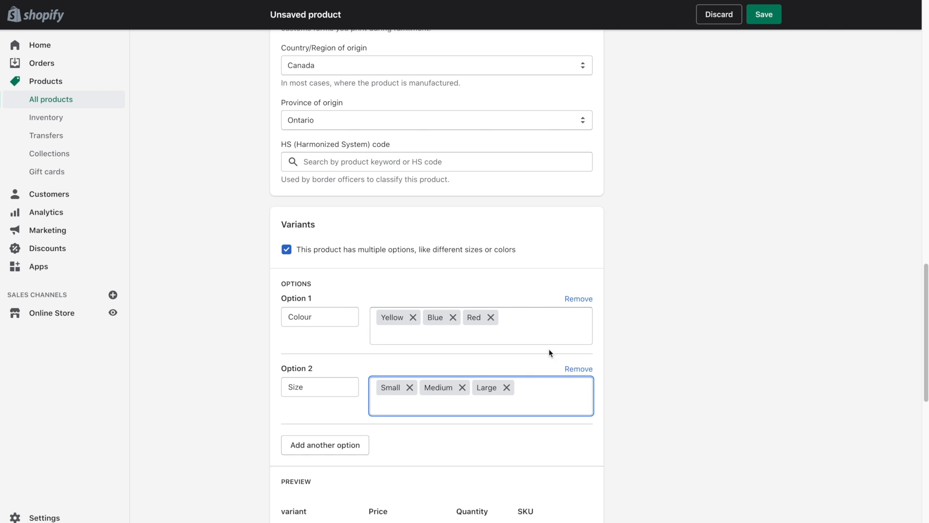
scroll("down", 3)
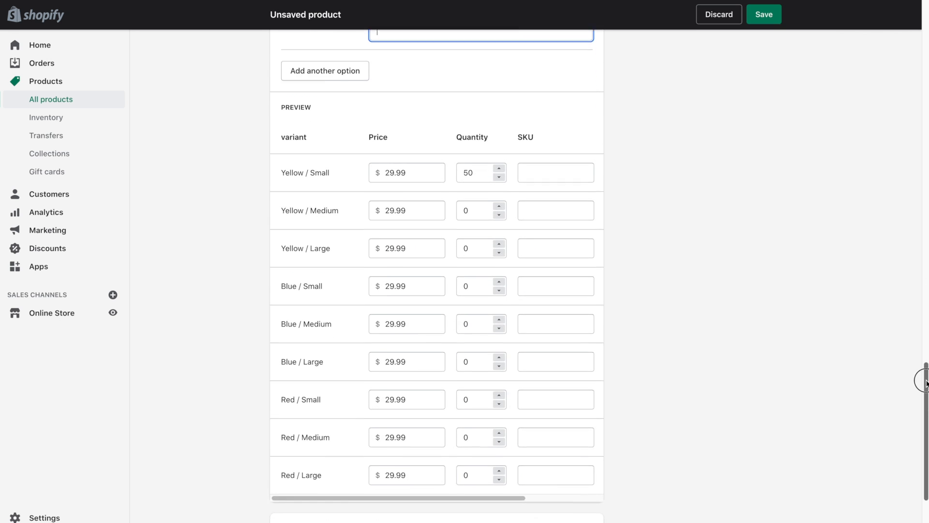
Enter variant quantities: Yellow 10, 8, 9; Blue Small 2; Red 10, 8, 1.
scroll("down", 3)
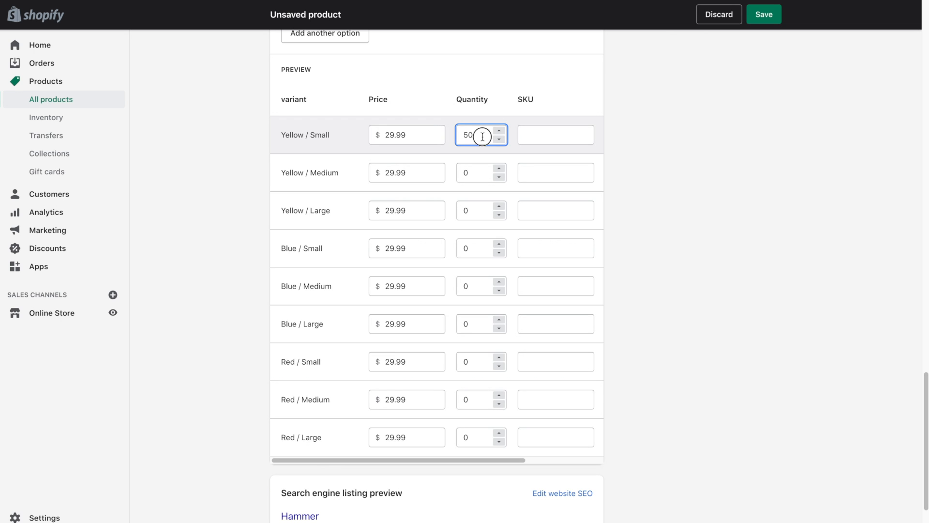
type("10")
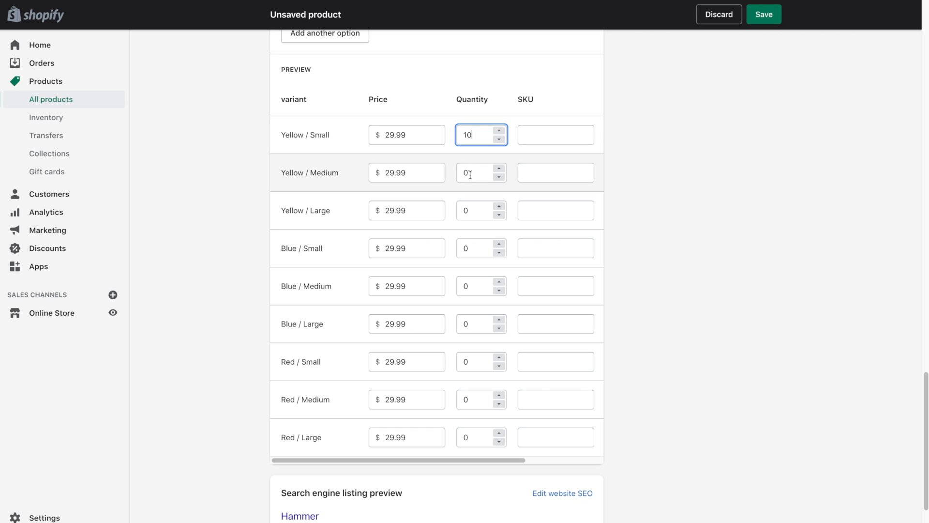
type("8")
left_click(481, 248)
type("2")
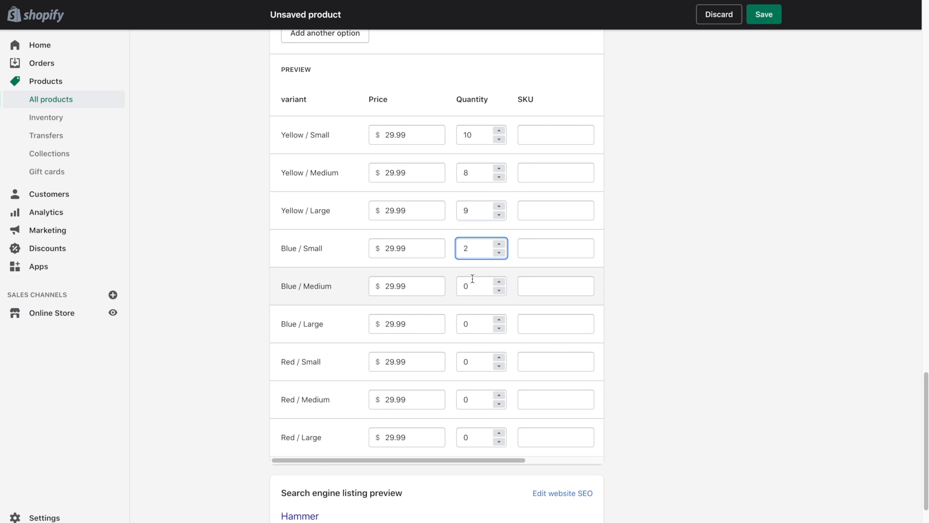
mouse_move(393, 285)
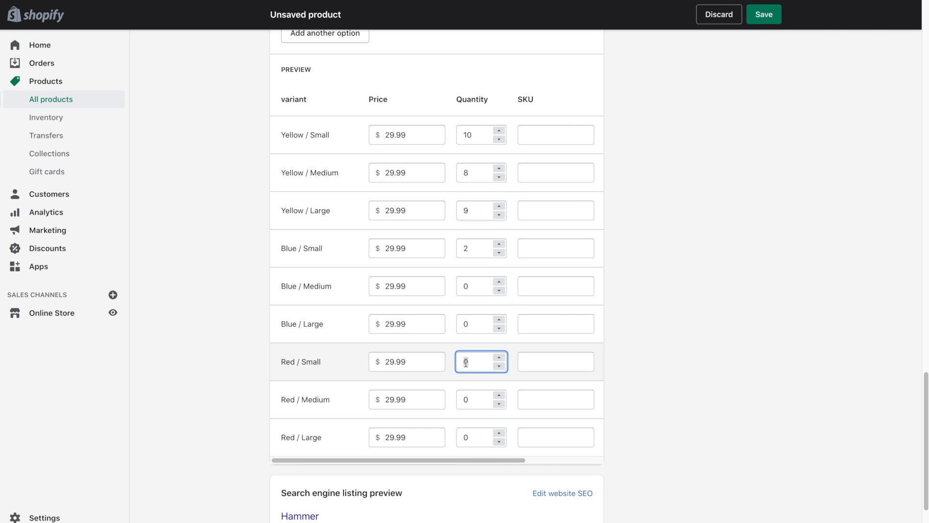
type("10")
left_click(481, 399)
type("8")
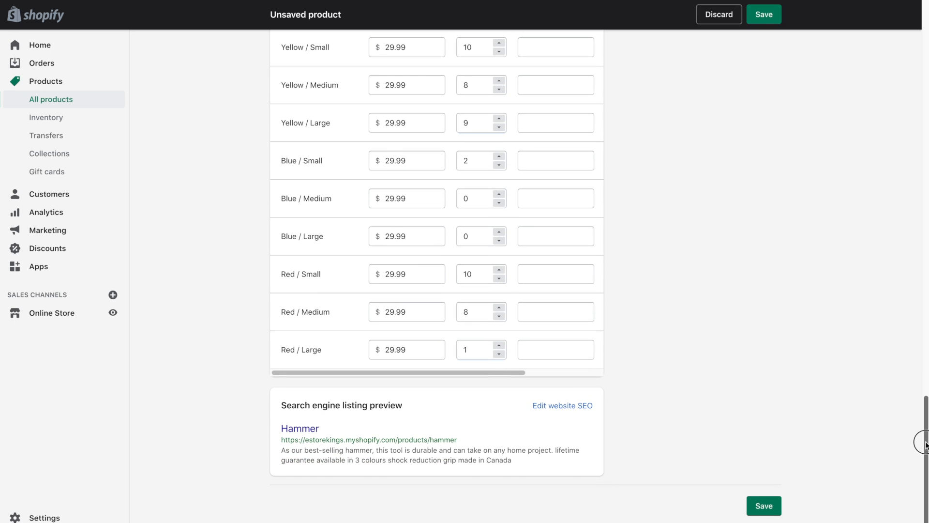
mouse_move(600, 431)
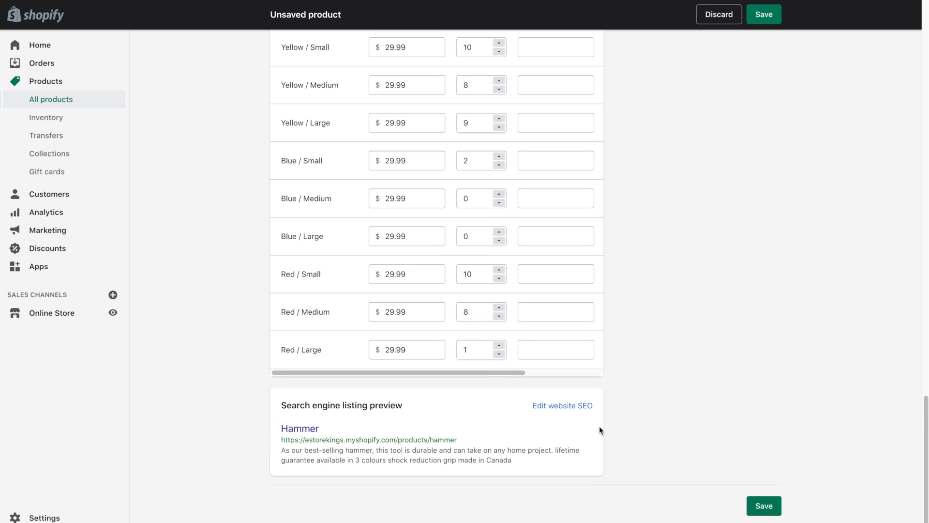
mouse_move(325, 423)
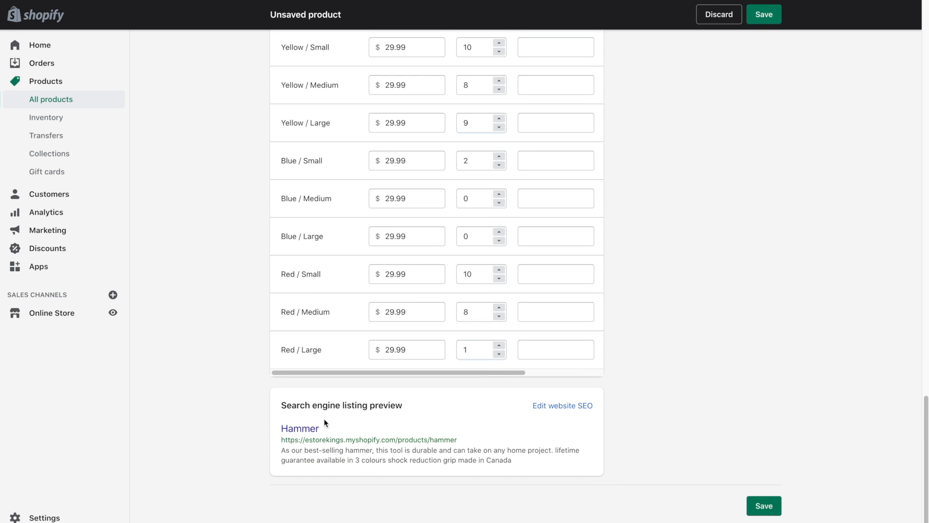
mouse_move(354, 409)
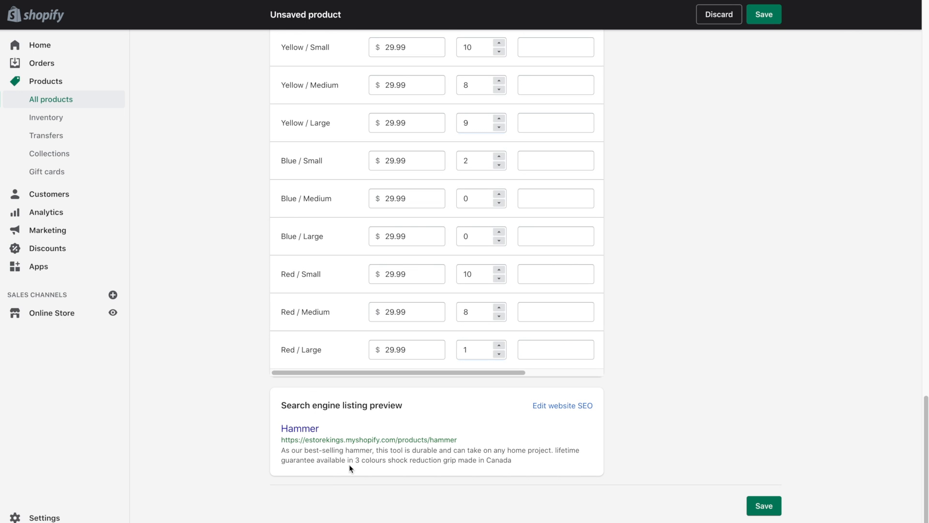
mouse_move(452, 453)
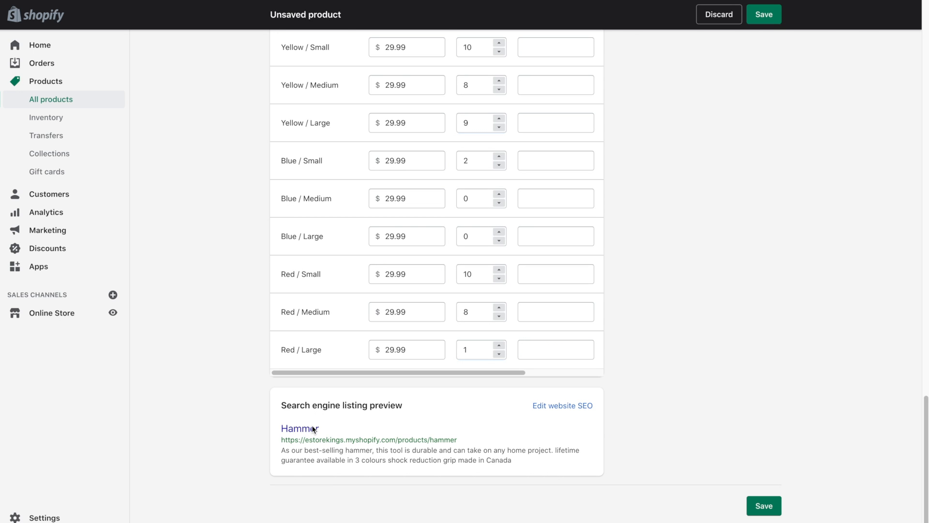
mouse_move(562, 406)
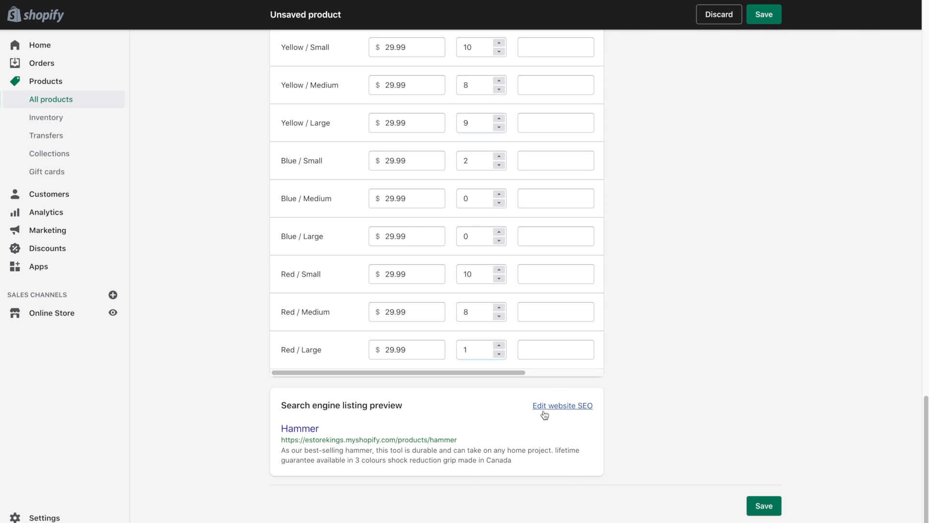
Expand Edit website SEO to show page title Hammer, description and handle hammer.
left_click(562, 406)
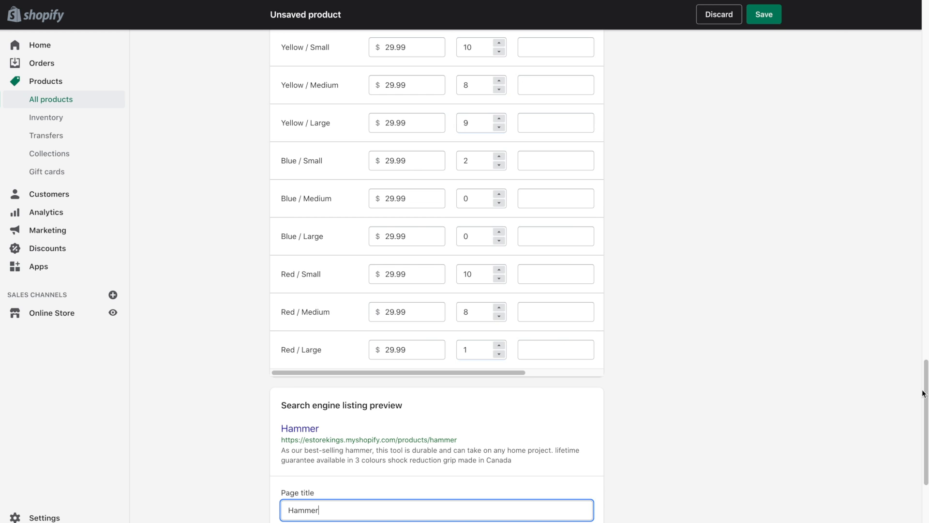
scroll("down", 3)
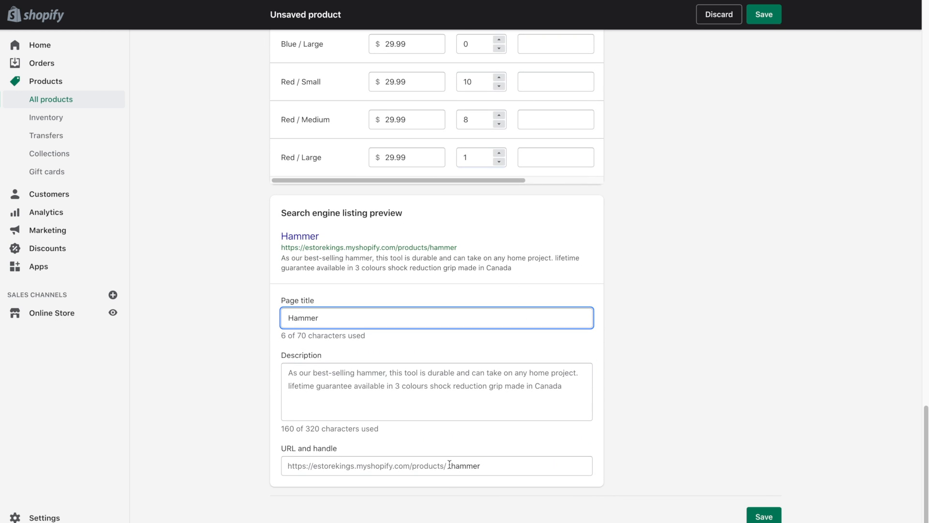
mouse_move(449, 465)
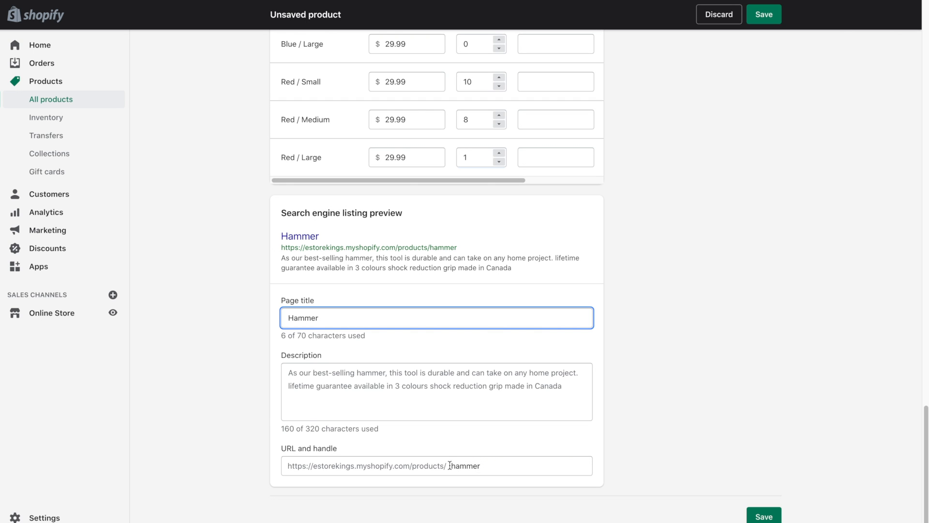
mouse_move(627, 412)
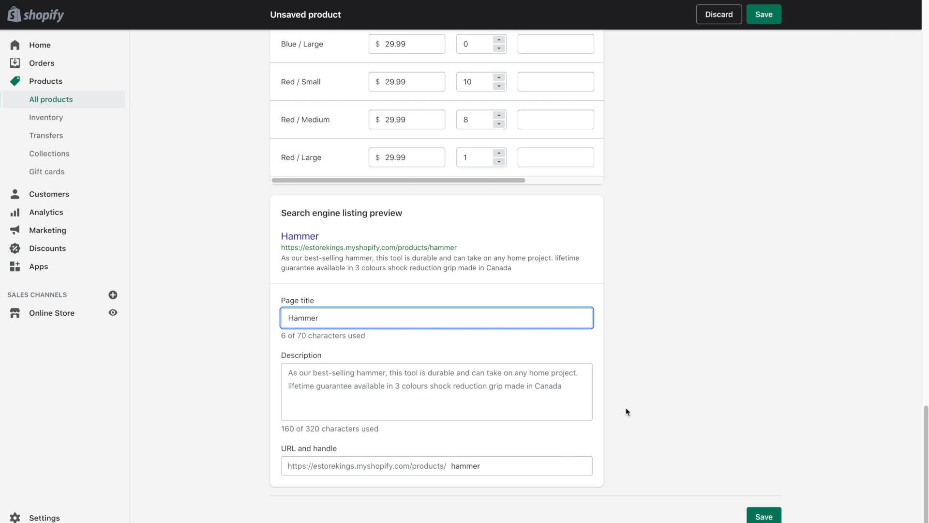
left_click(573, 398)
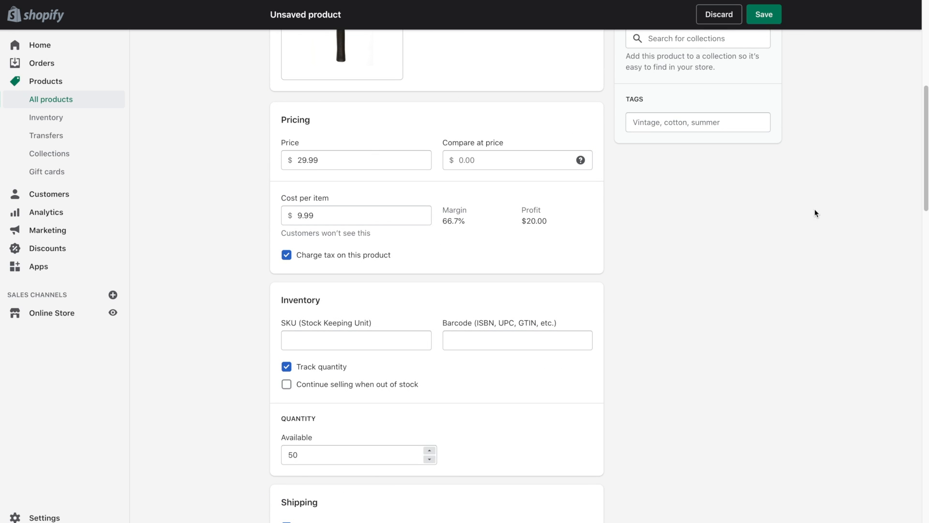
Change the price to 24.99 and set the compare-at price to 29.99.
left_click(356, 161)
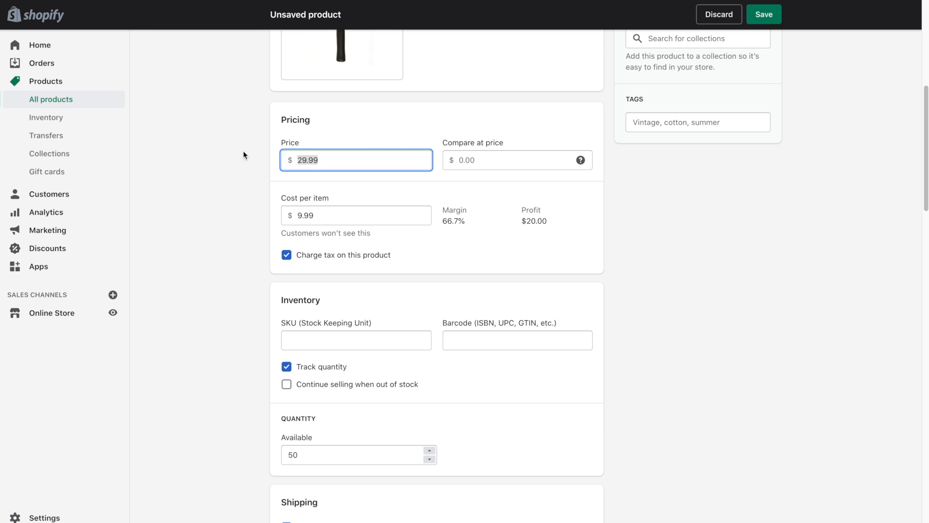
type("24.9")
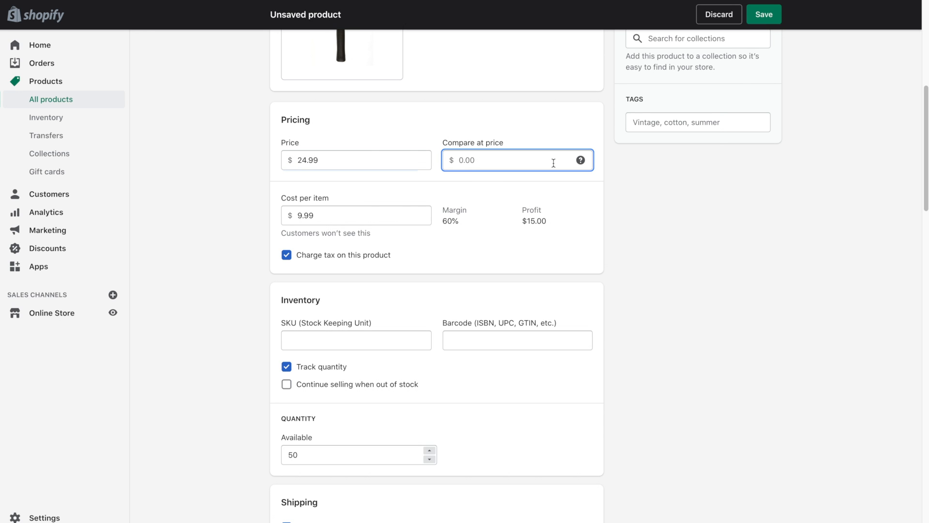
type("29.99")
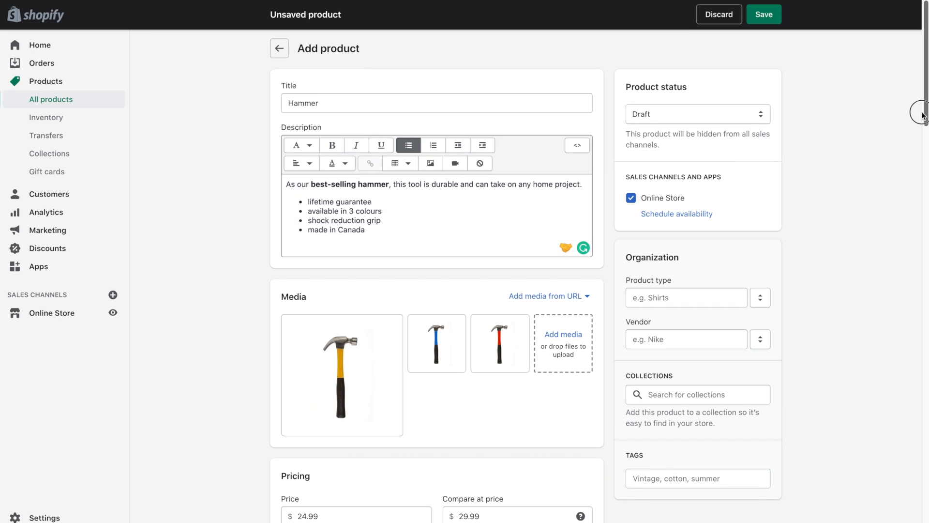
mouse_move(483, 61)
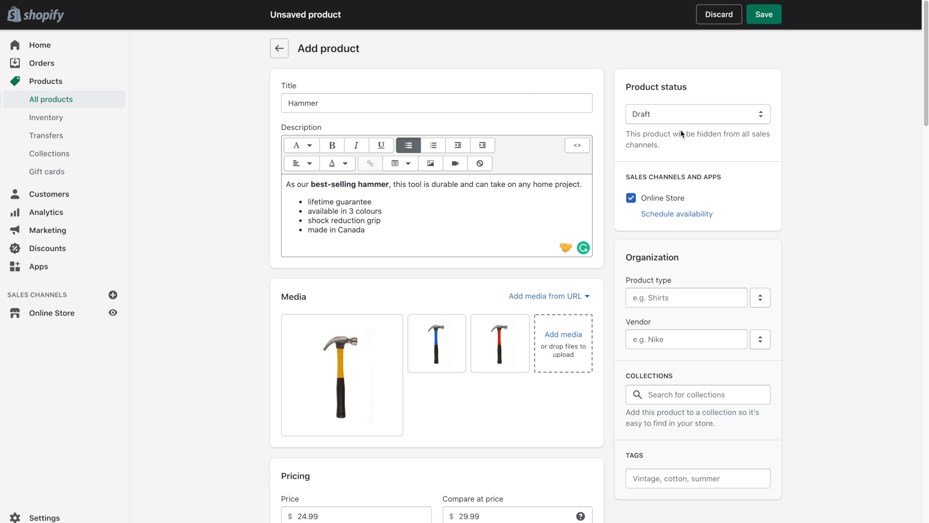
Switch the Hammer's status from Draft to Active and browse the Online Store availability calendar.
left_click(697, 114)
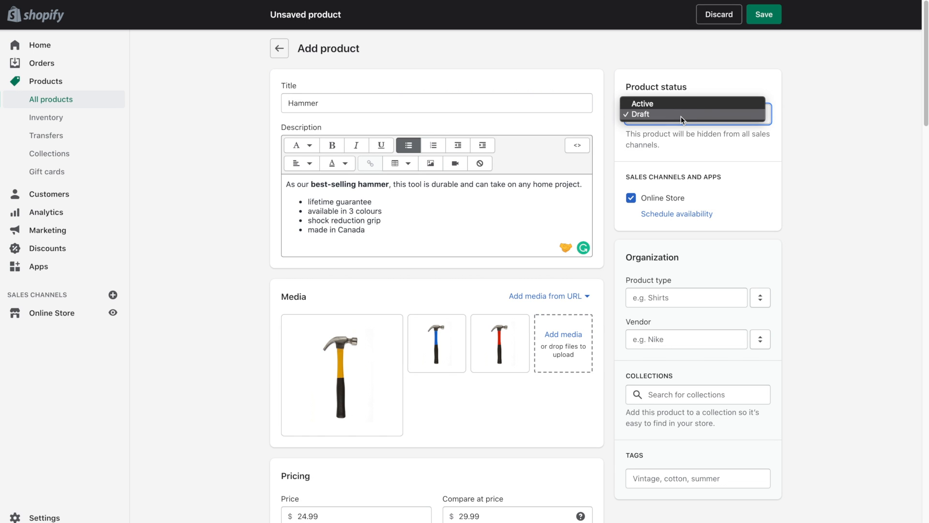
mouse_move(731, 113)
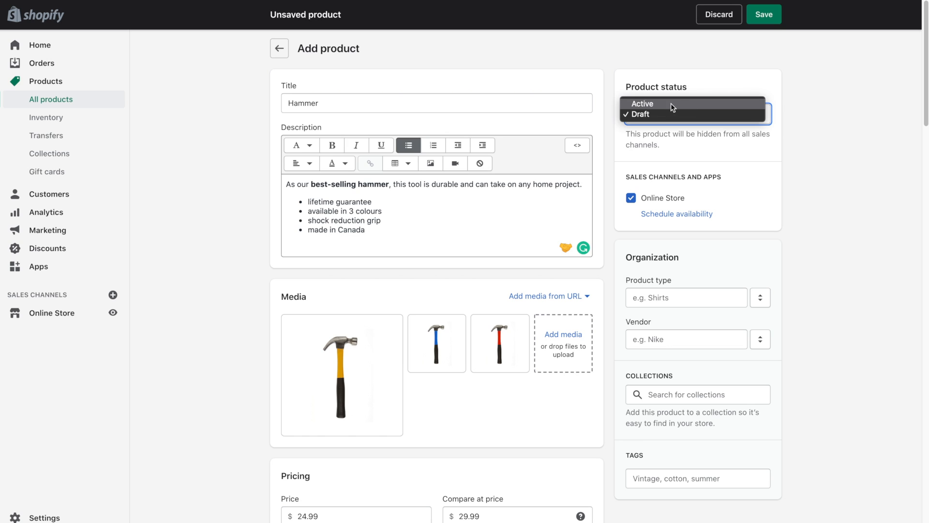
left_click(641, 103)
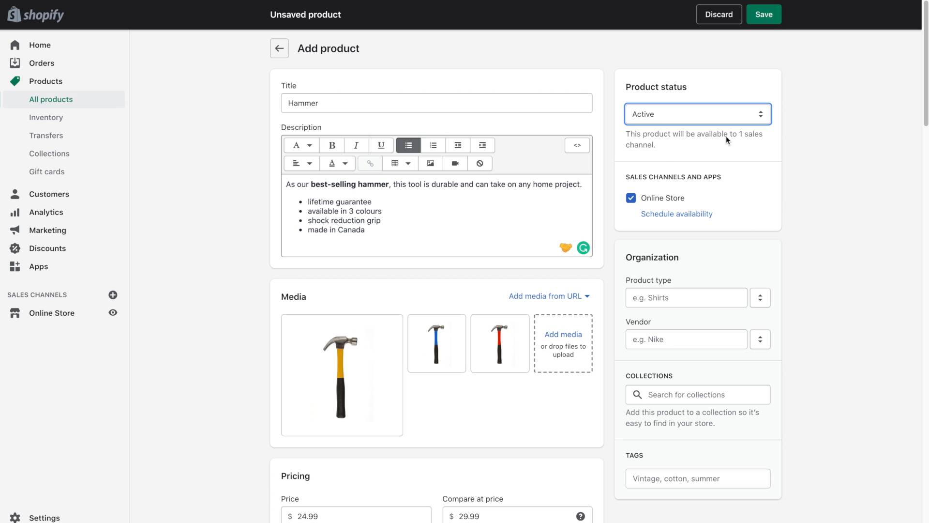
mouse_move(799, 201)
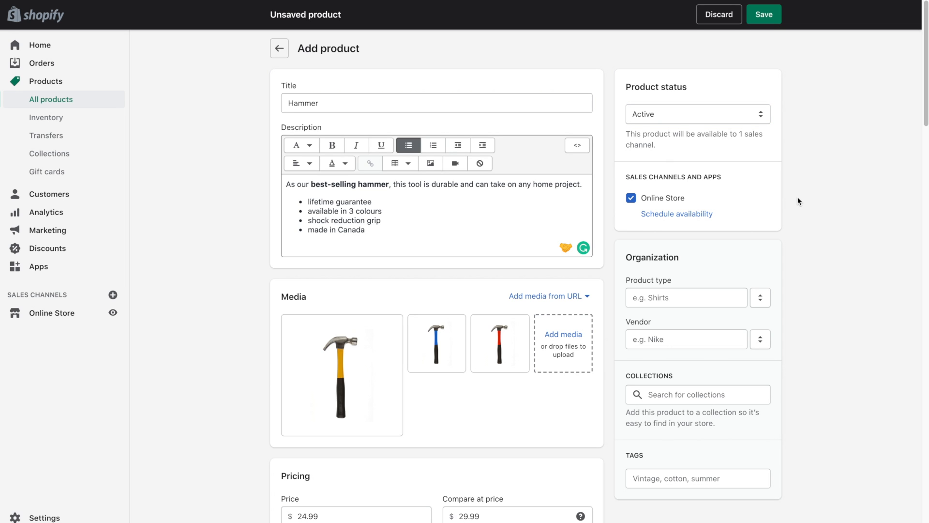
mouse_move(747, 206)
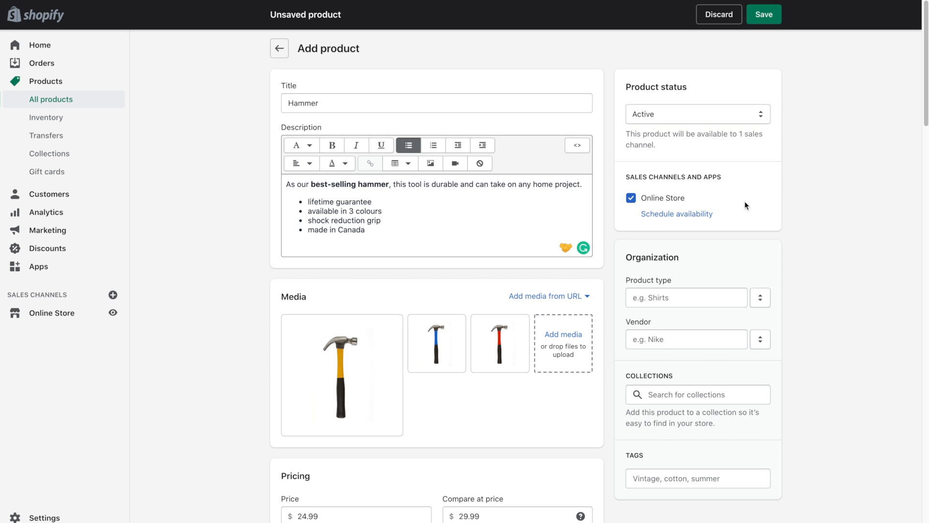
mouse_move(676, 214)
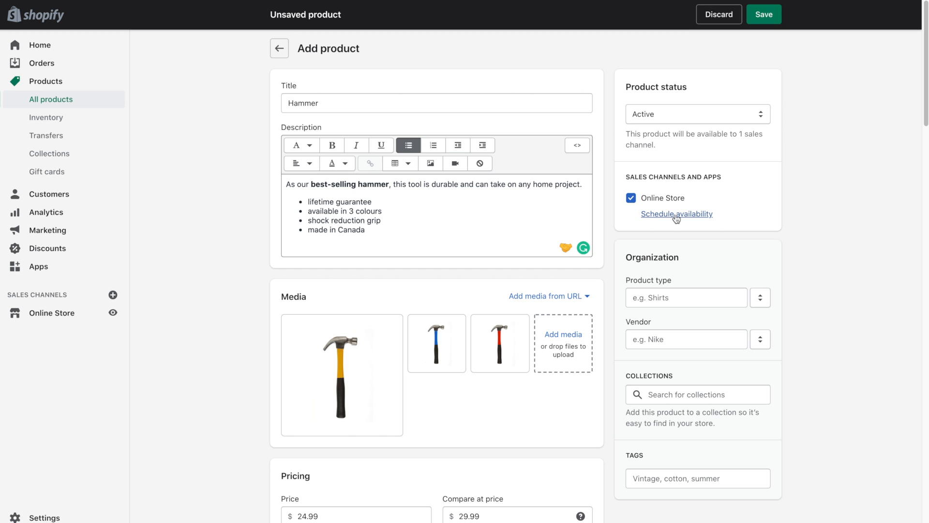
mouse_move(681, 219)
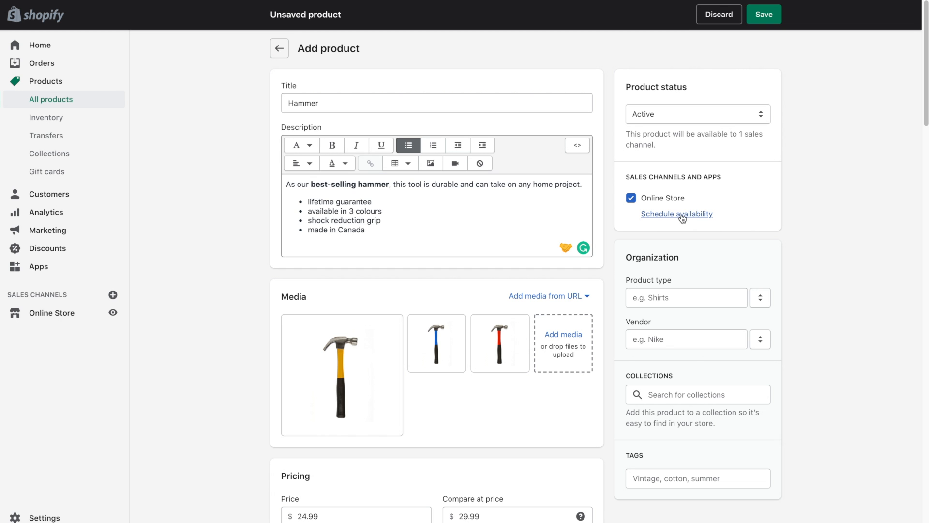
left_click(676, 214)
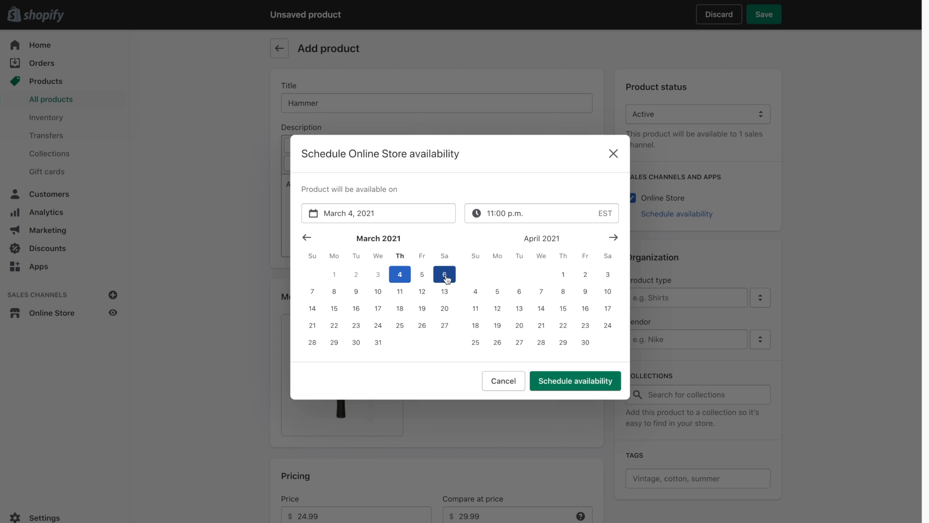
left_click(445, 325)
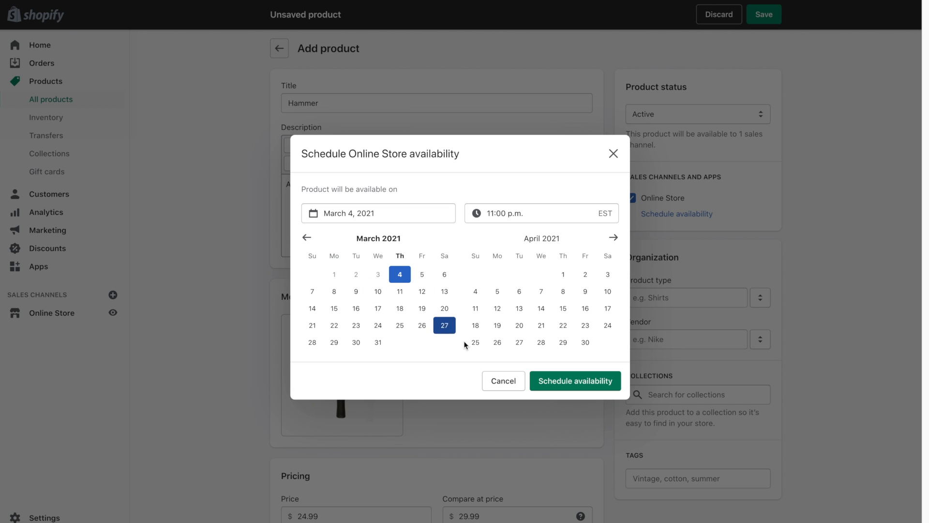
Cancel scheduling, then set product type to Tools and vendor to Pro Tools.
left_click(503, 381)
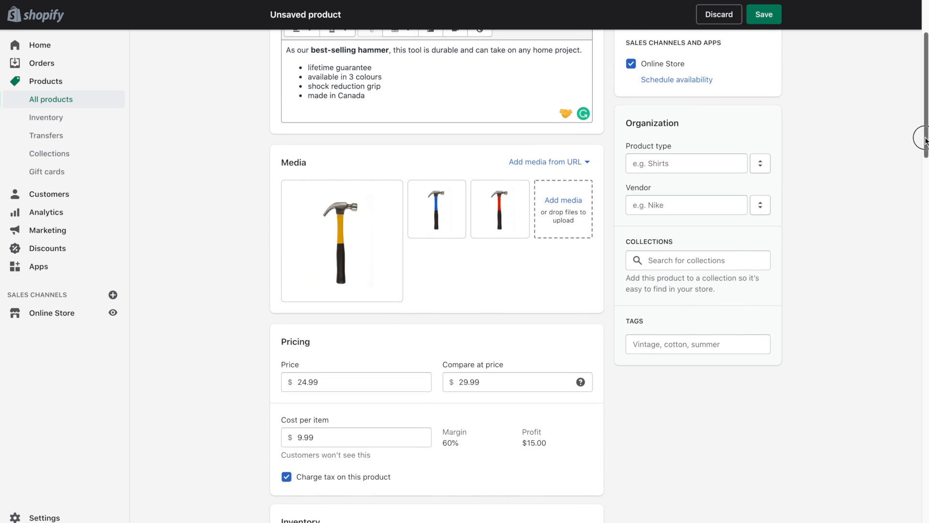
scroll("down", 3)
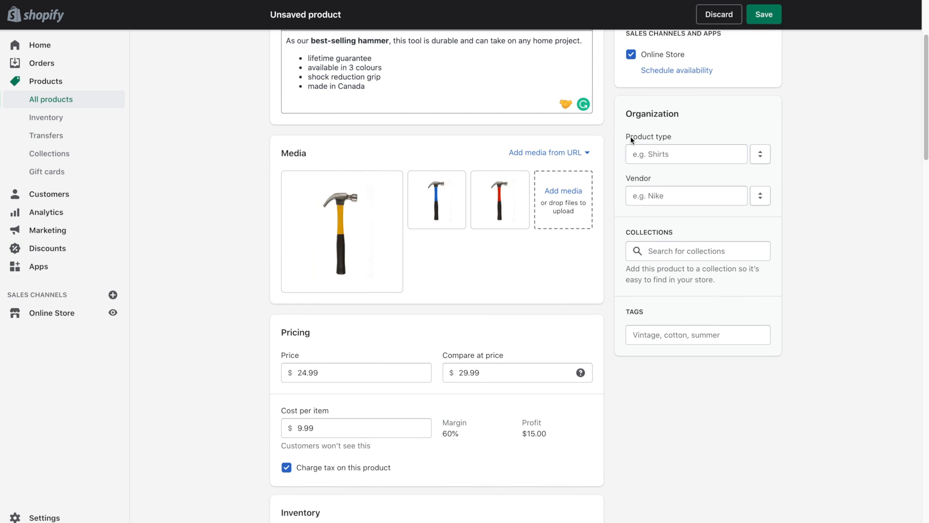
mouse_move(655, 320)
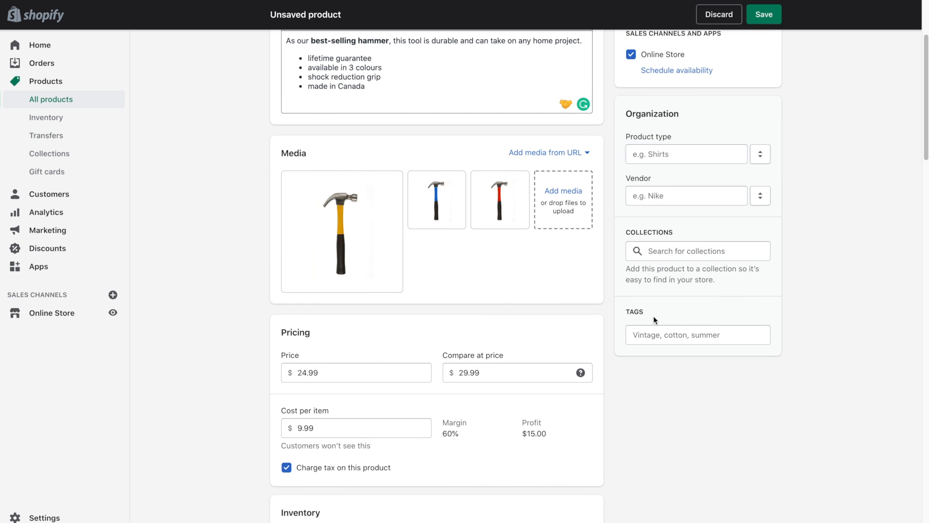
mouse_move(635, 140)
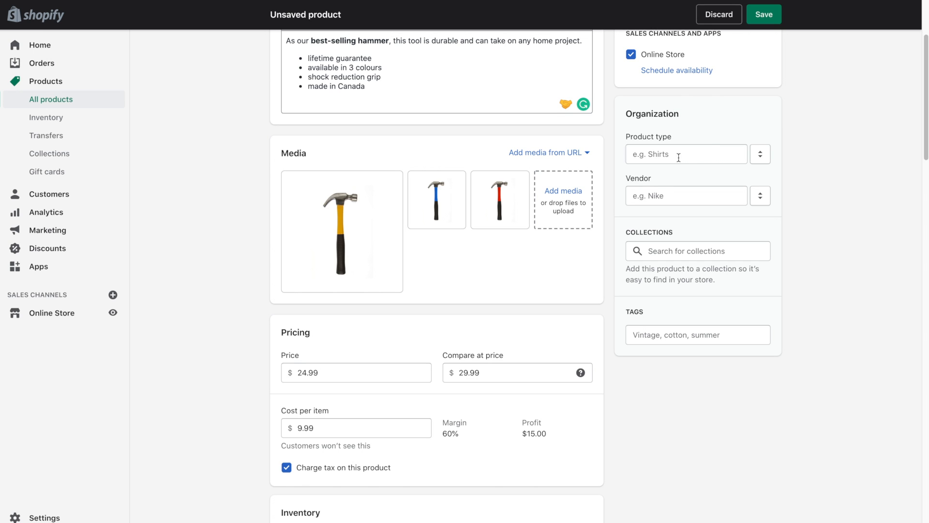
mouse_move(665, 153)
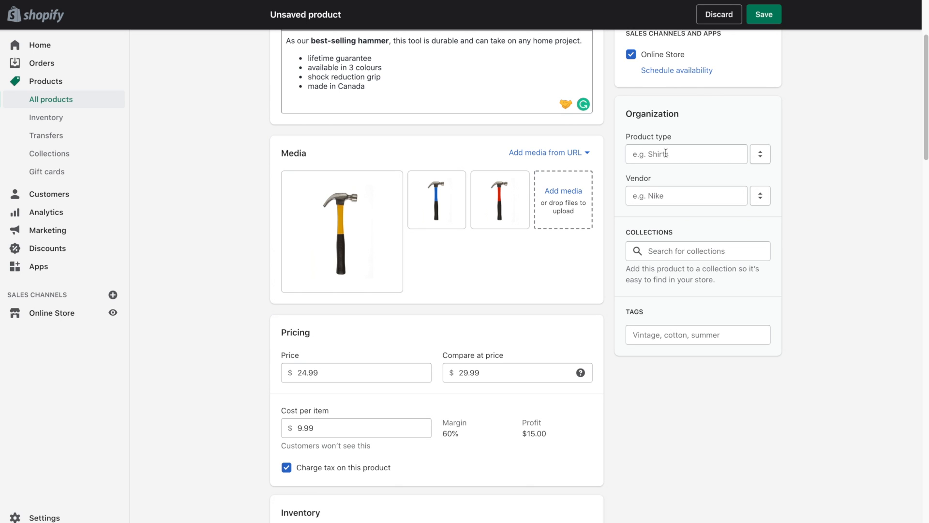
left_click(686, 153)
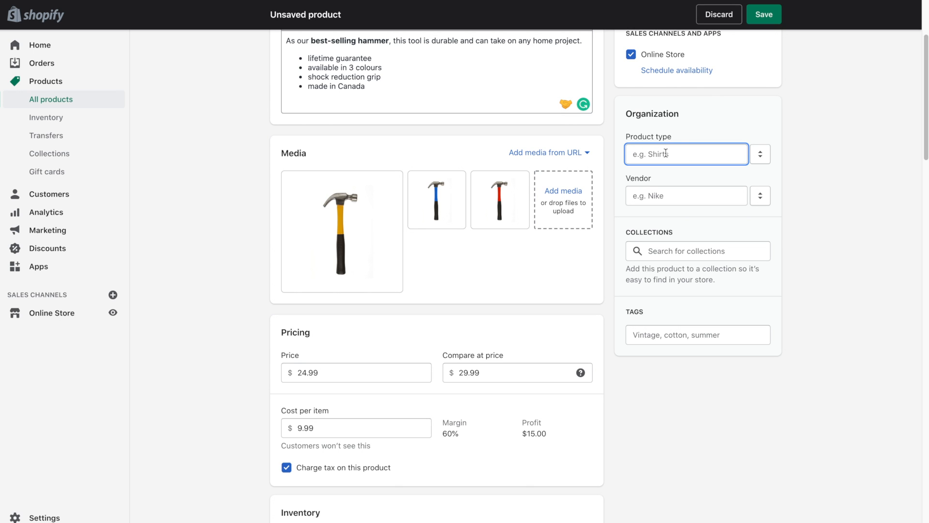
type("Tools")
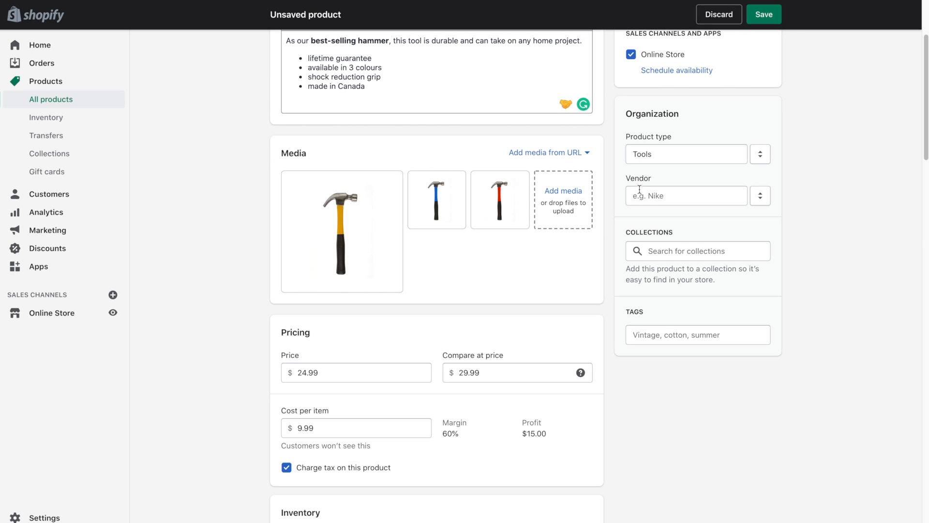
mouse_move(650, 199)
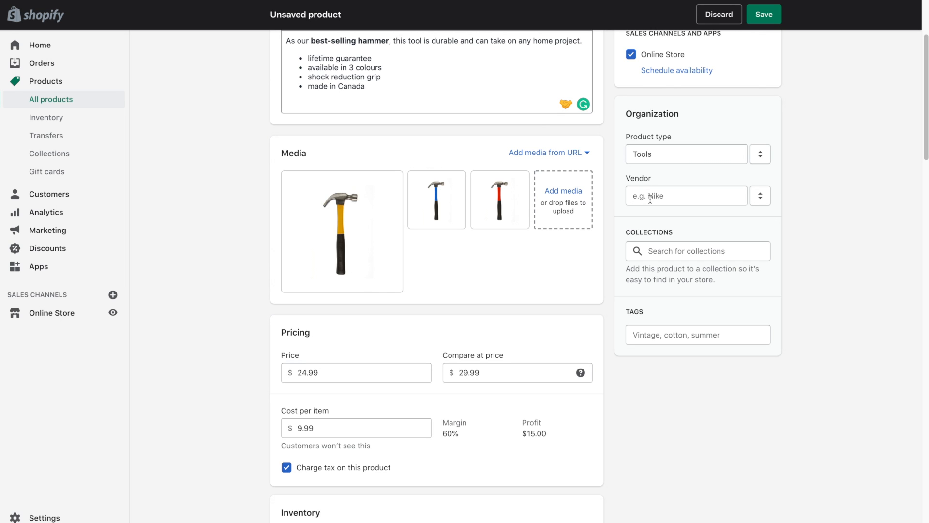
left_click(686, 195)
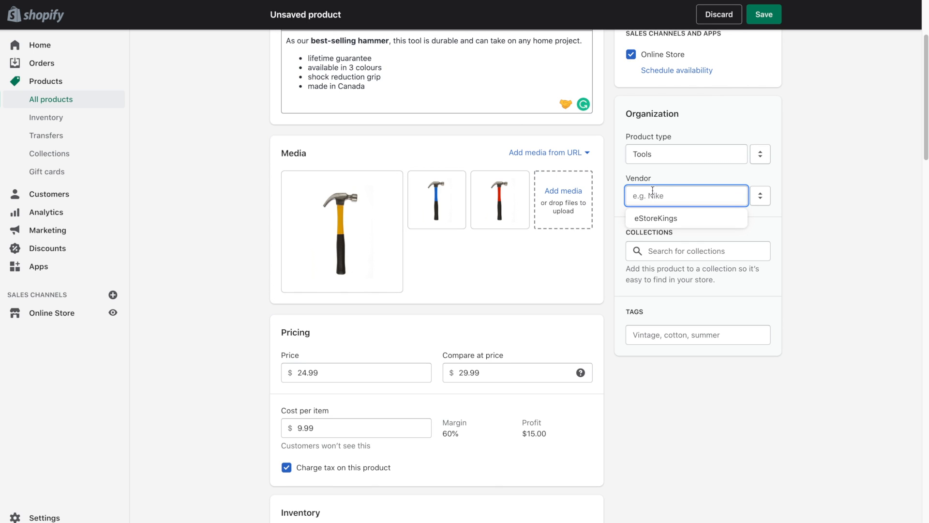
type("Pro Tools")
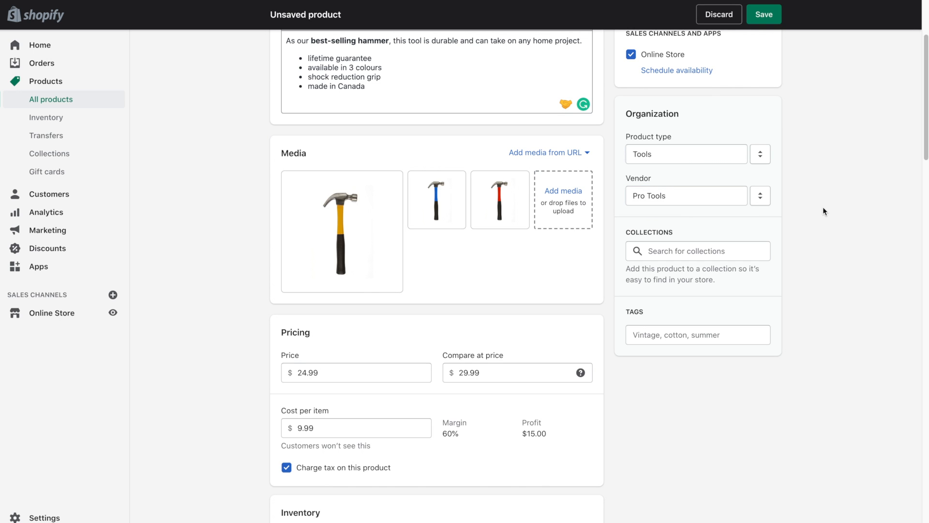
mouse_move(667, 239)
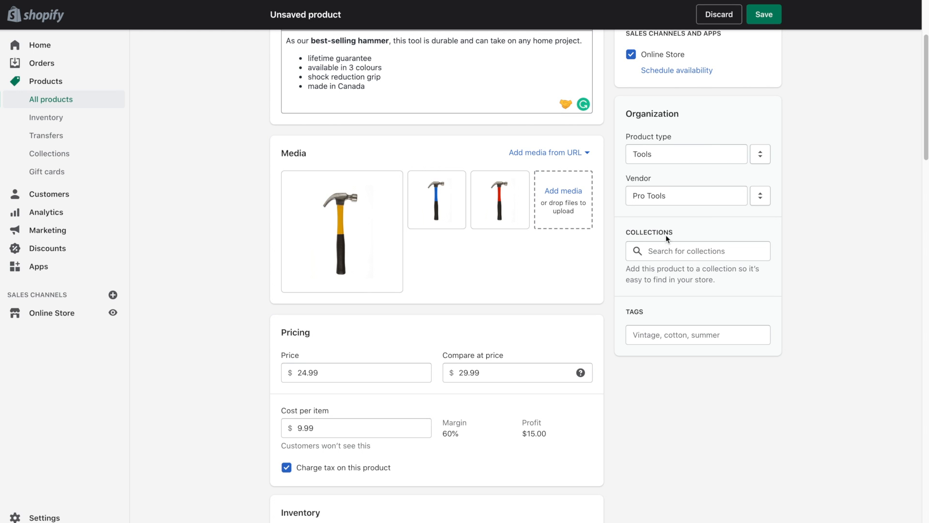
mouse_move(713, 228)
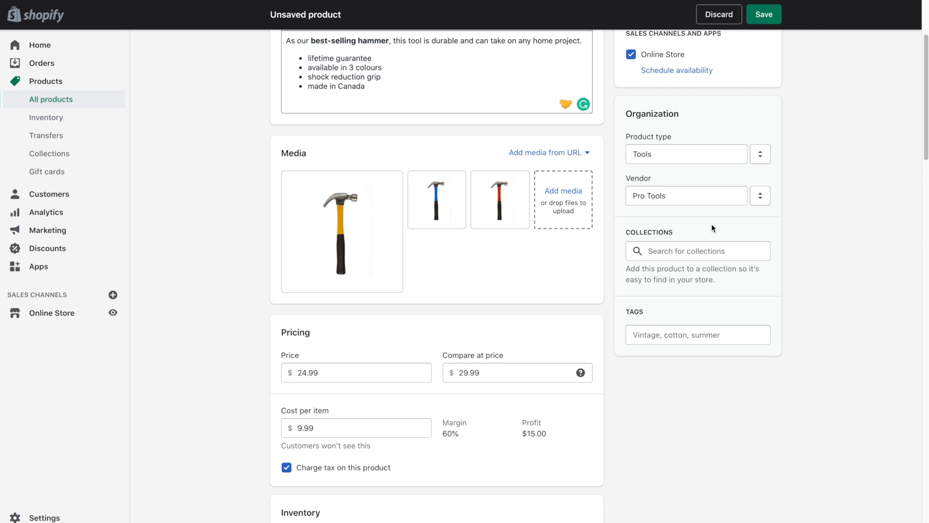
Tick the Home page collection in the Collections list.
left_click(697, 250)
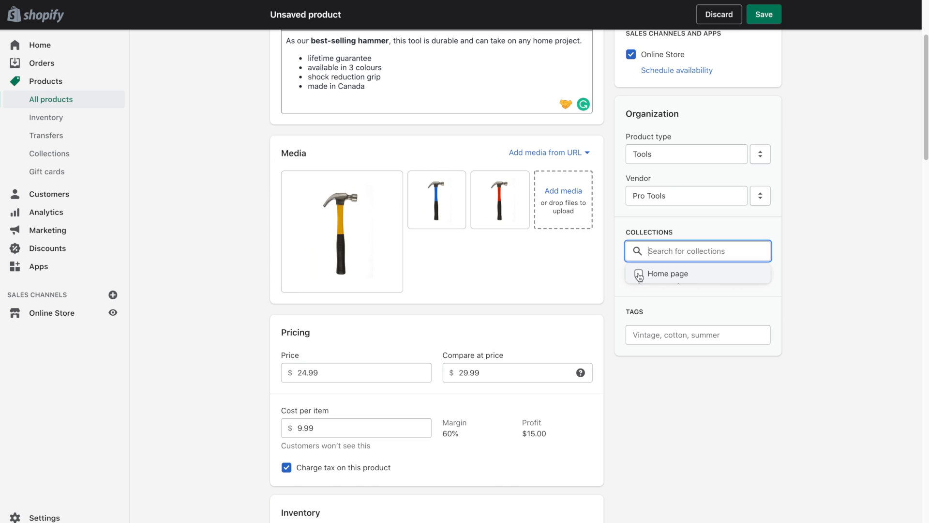
left_click(669, 273)
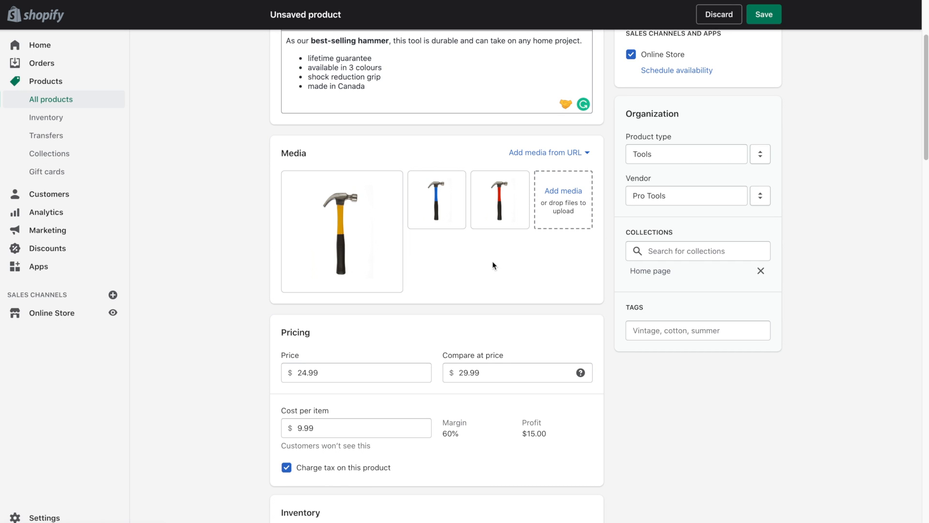
mouse_move(713, 288)
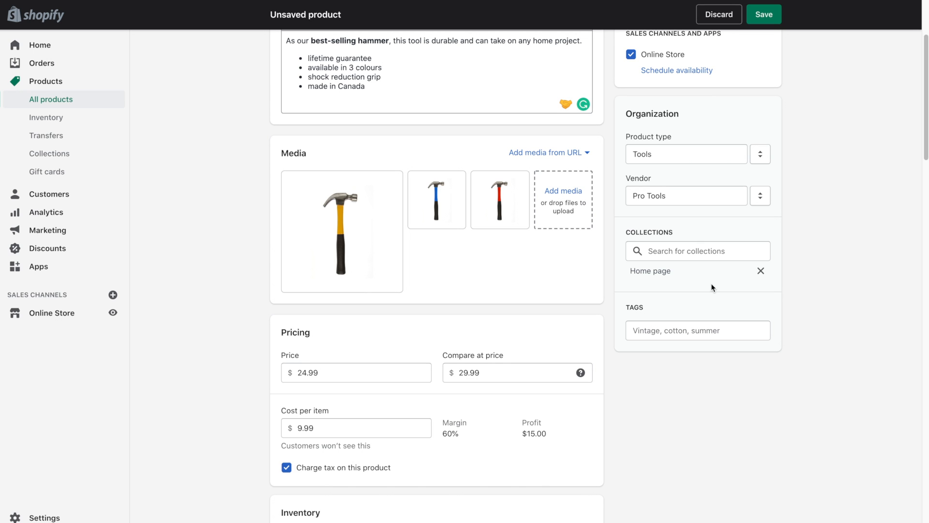
mouse_move(635, 316)
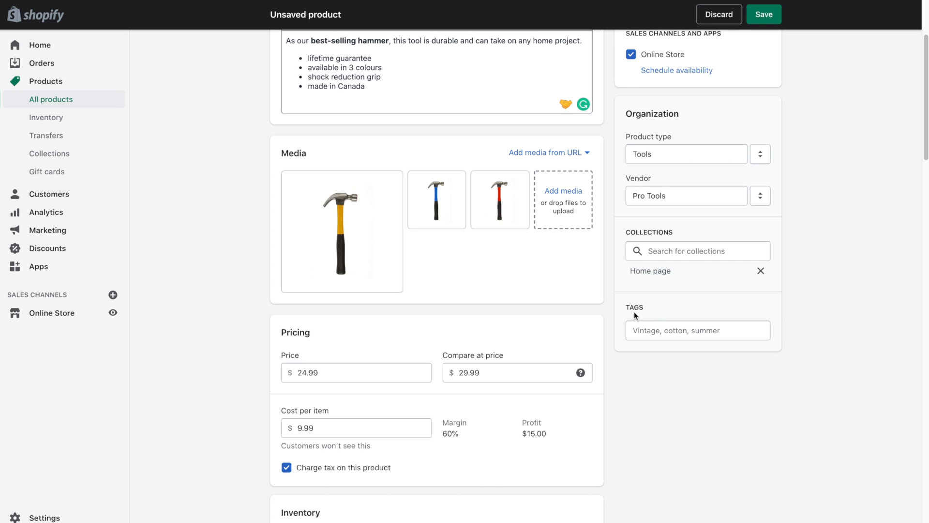
mouse_move(689, 313)
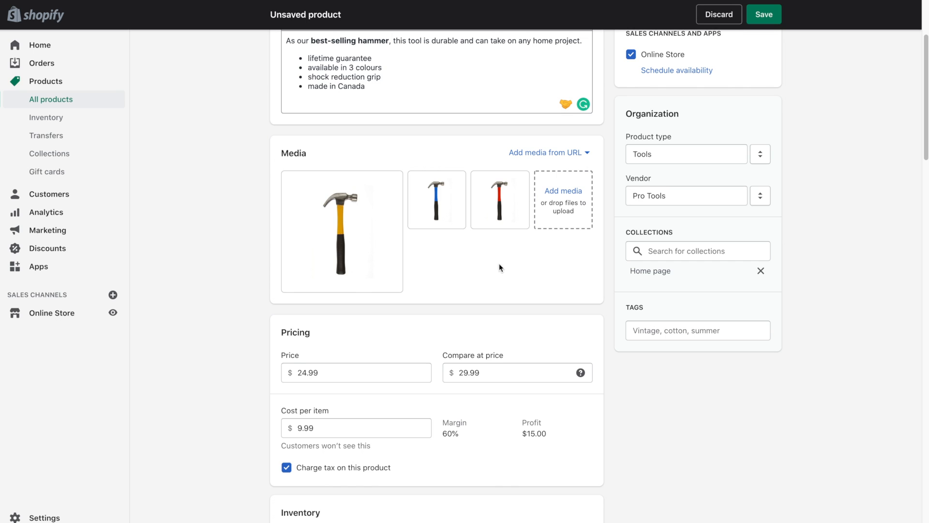
mouse_move(479, 275)
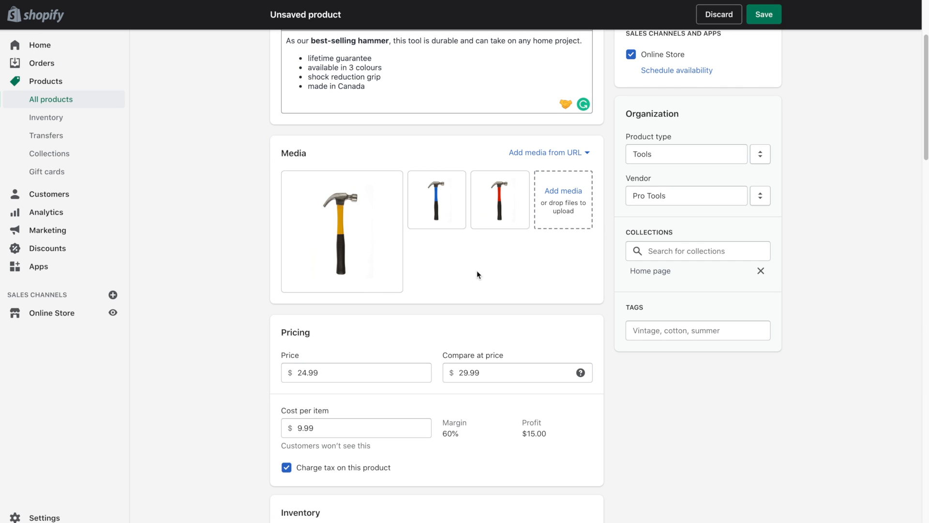
Add the tags professional and sale to the Hammer.
left_click(697, 330)
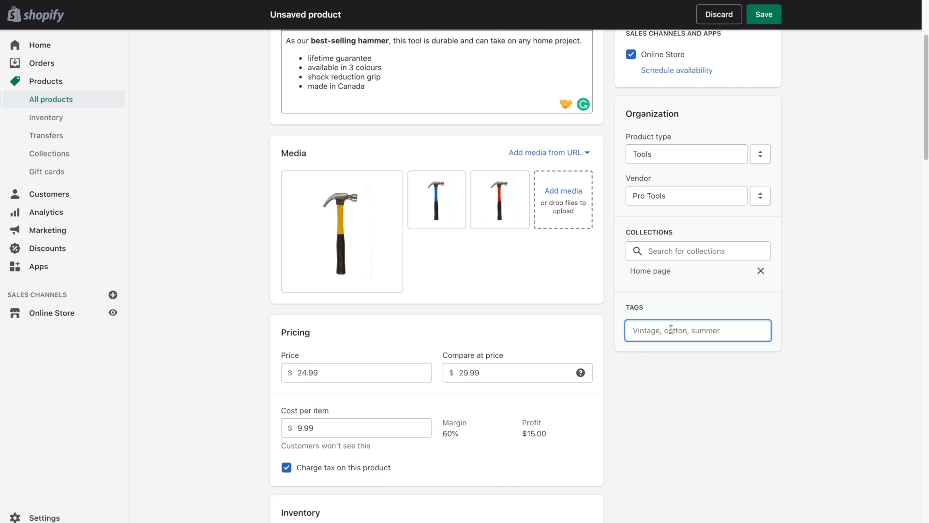
type("professional")
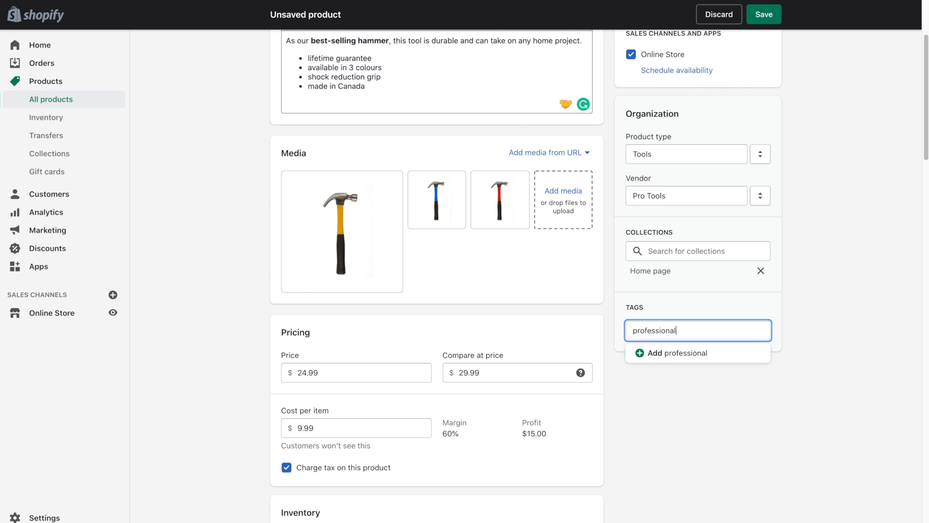
left_click(671, 353)
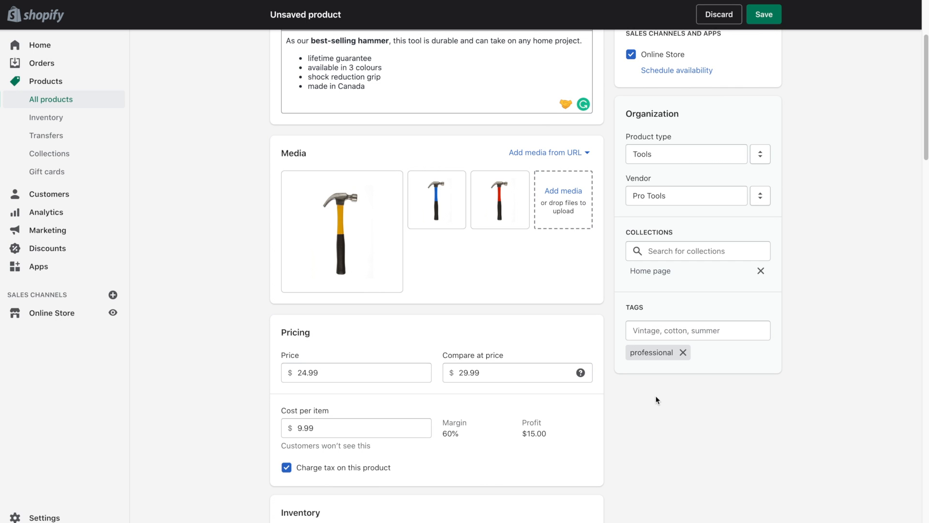
left_click(698, 330)
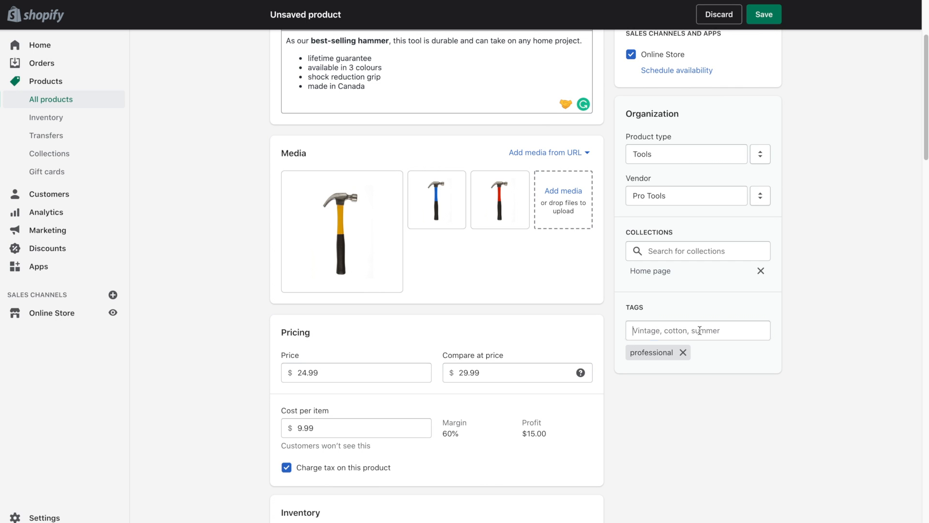
type("sal")
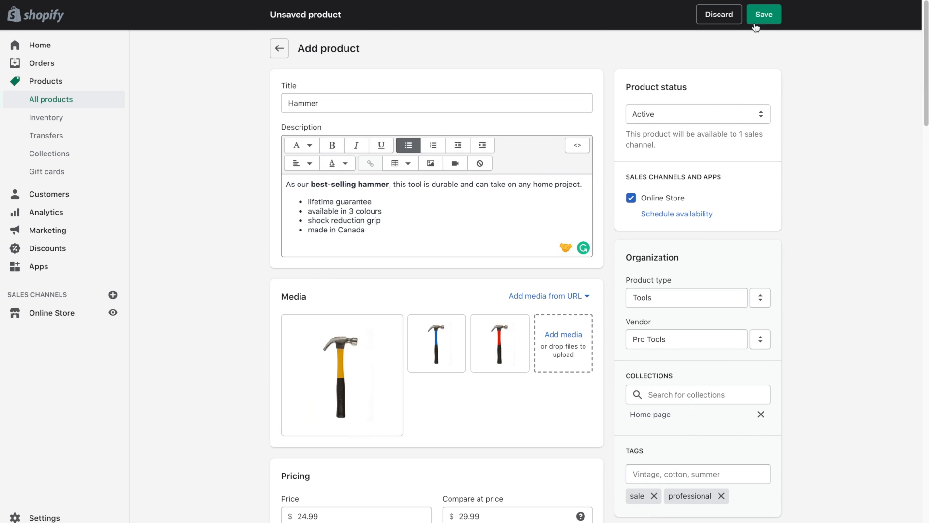
Save the Hammer product and view its page with the Added Hammer banner.
left_click(764, 14)
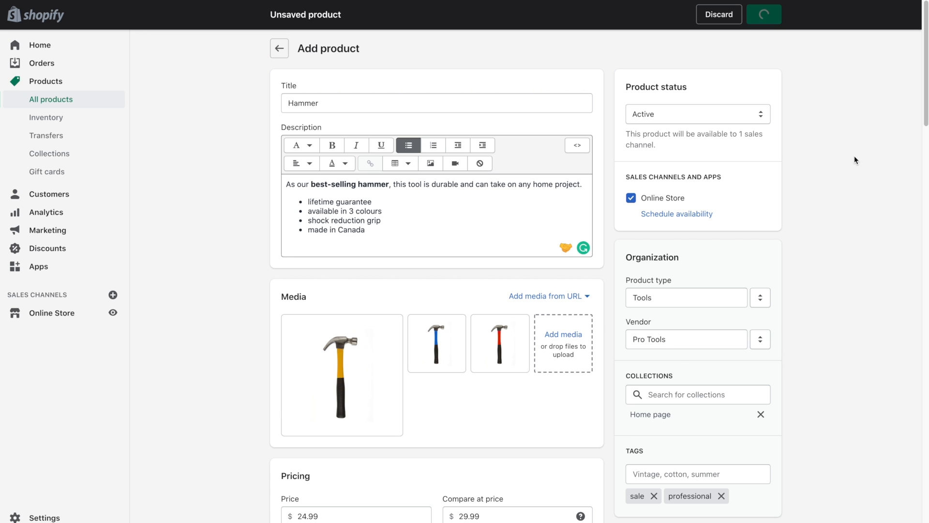
left_click(764, 14)
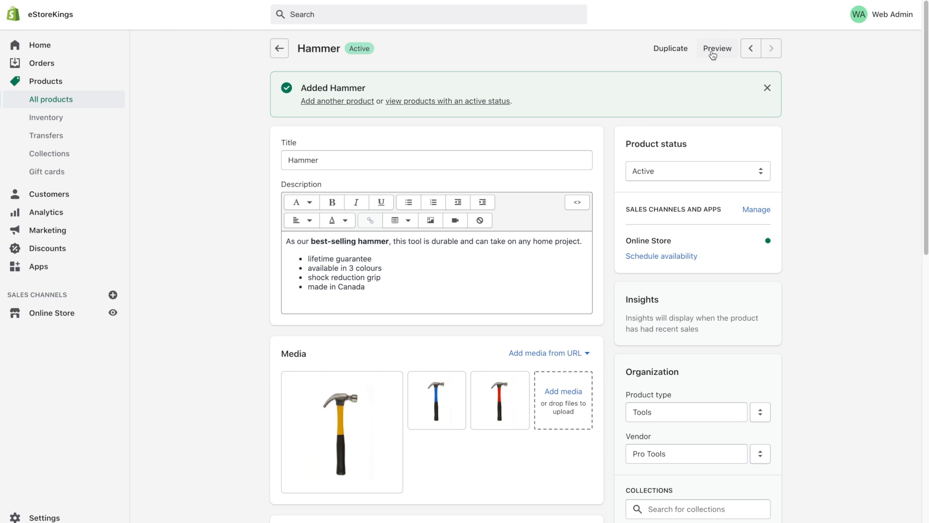
mouse_move(713, 55)
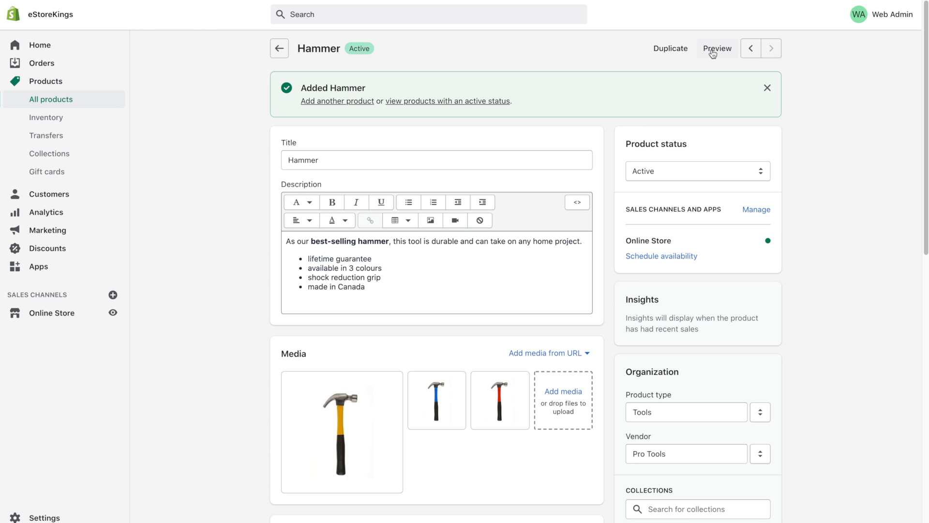
Preview the Hammer on the storefront and try Blue/Large and Red/Medium combinations.
left_click(717, 48)
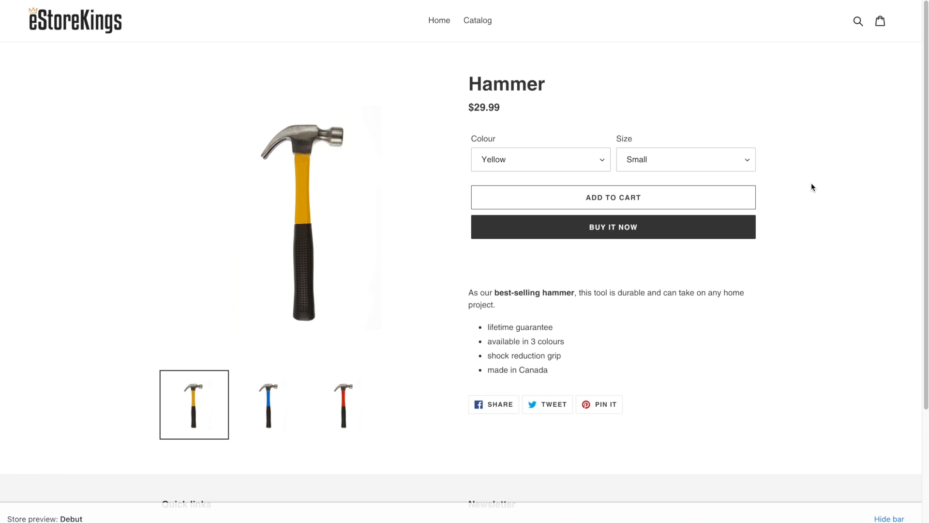
mouse_move(501, 129)
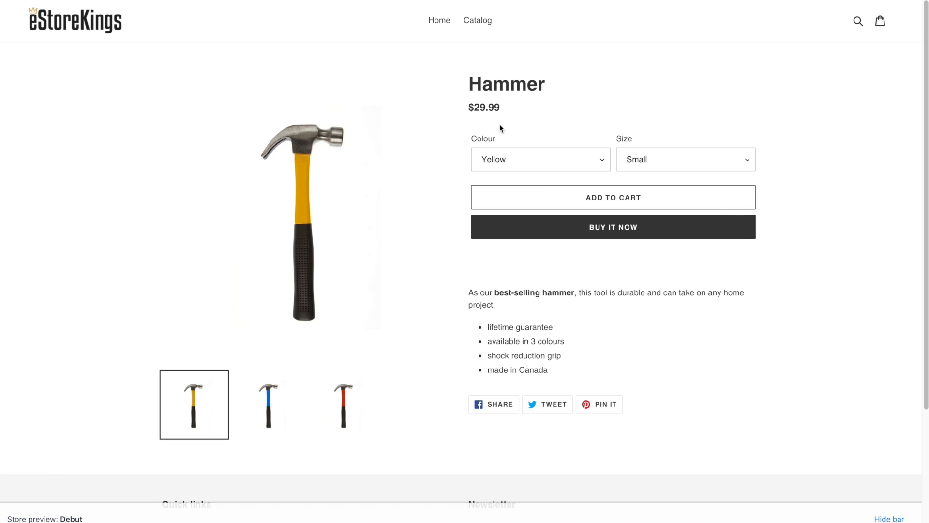
mouse_move(510, 112)
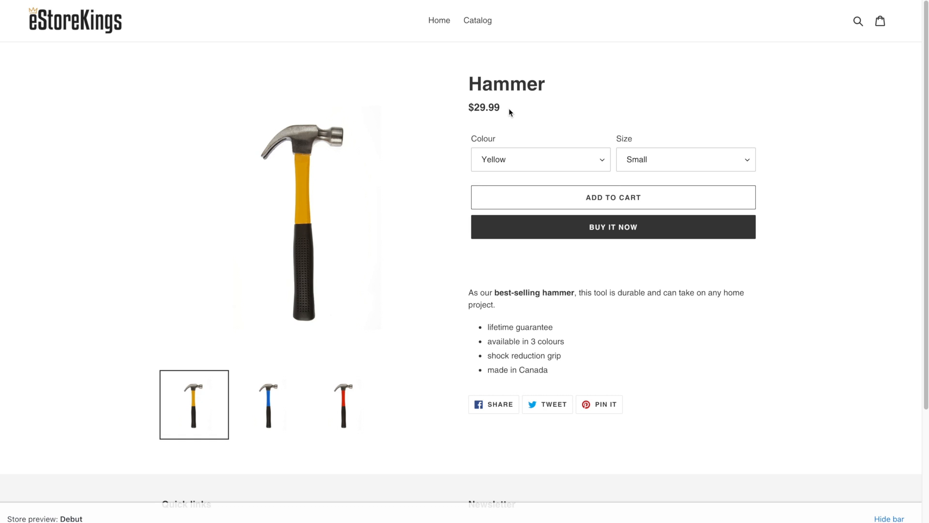
mouse_move(644, 170)
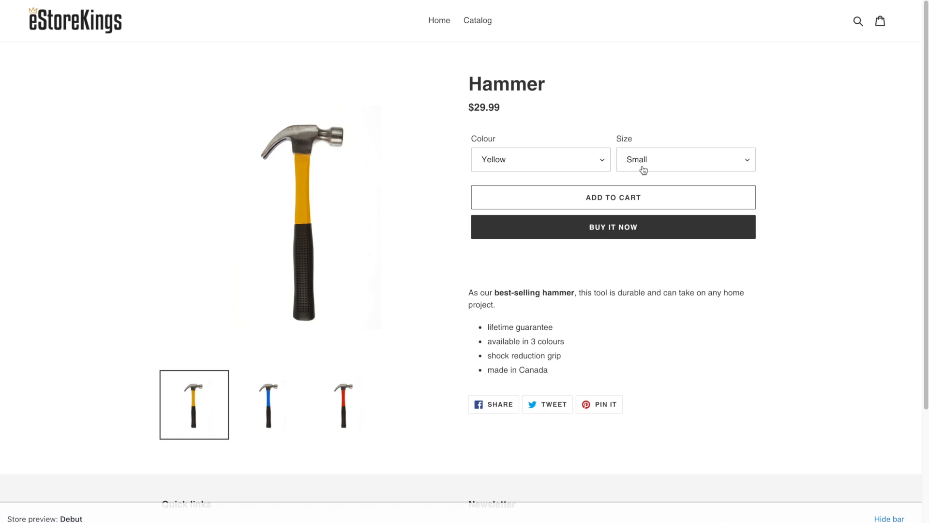
left_click(539, 159)
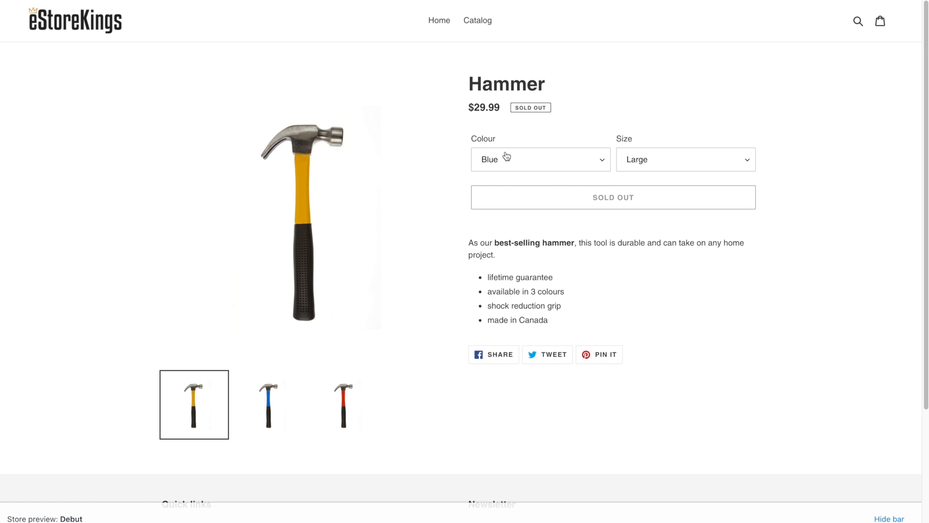
mouse_move(517, 114)
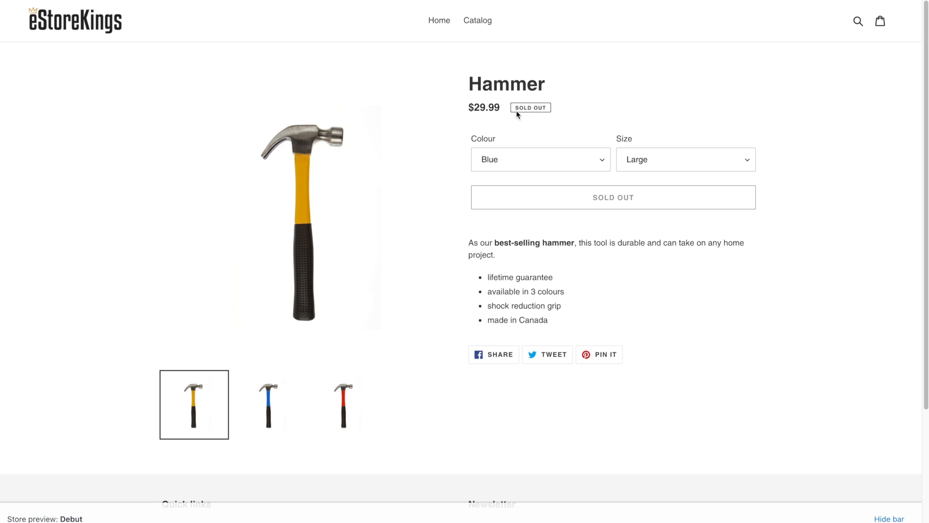
mouse_move(570, 113)
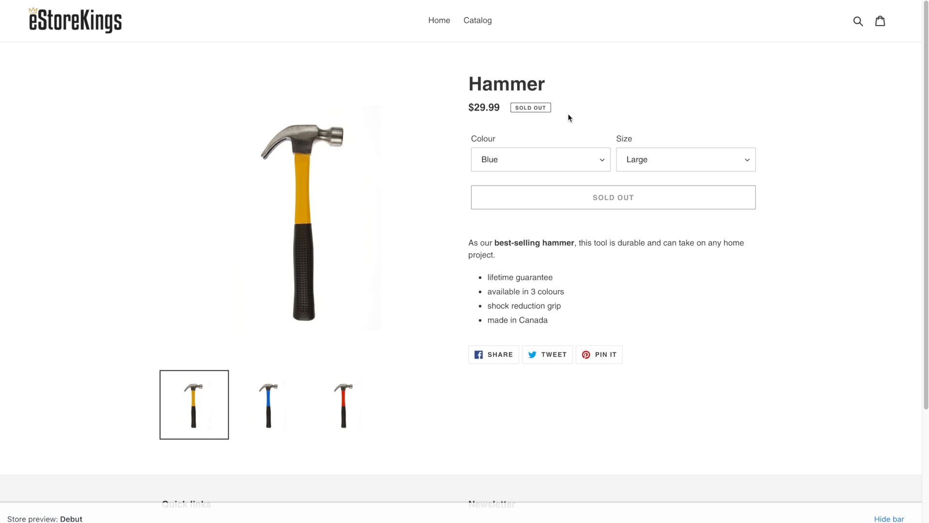
left_click(540, 160)
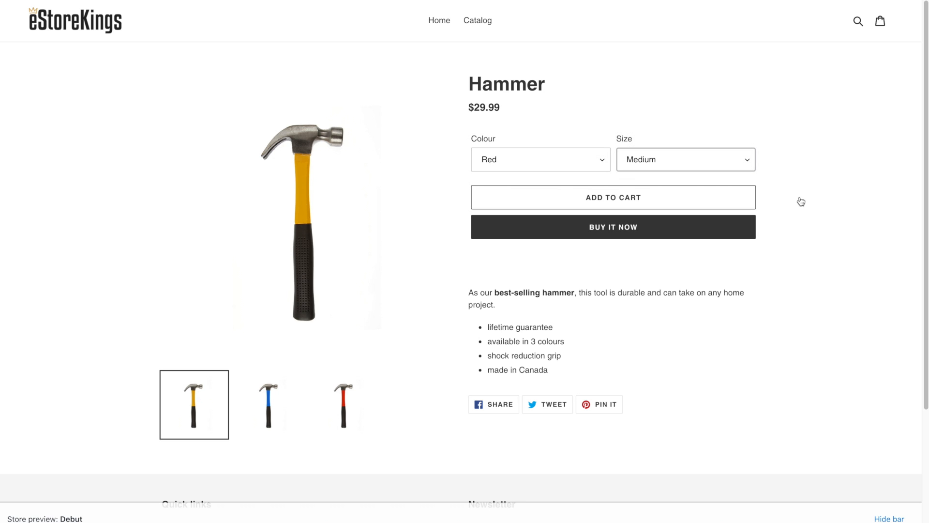
Add one Red Medium hammer to the cart and view the red hammer image.
left_click(613, 197)
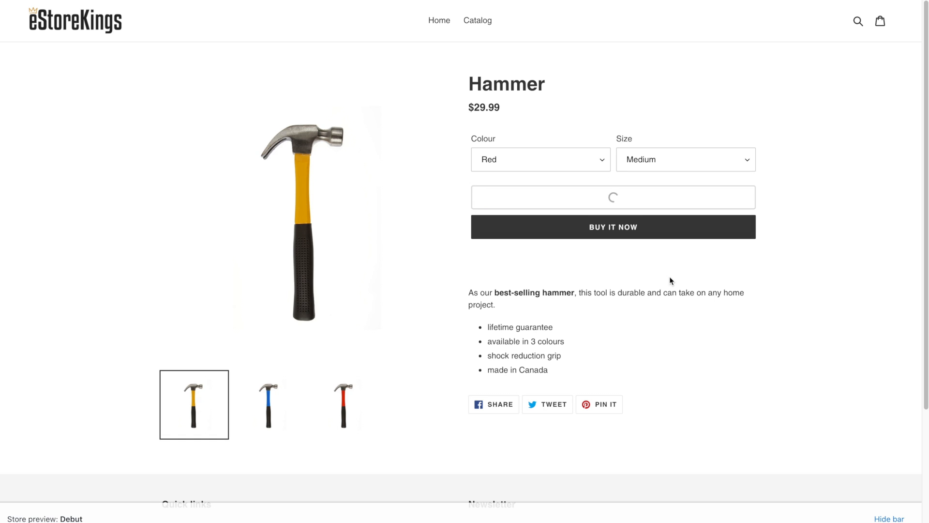
left_click(613, 197)
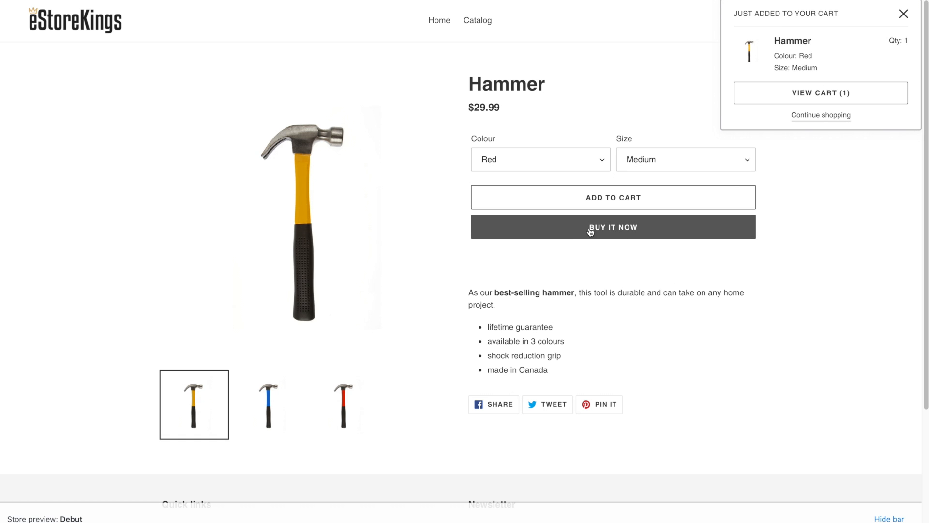
mouse_move(793, 251)
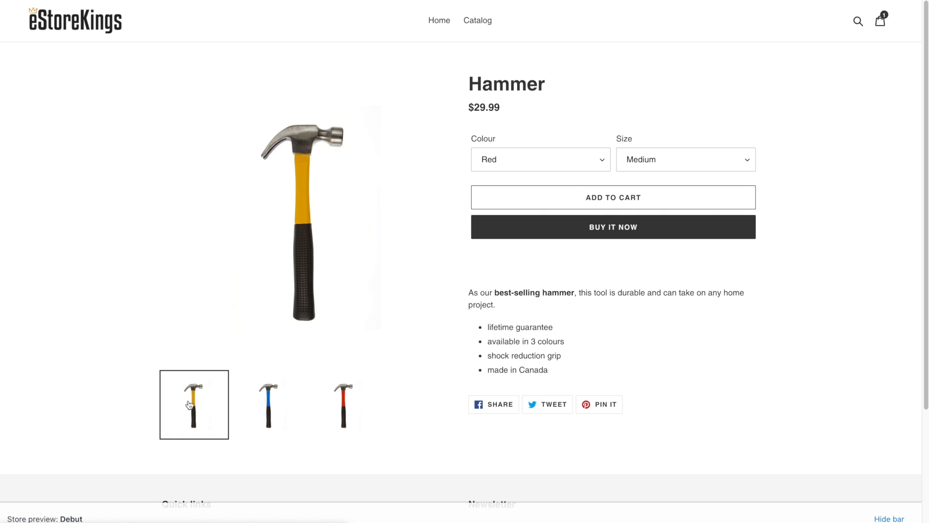
mouse_move(267, 412)
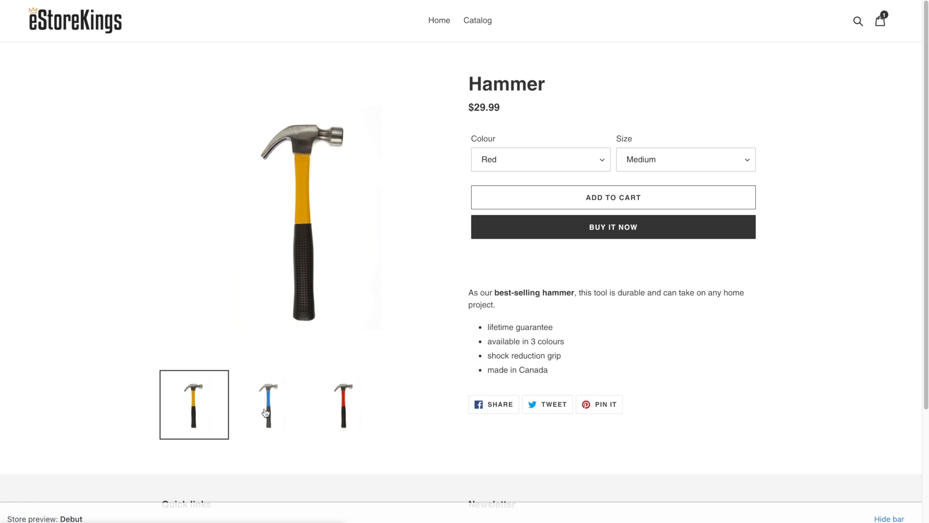
left_click(343, 405)
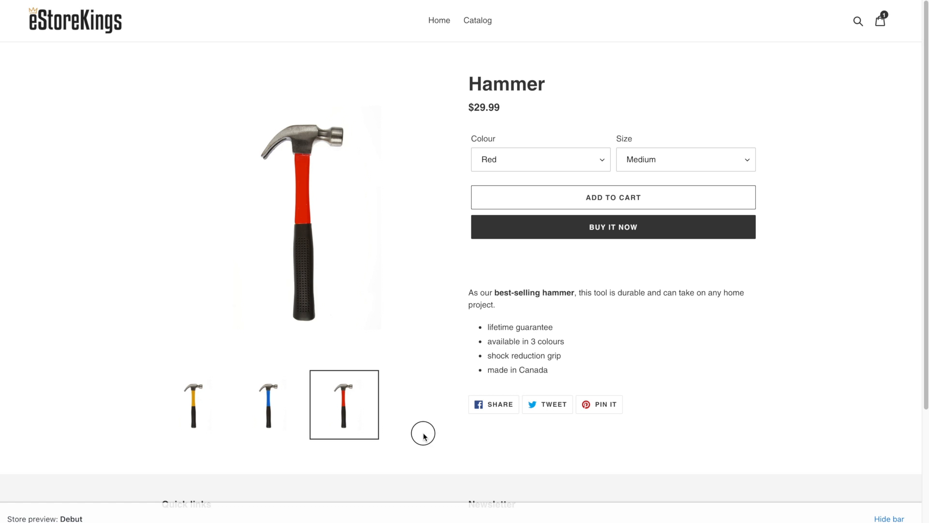
Switch the colour to Yellow, then Blue, showing Blue Medium as sold out.
left_click(539, 159)
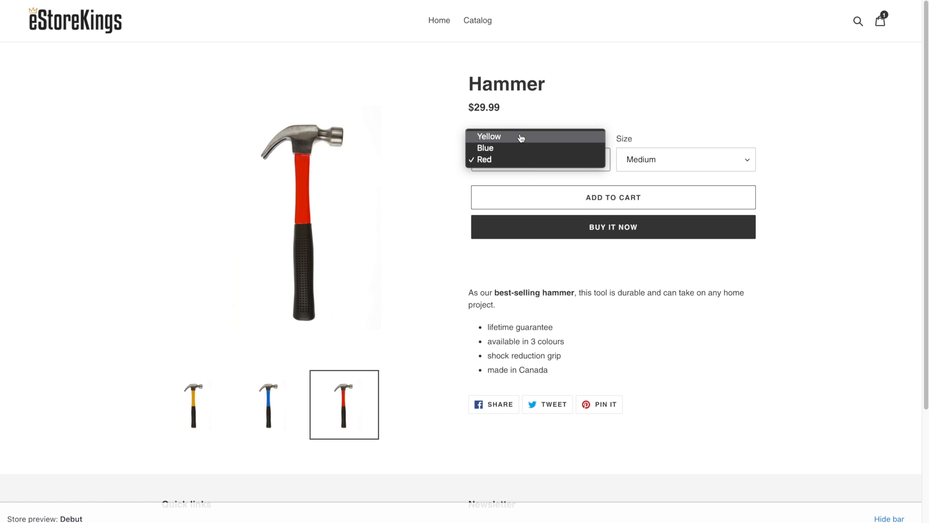
left_click(489, 137)
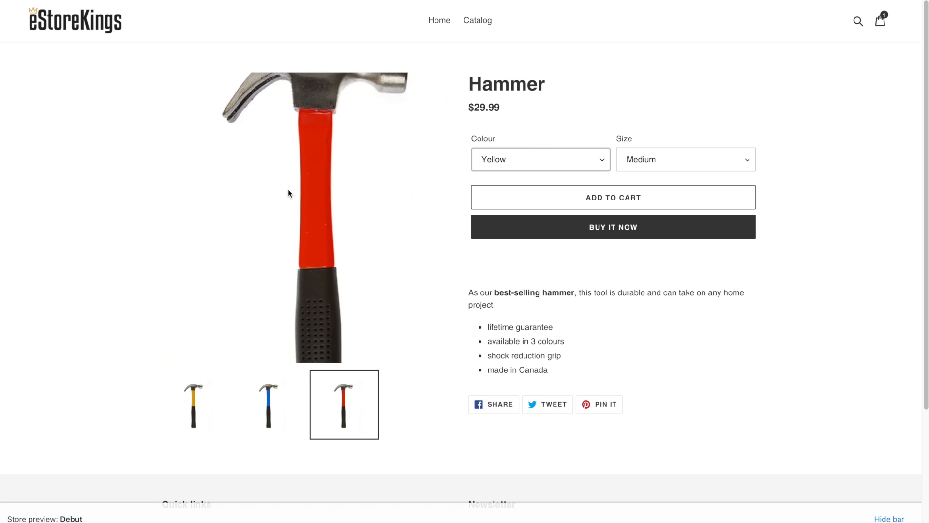
left_click(539, 159)
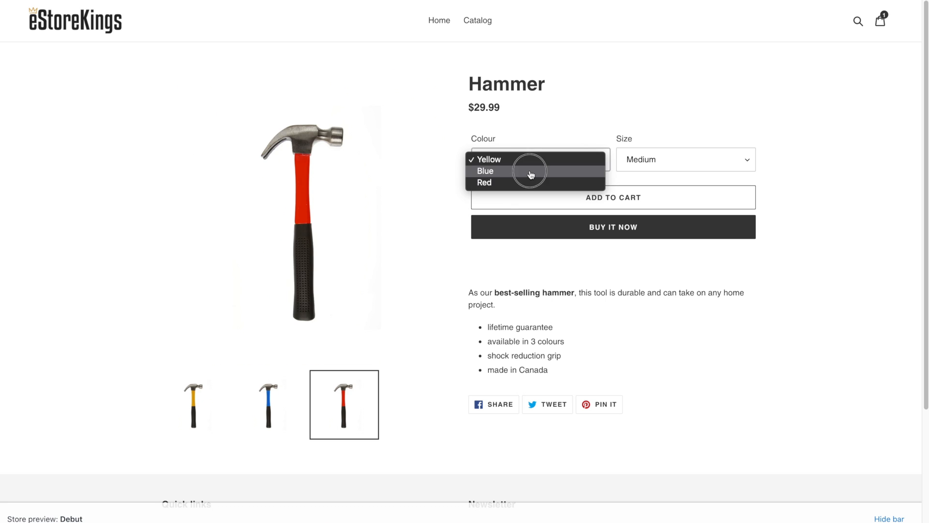
left_click(485, 171)
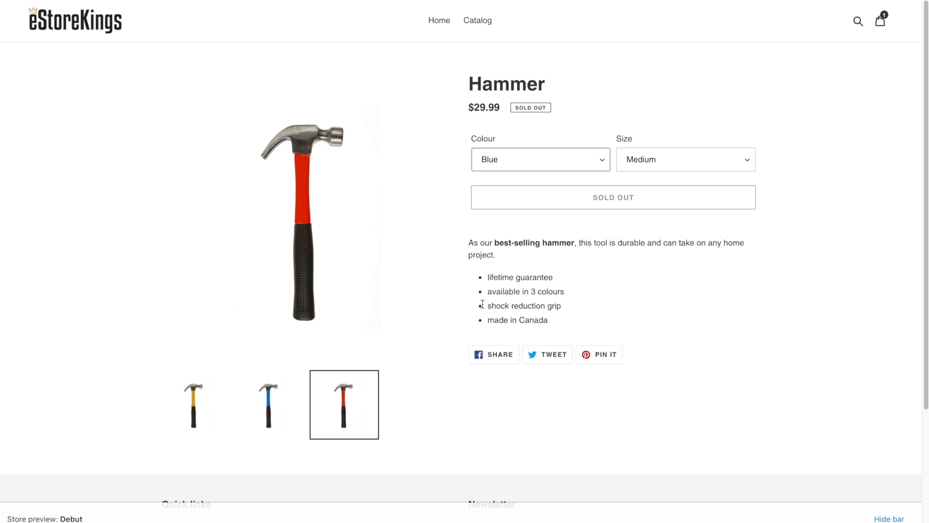
mouse_move(269, 404)
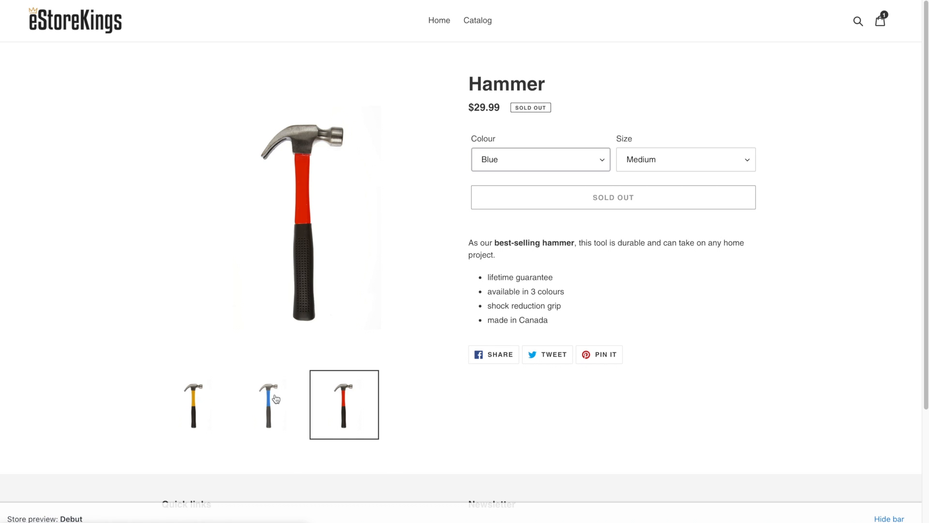
mouse_move(369, 399)
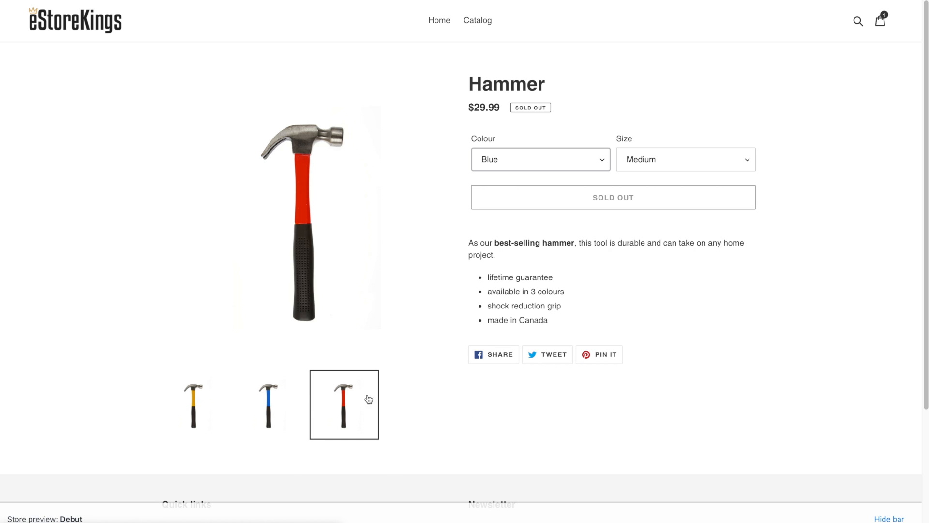
mouse_move(523, 69)
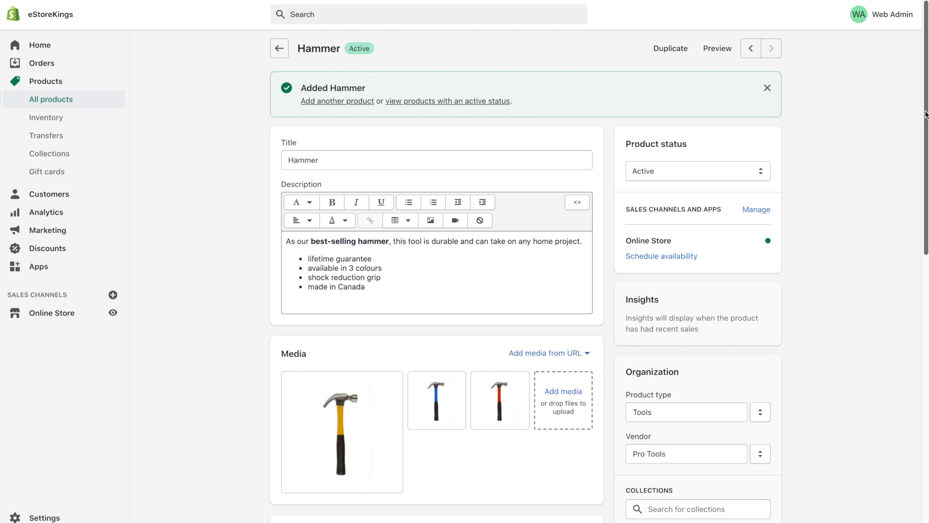
Assign the yellow hammer image to the Yellow Small, Medium and Large variants.
scroll("down", 3)
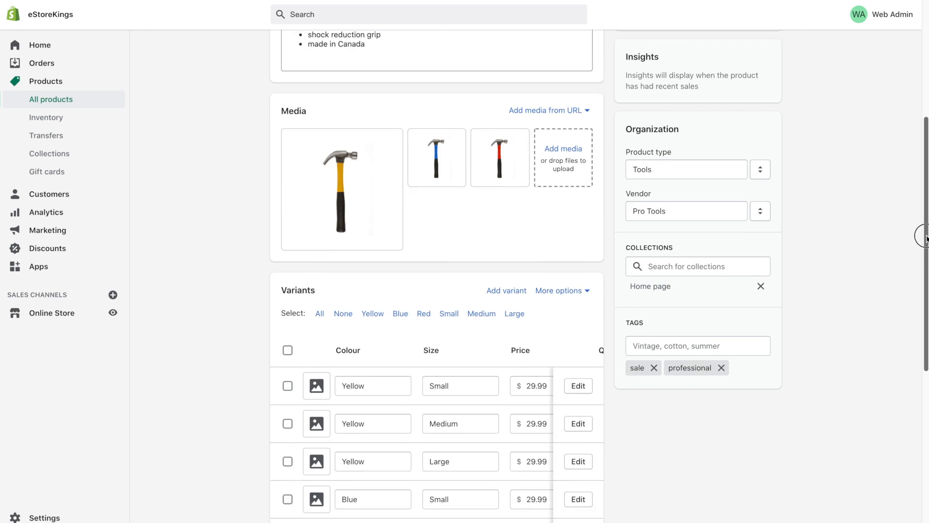
scroll("down", 3)
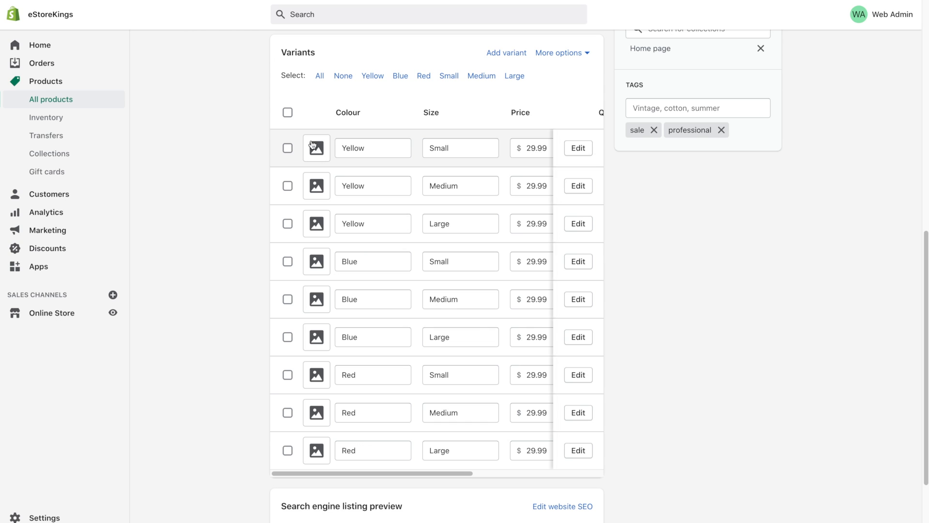
left_click(287, 148)
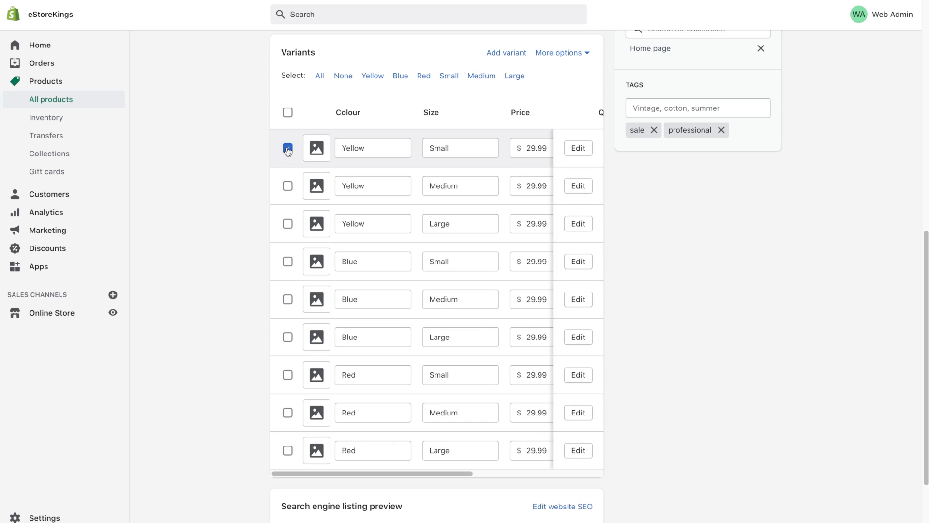
left_click(288, 185)
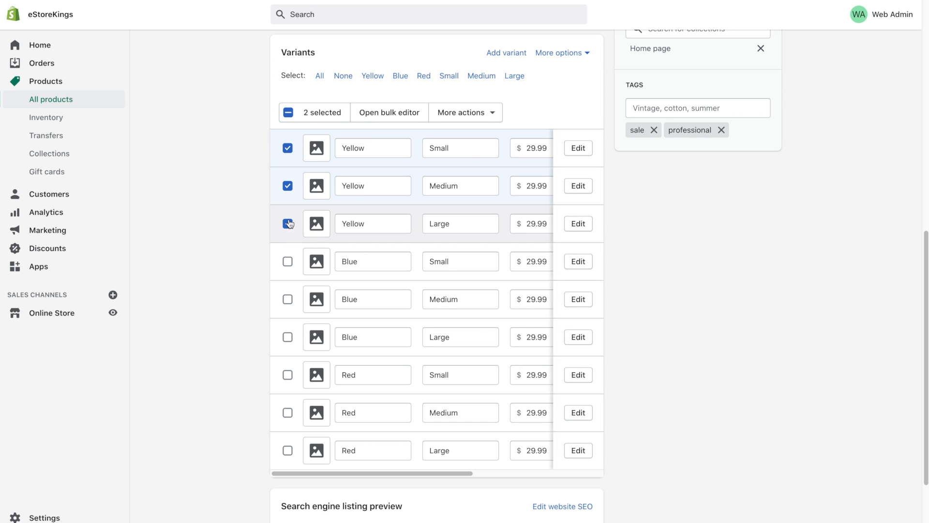
left_click(288, 223)
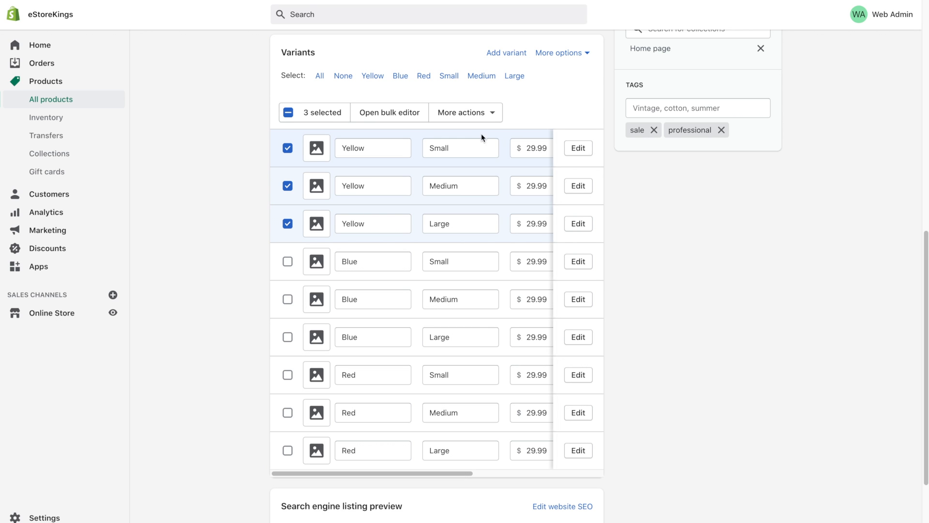
left_click(463, 112)
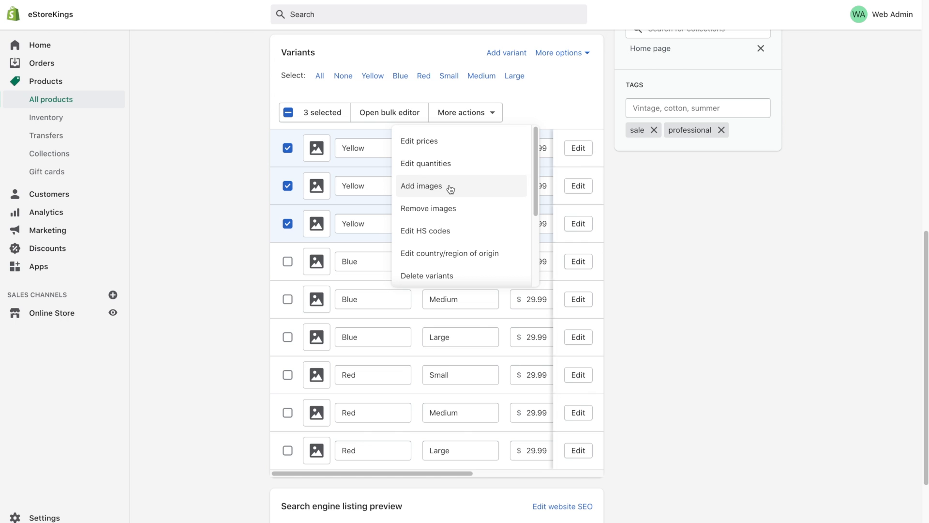
left_click(422, 186)
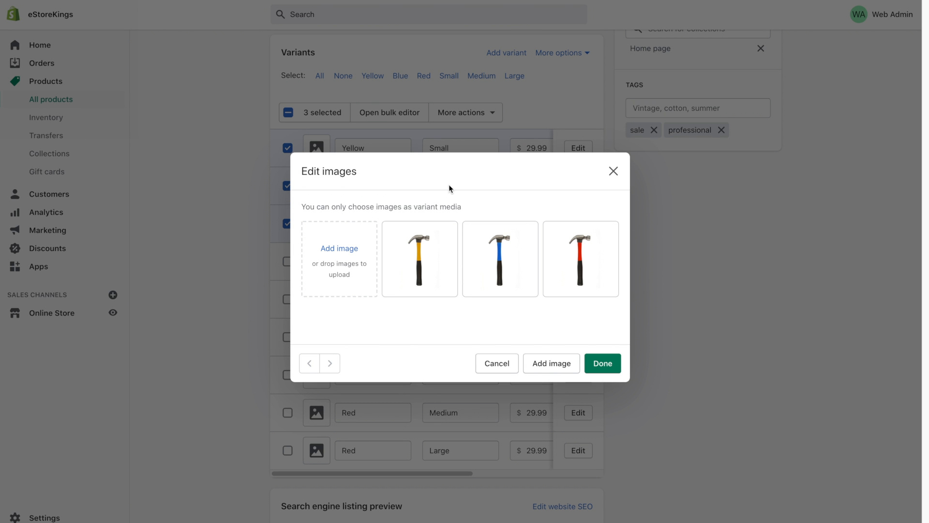
left_click(419, 258)
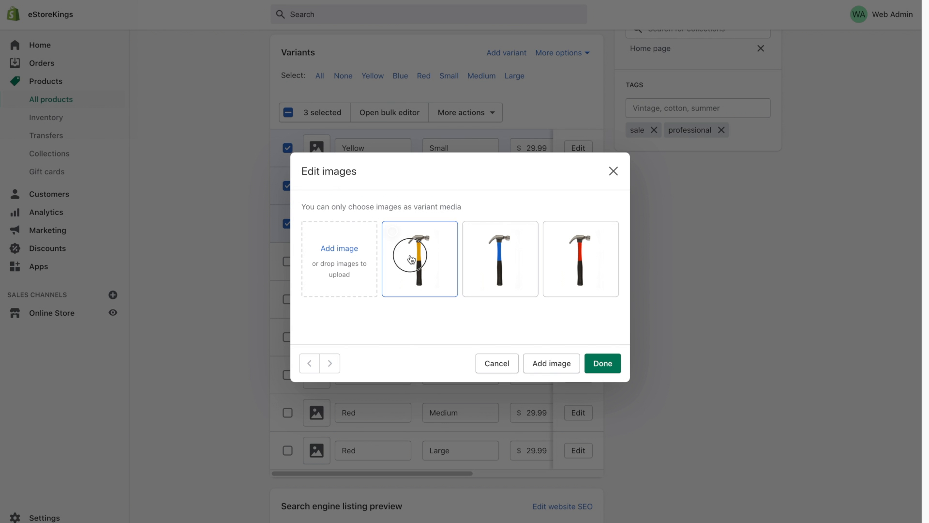
left_click(602, 362)
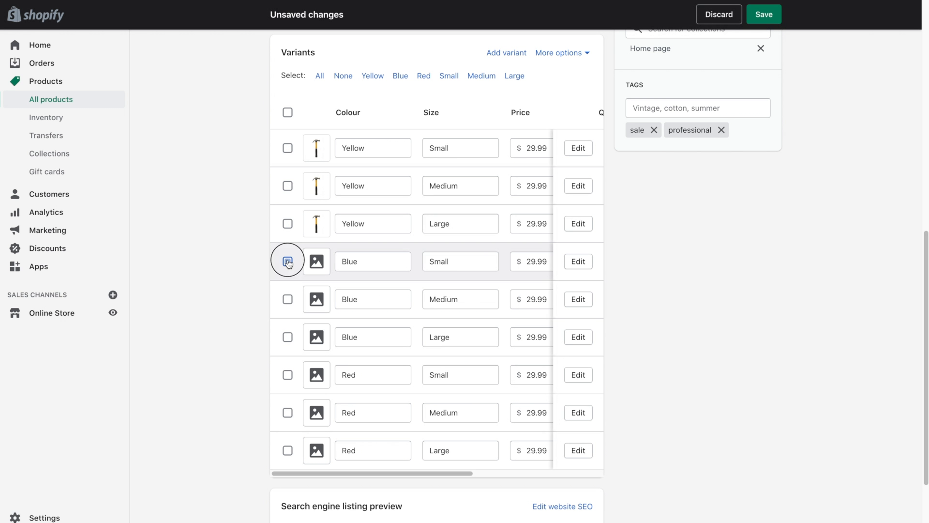
Assign matching hammer images to the Blue and Red variants and save the product.
left_click(288, 298)
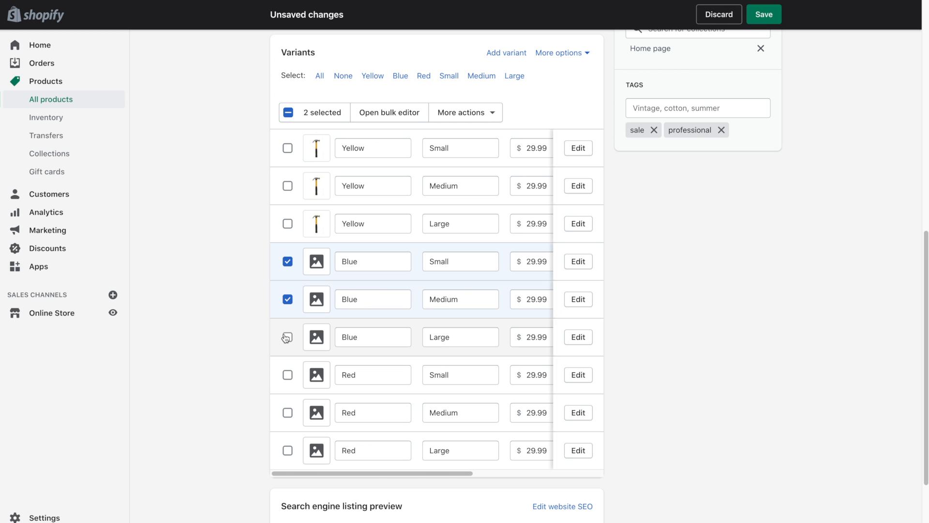
left_click(288, 337)
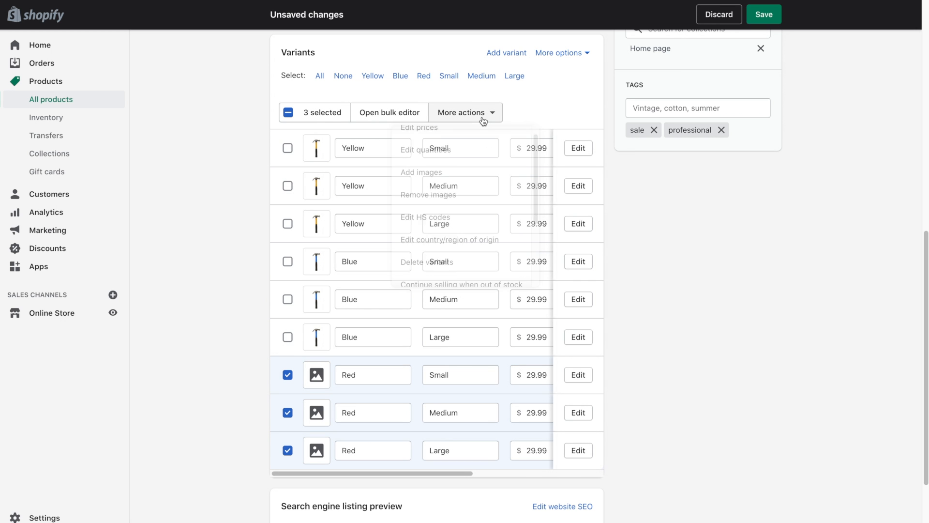
left_click(421, 172)
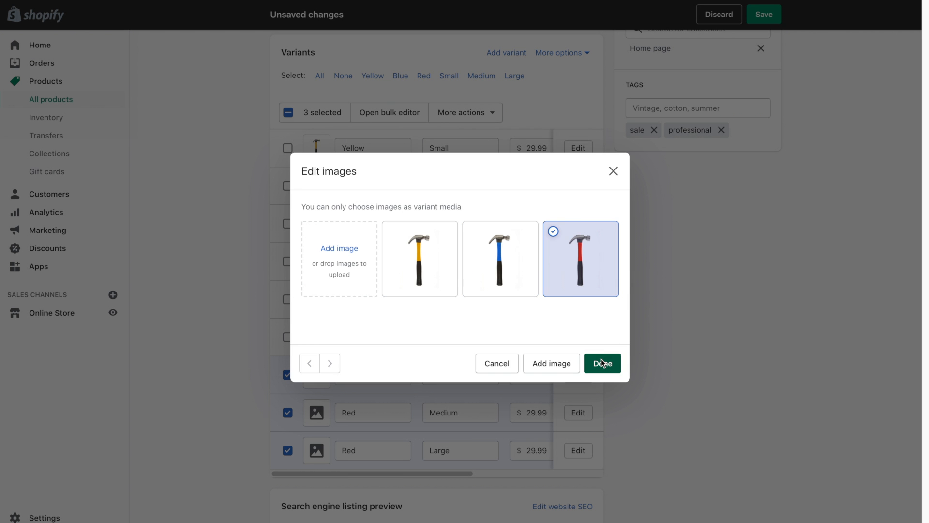
left_click(602, 363)
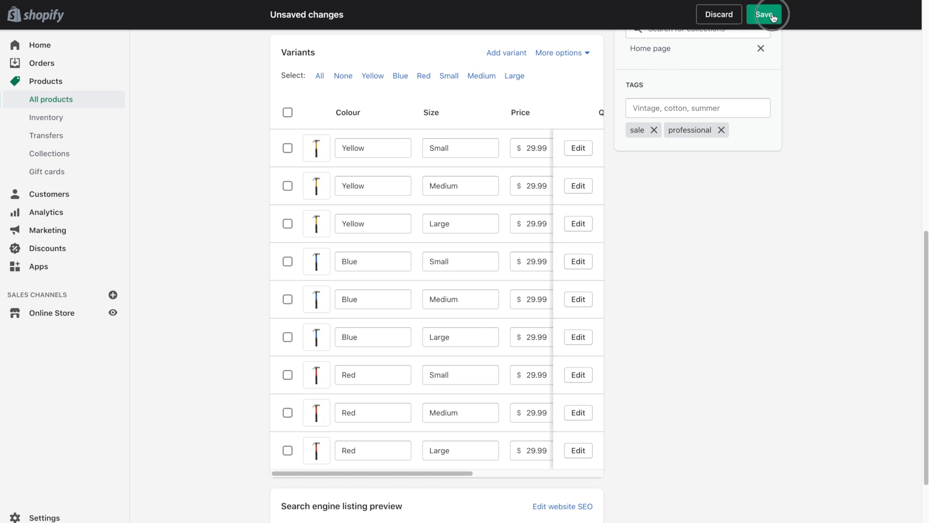
left_click(765, 14)
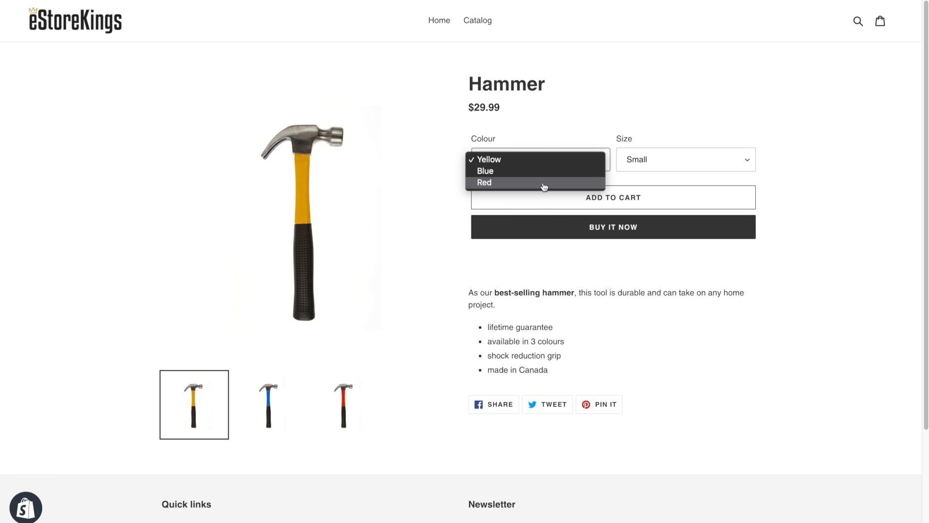
On the storefront, pick Blue then Red and watch the hammer image change.
left_click(486, 171)
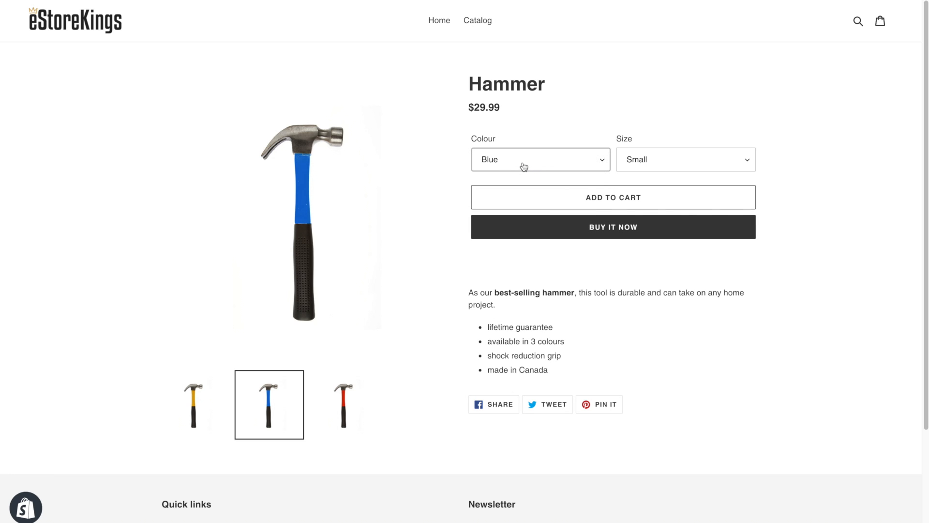
left_click(344, 405)
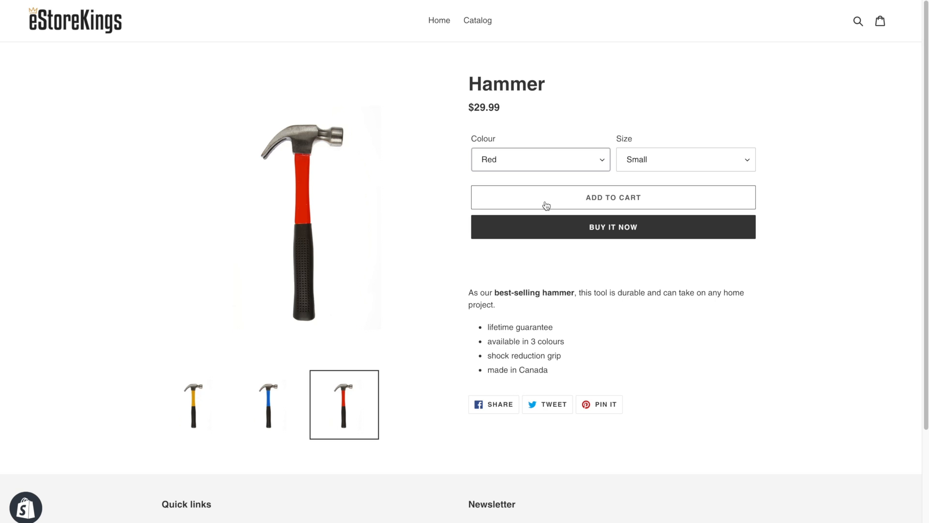
mouse_move(524, 216)
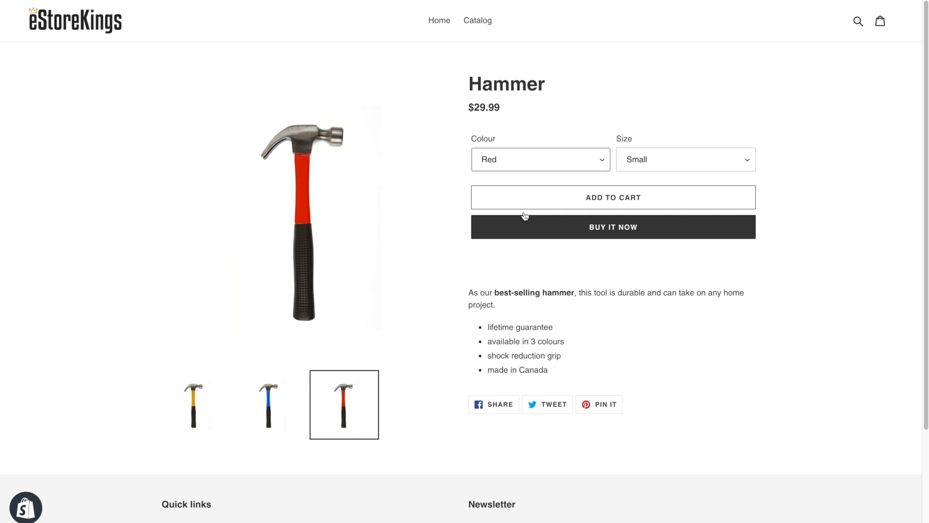
left_click(539, 159)
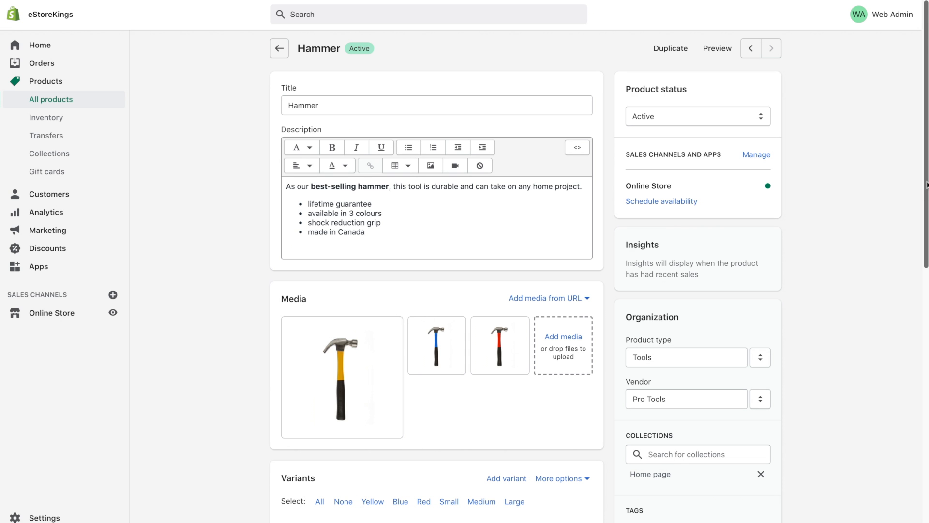
Give Yellow/Small a 24.99 price with a 29.99 compare-at price and save.
scroll("down", 3)
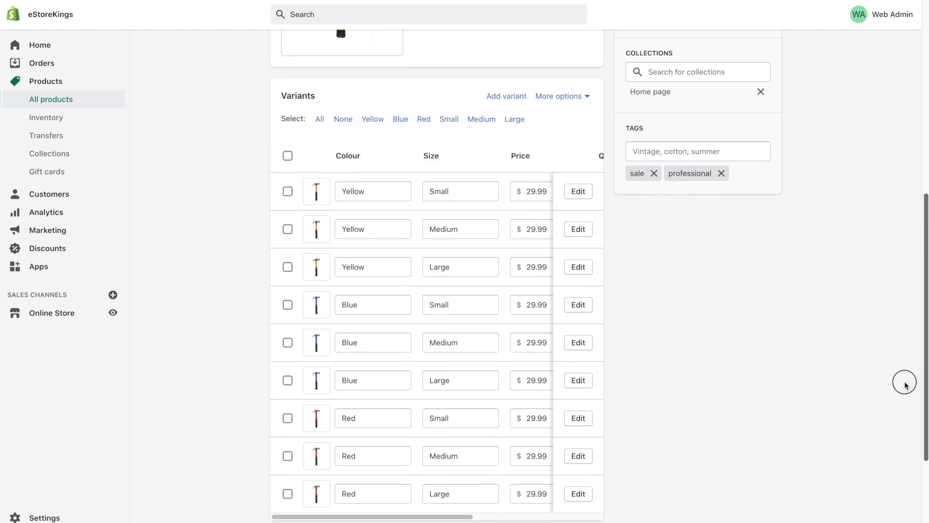
scroll("down", 3)
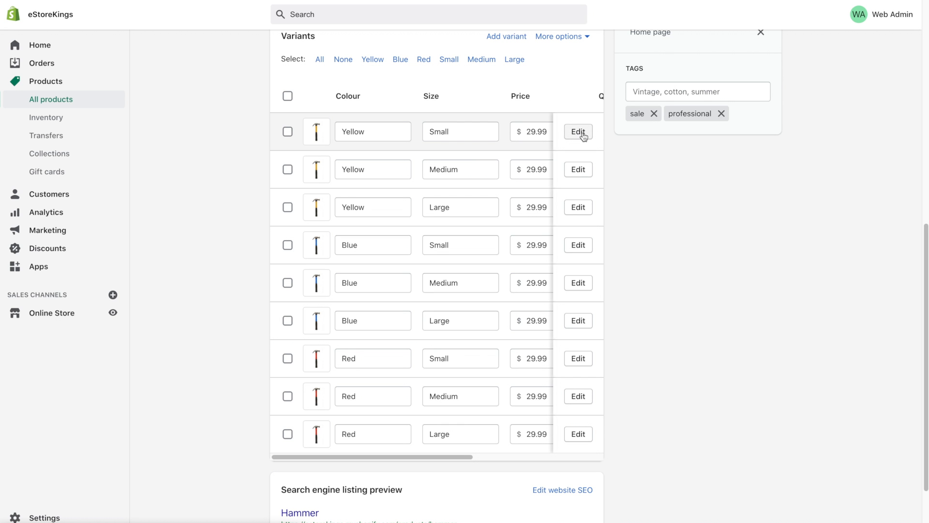
left_click(578, 131)
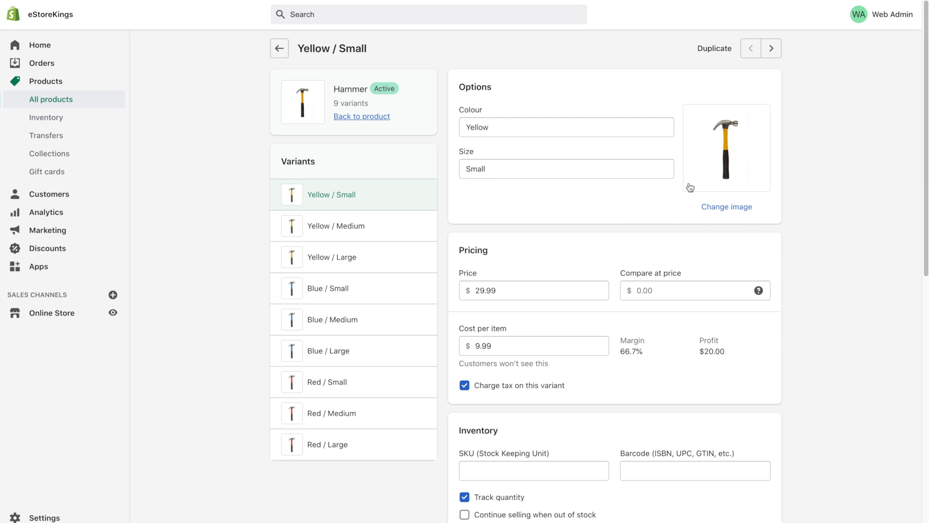
scroll("down", 3)
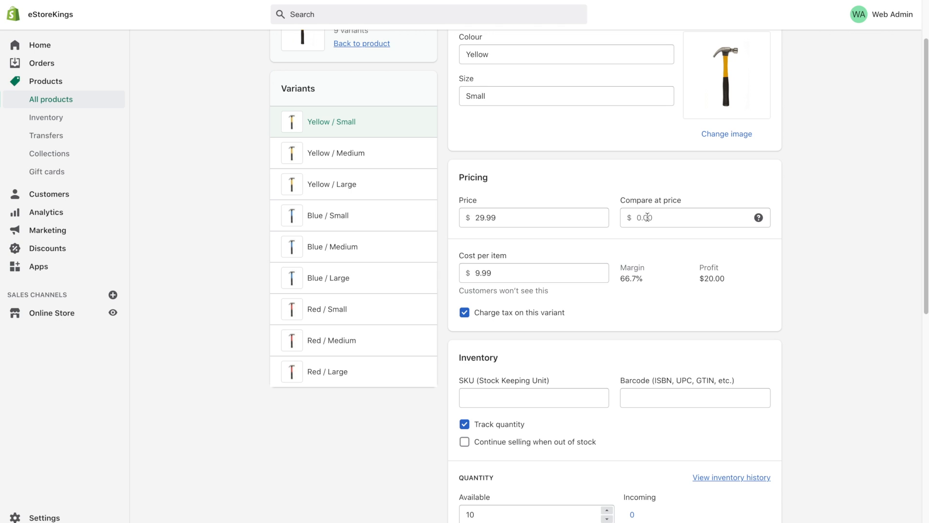
left_click(652, 217)
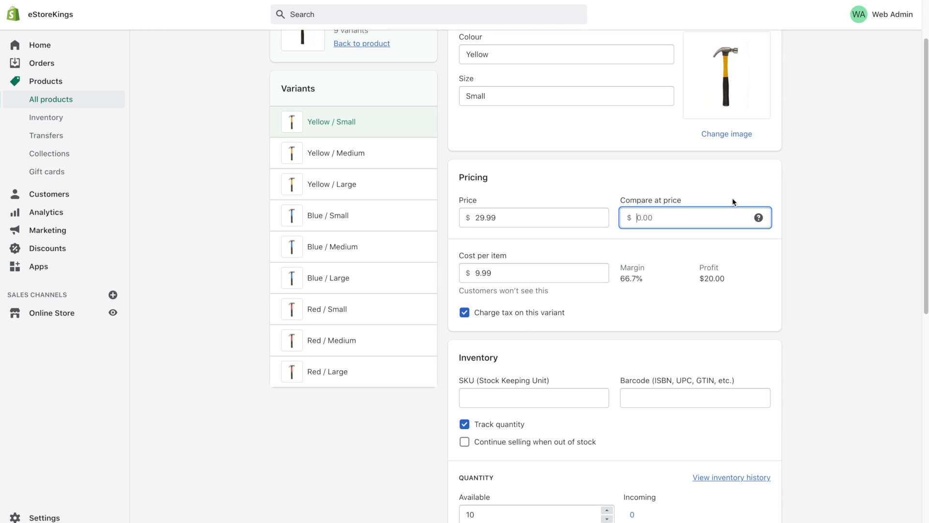
type("29.99")
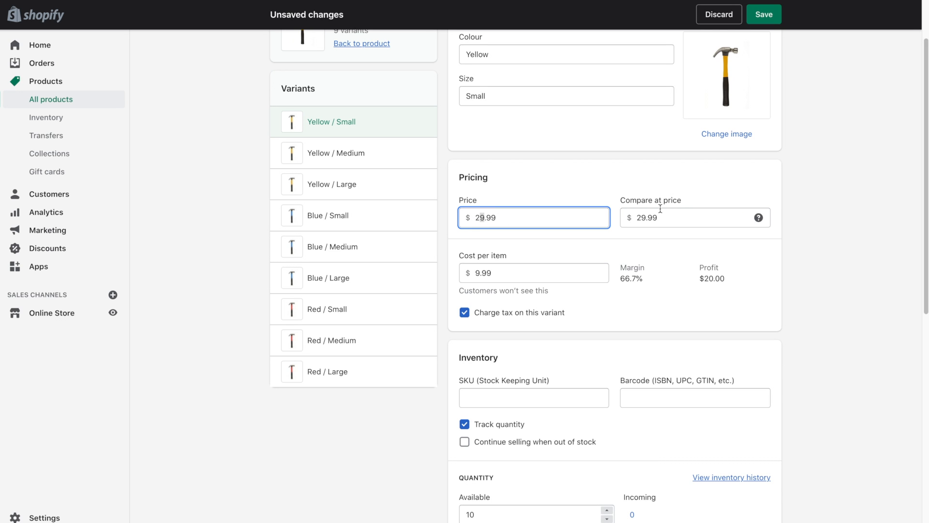
type("24.99")
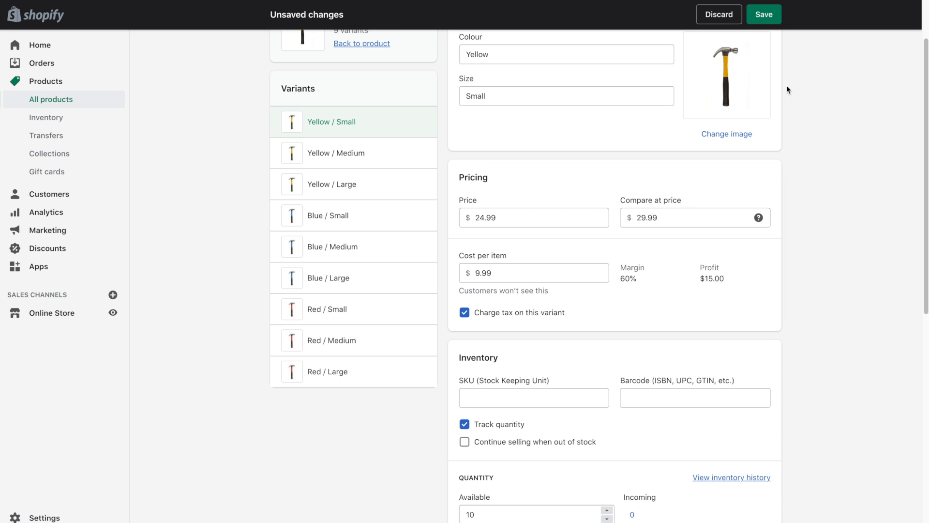
left_click(764, 14)
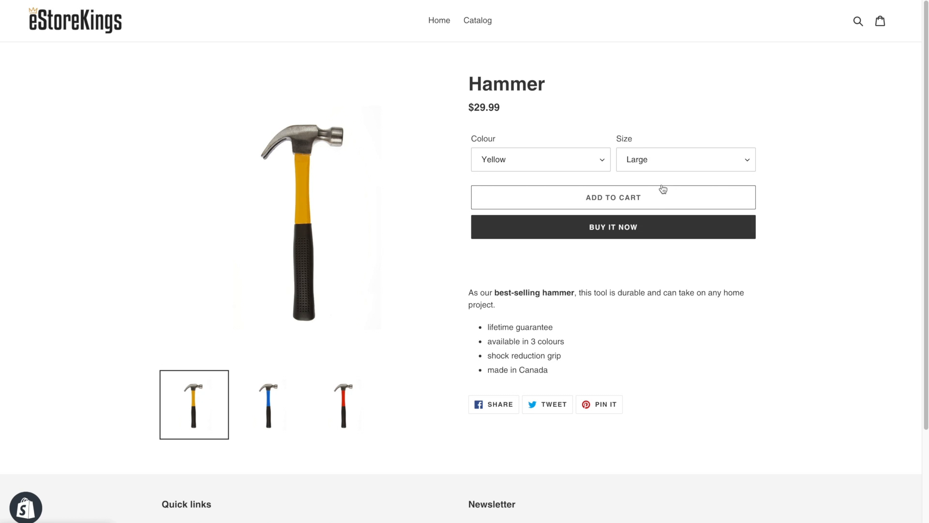
Choose Small size with Yellow to see $24.99 against a struck-through $29.99.
left_click(684, 159)
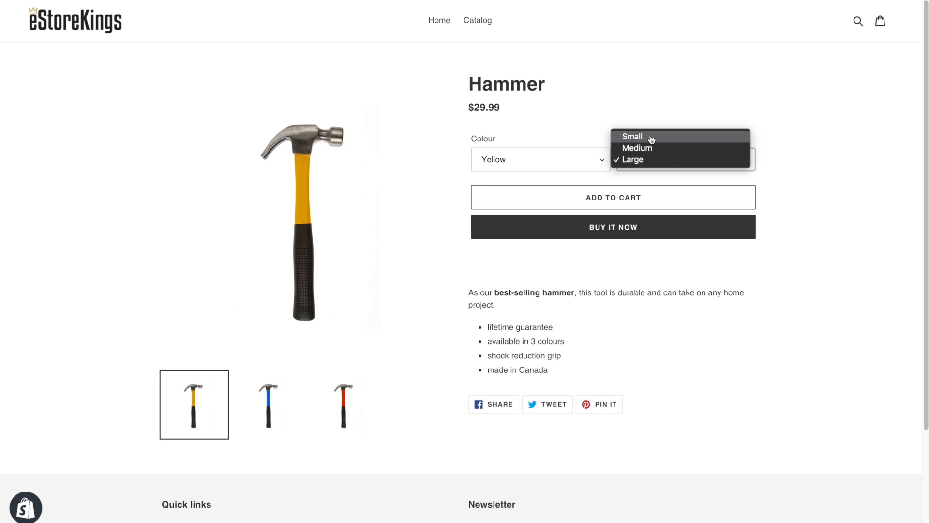
left_click(631, 137)
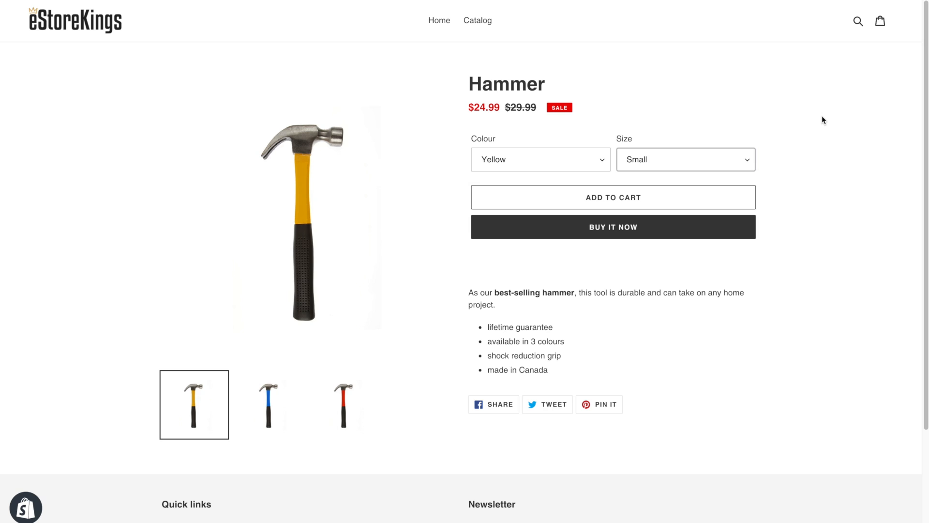
mouse_move(464, 109)
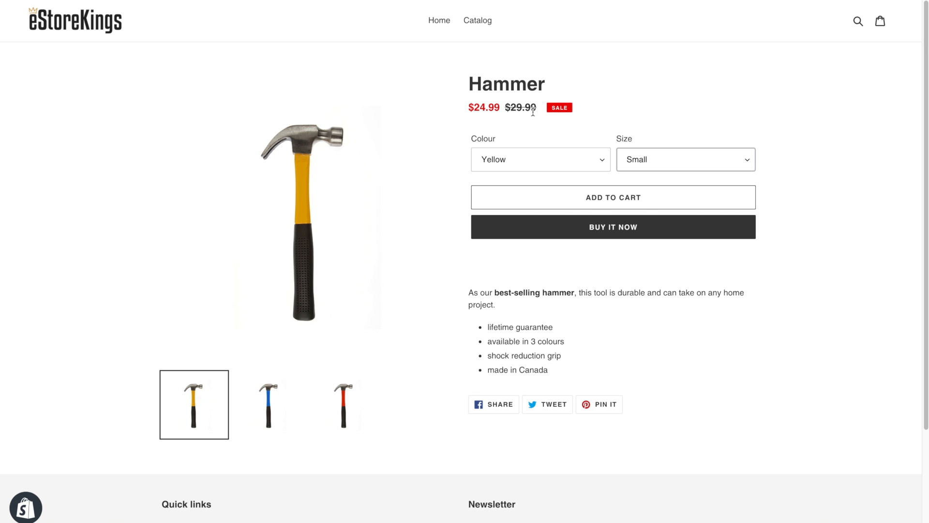
mouse_move(647, 112)
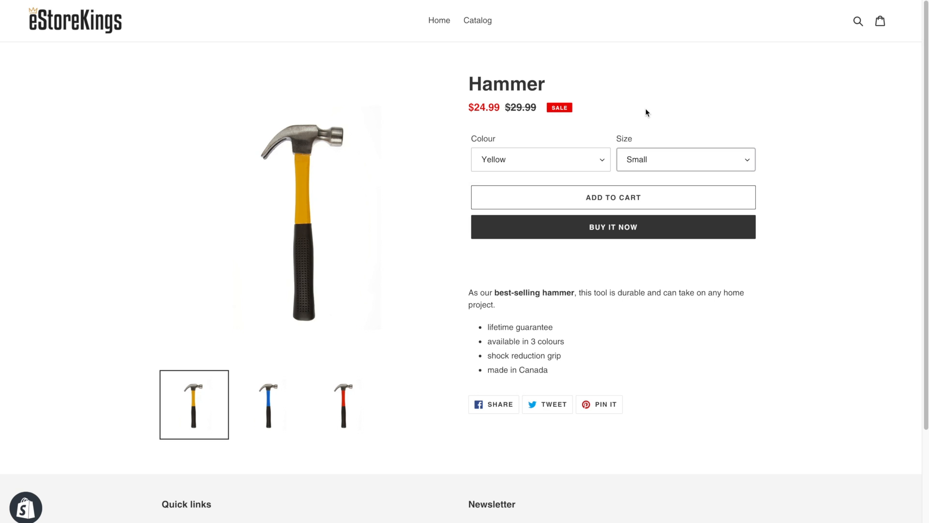
mouse_move(389, 453)
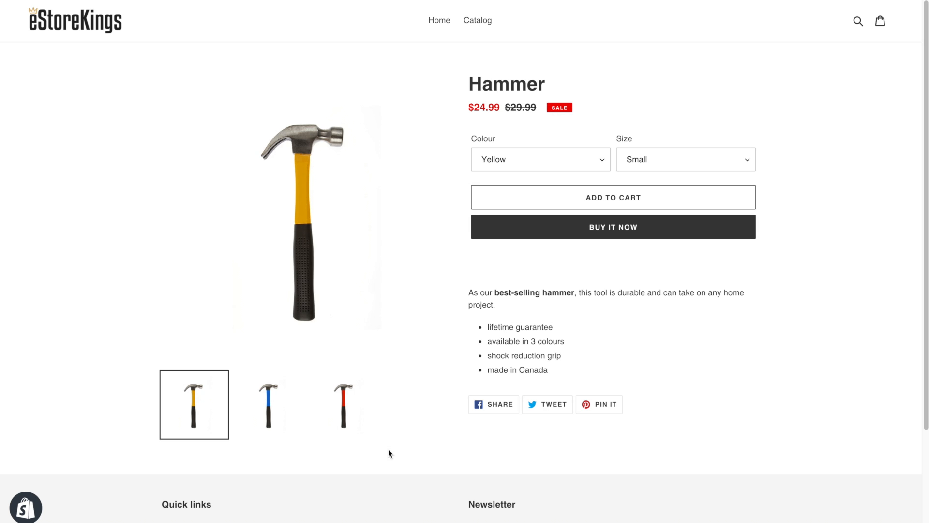
mouse_move(541, 439)
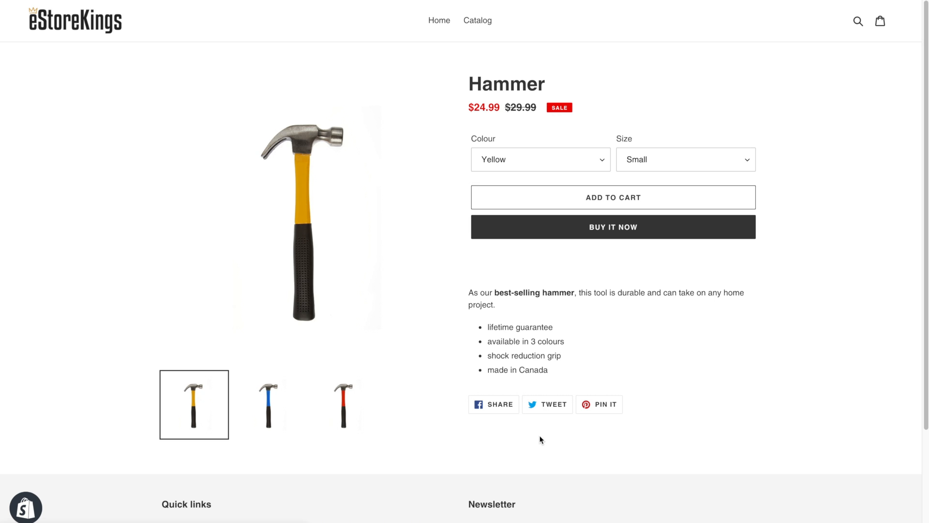
mouse_move(828, 223)
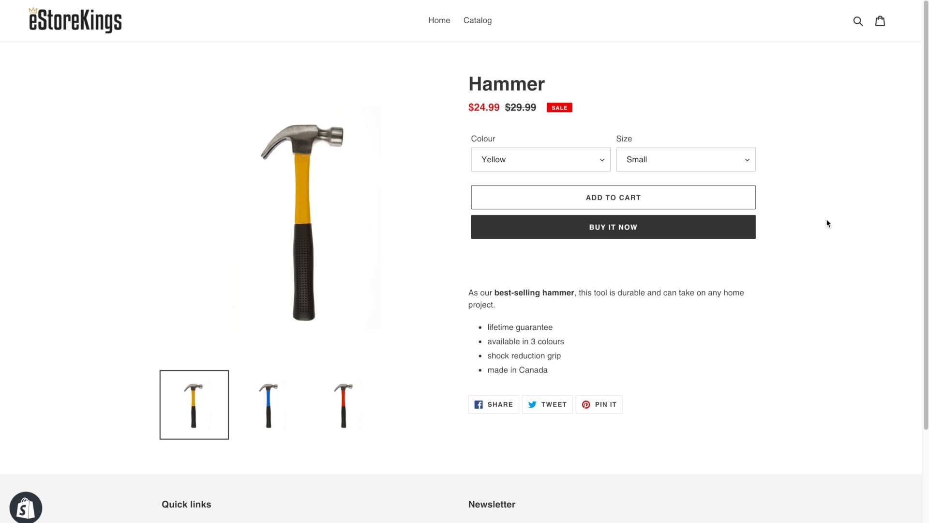
mouse_move(789, 319)
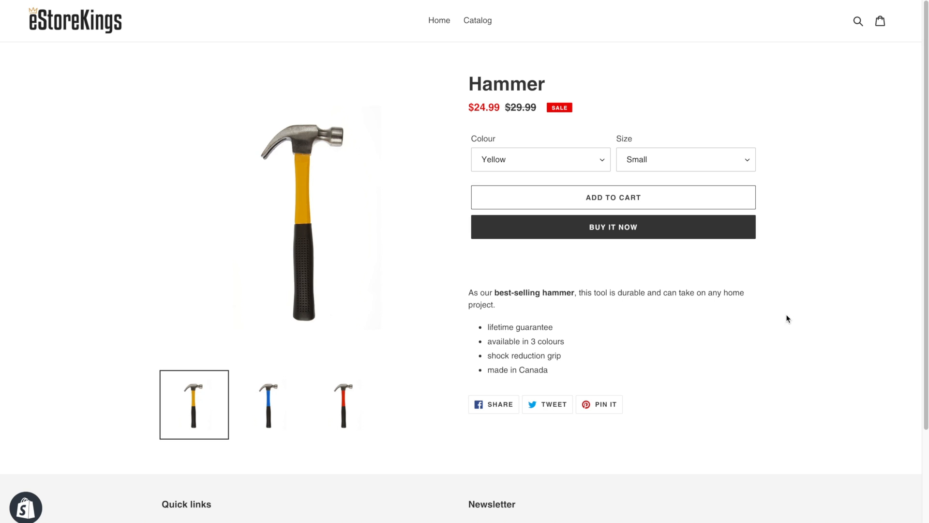